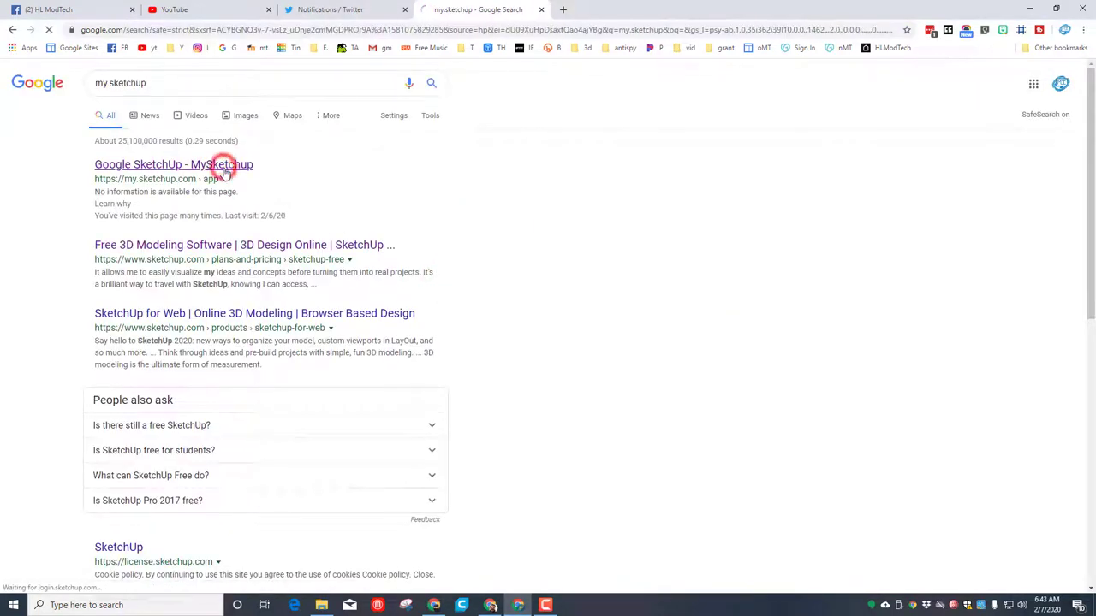
# - Open SketchUp for Web from the search result and sign in with the Google account
pyautogui.click(174, 164)
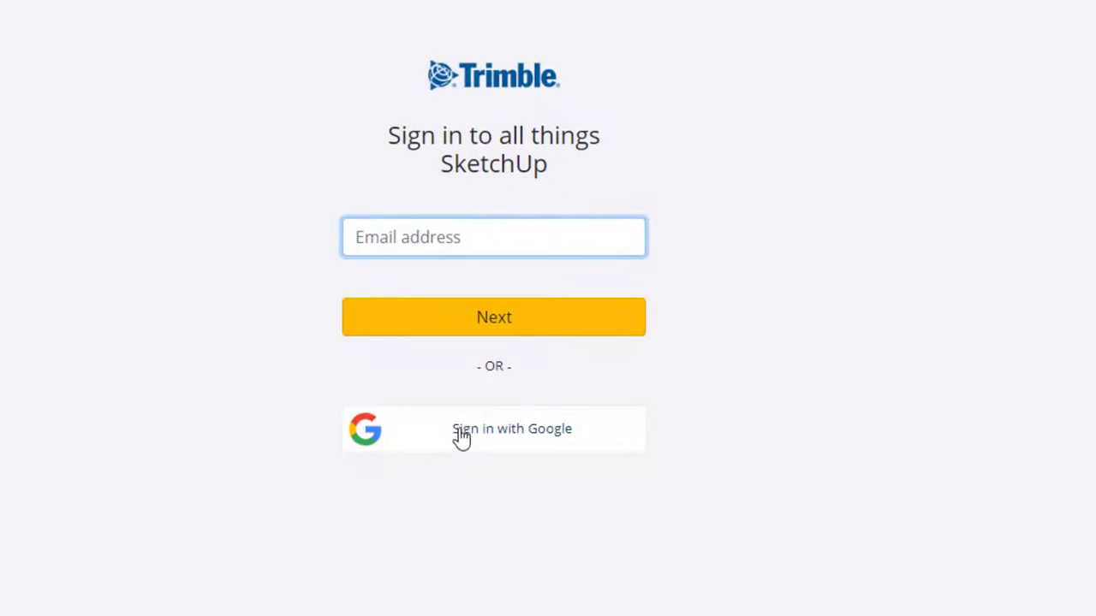
pyautogui.click(493, 429)
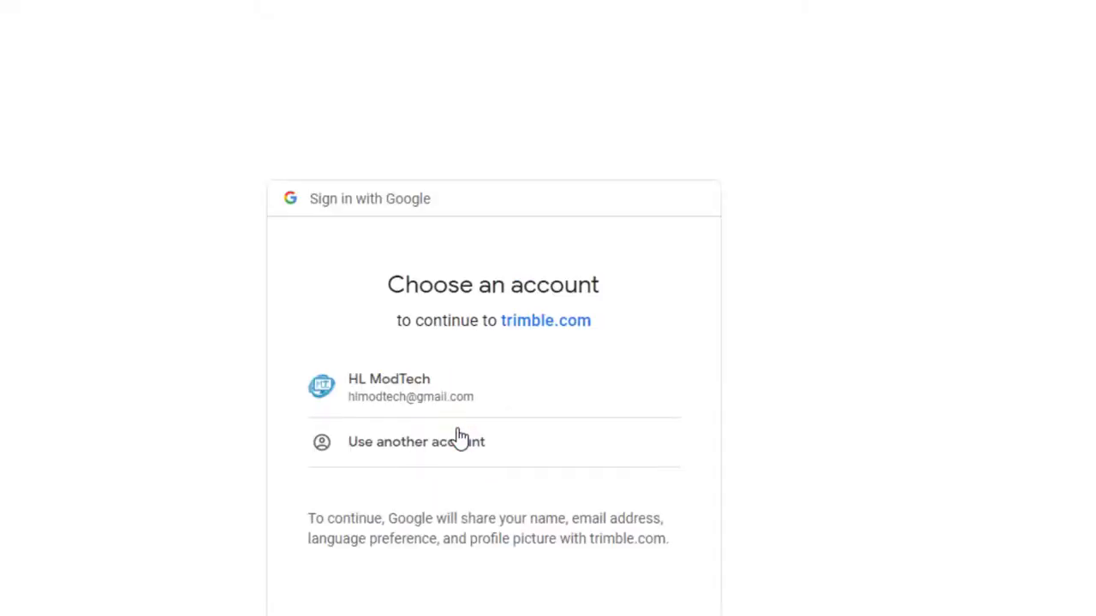
pyautogui.click(389, 387)
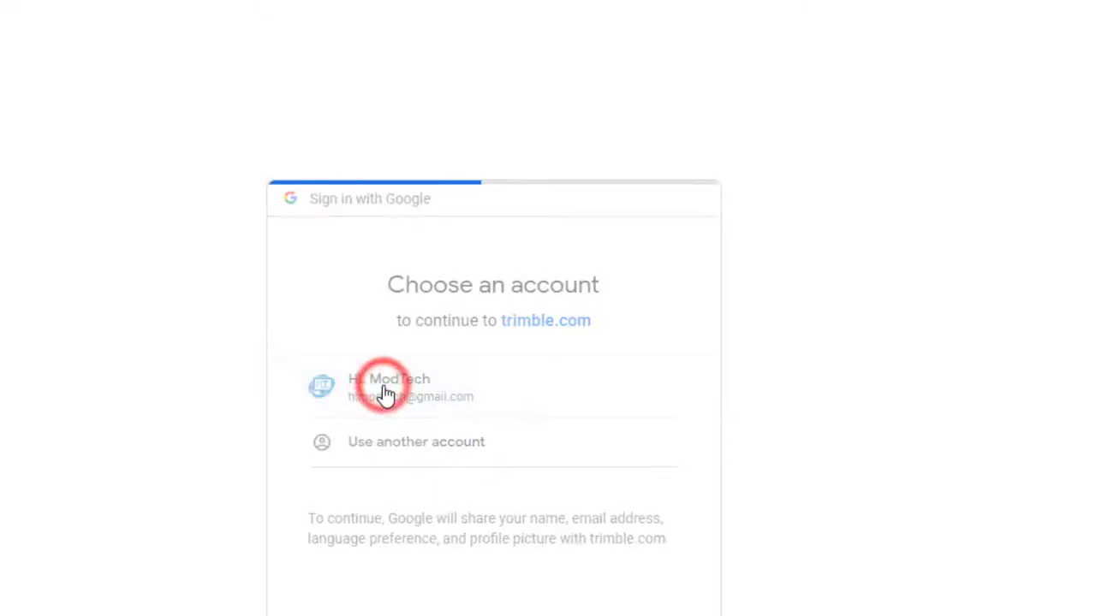
pyautogui.click(385, 387)
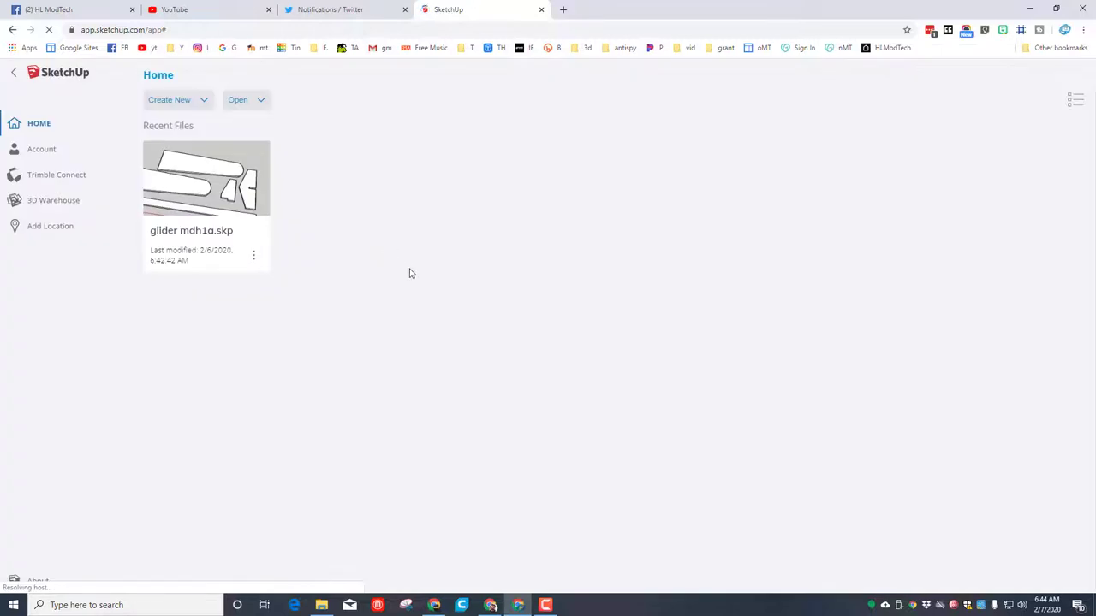
# - Start a new model from the Simple Template – Millimeters and select the default figure for removal
pyautogui.click(175, 99)
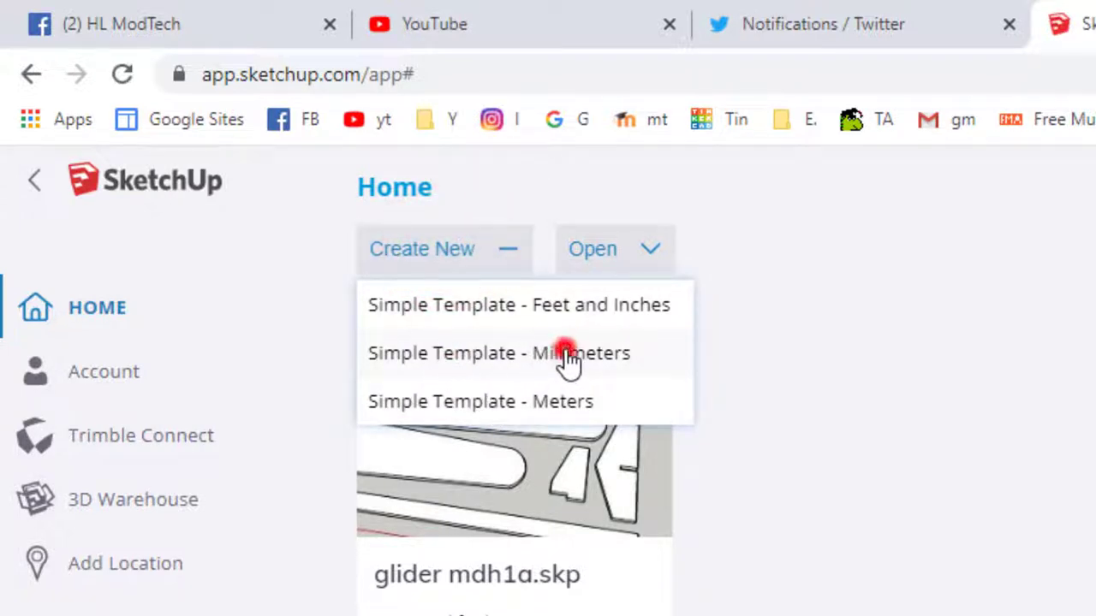
pyautogui.click(523, 352)
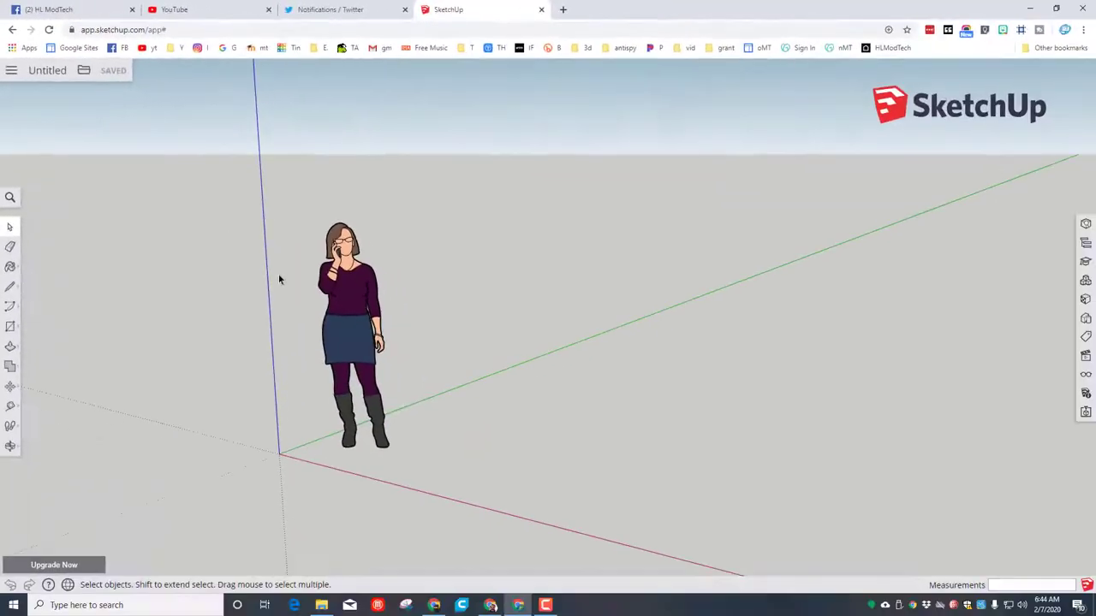
pyautogui.click(346, 318)
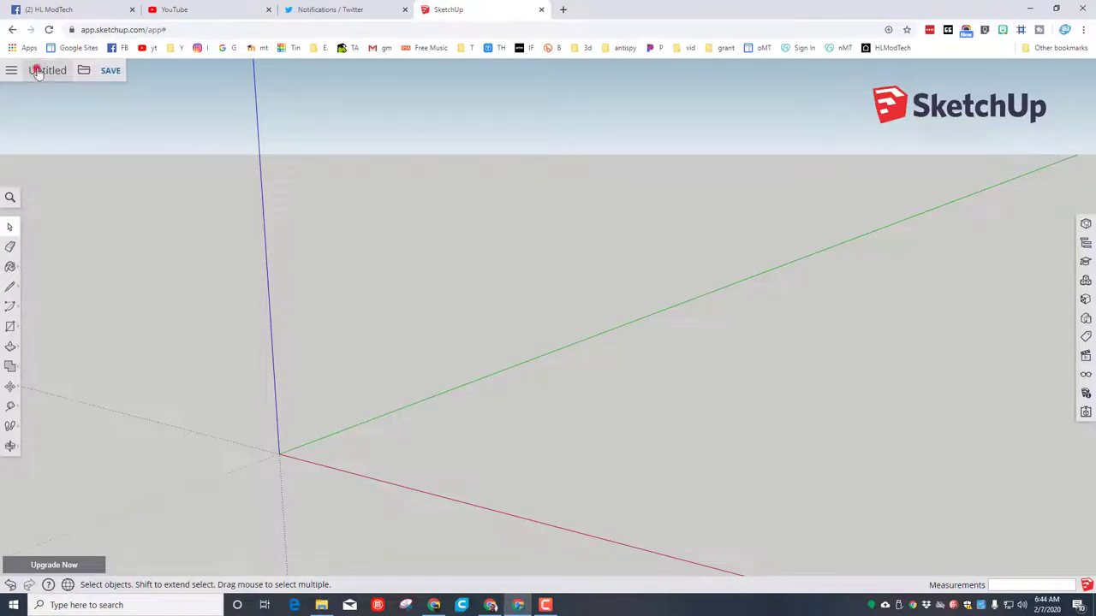
# - Save the untitled model as 'glider mdh 4'
pyautogui.click(110, 70)
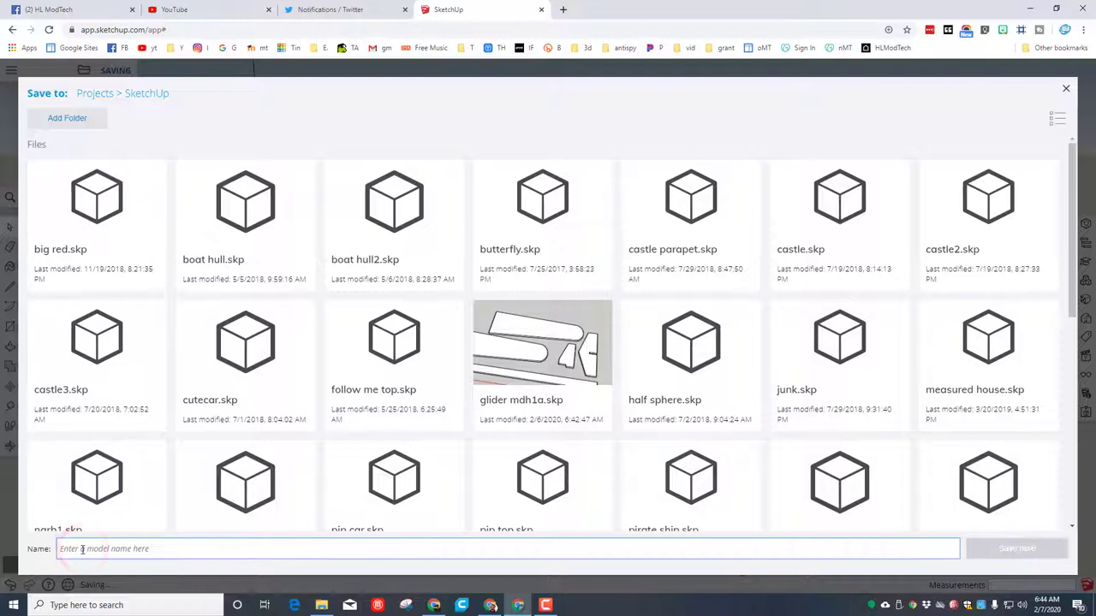
pyautogui.write('glider mdh 4')
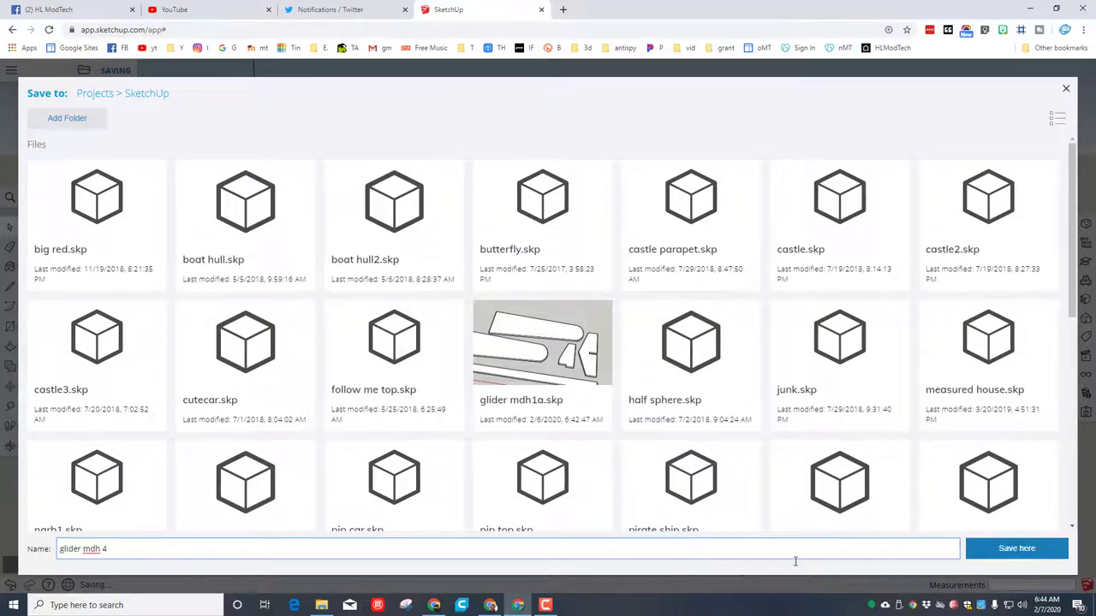
pyautogui.click(1016, 548)
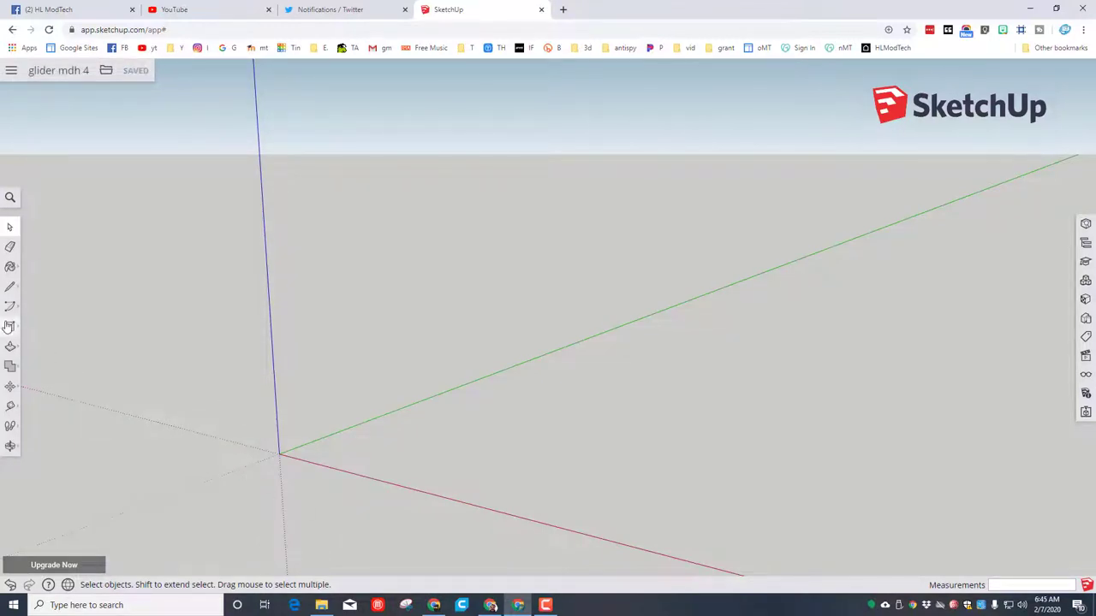
# - Draw a 480,280 rectangle from the origin and orbit to look down on it
pyautogui.click(10, 326)
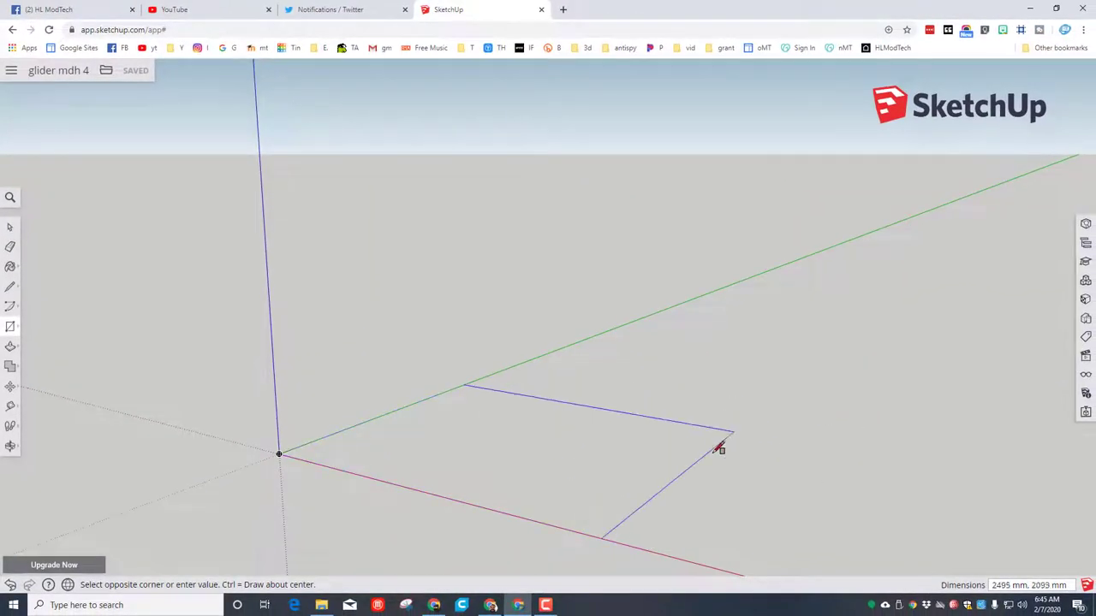
pyautogui.moveTo(681, 450)
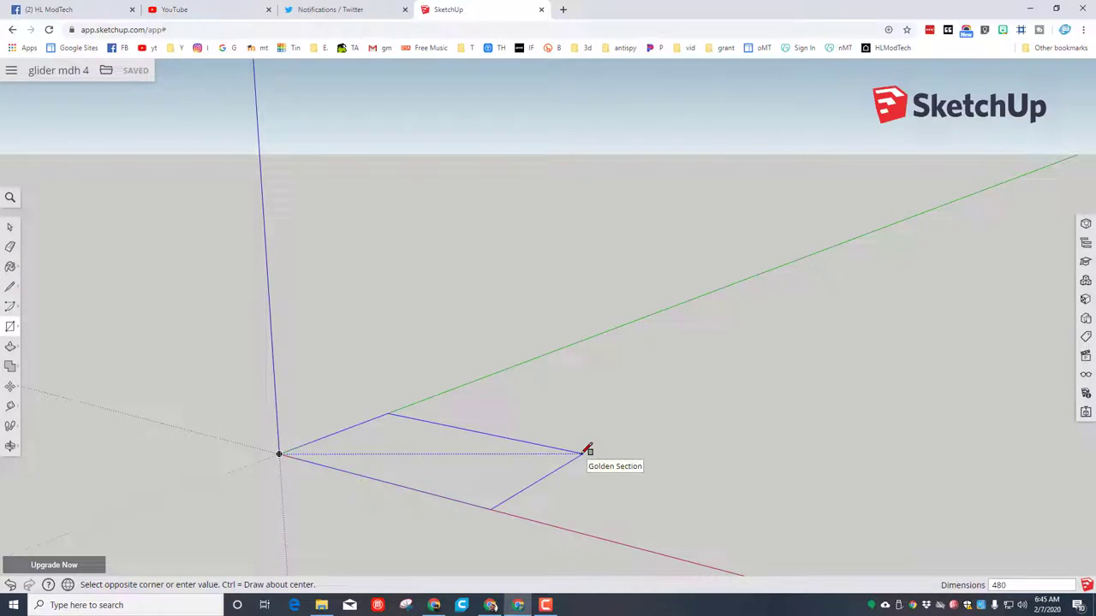
pyautogui.write('480,280')
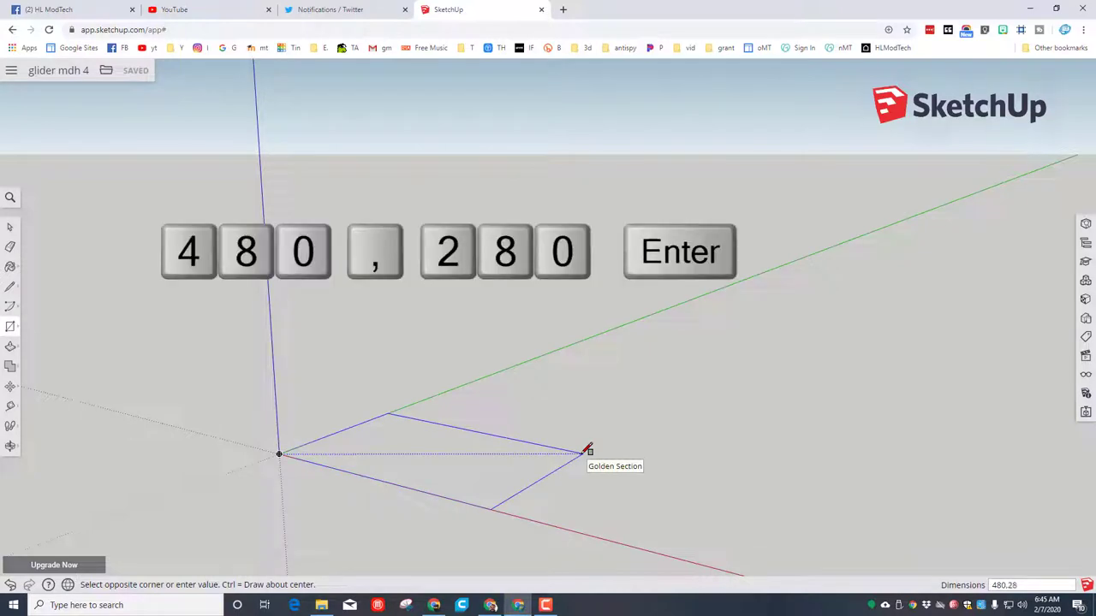
pyautogui.press('Return')
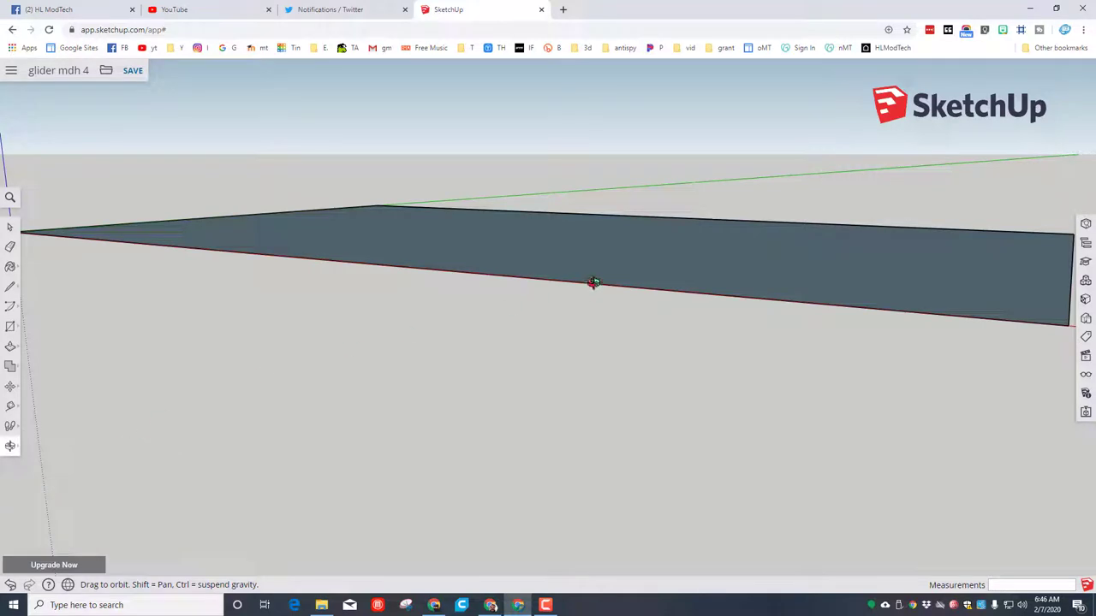
pyautogui.moveTo(593, 282); pyautogui.dragTo(445, 202)
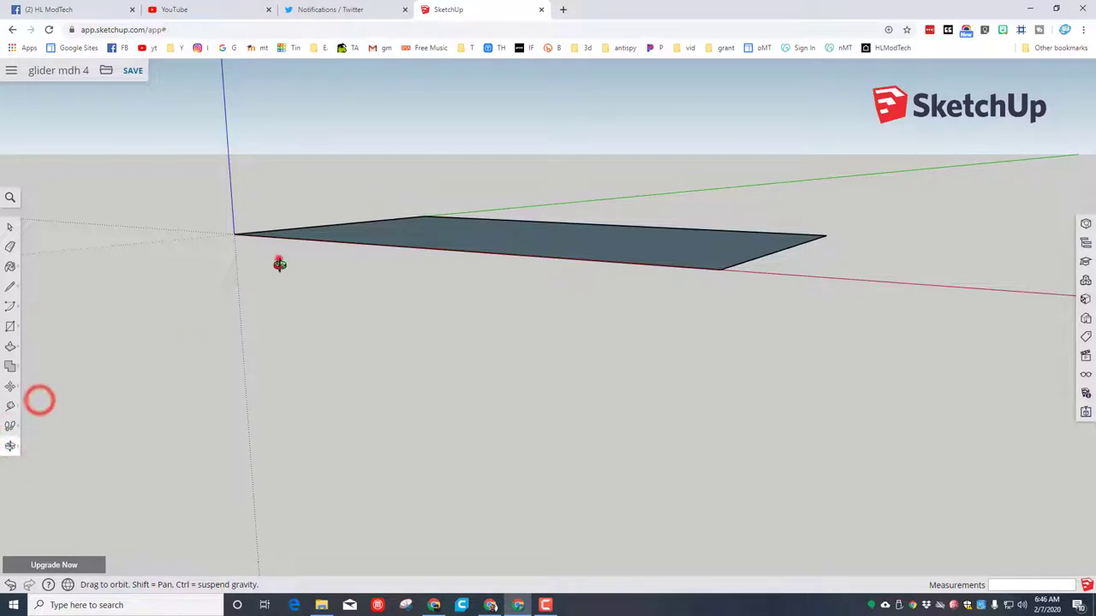
pyautogui.moveTo(280, 264); pyautogui.dragTo(523, 281)
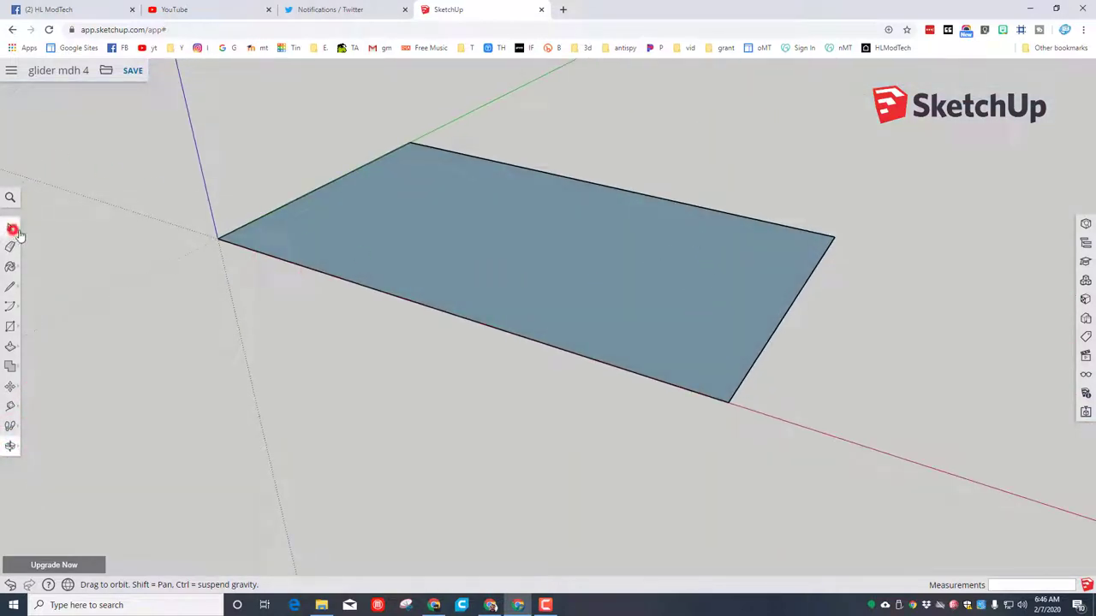
pyautogui.click(11, 227)
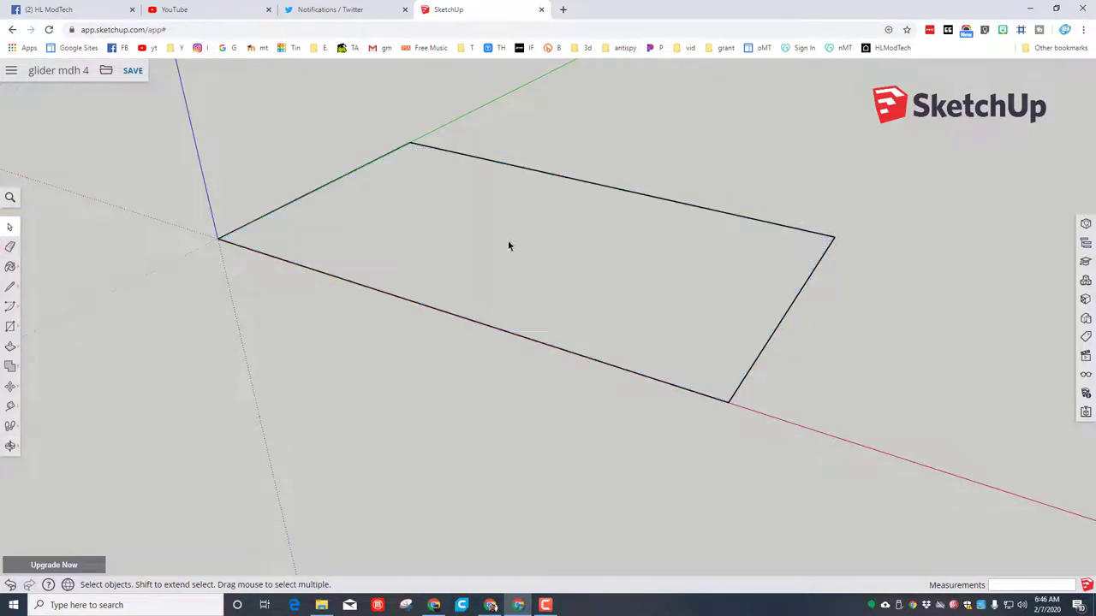
pyautogui.moveTo(419, 285)
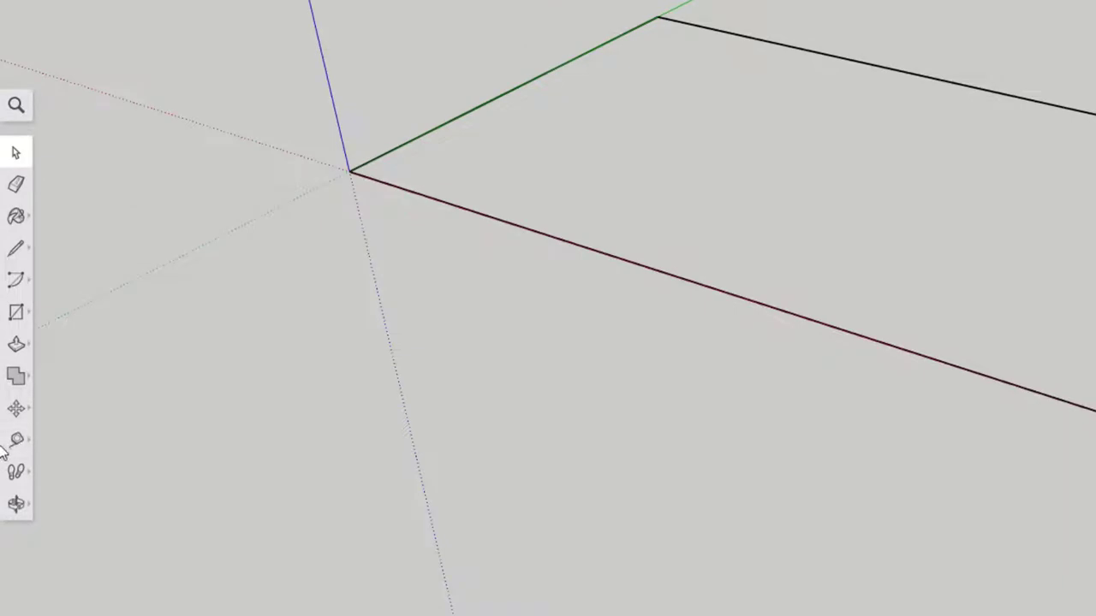
# - Pick the Dimension tool to label the 480 mm and 280 mm edges
pyautogui.click(17, 439)
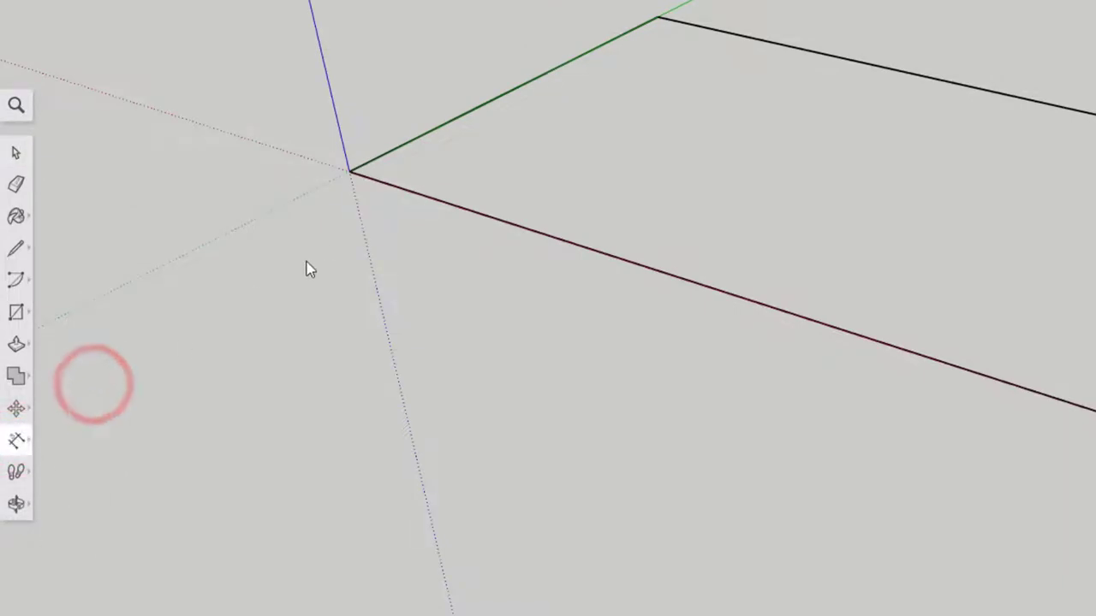
pyautogui.moveTo(359, 171)
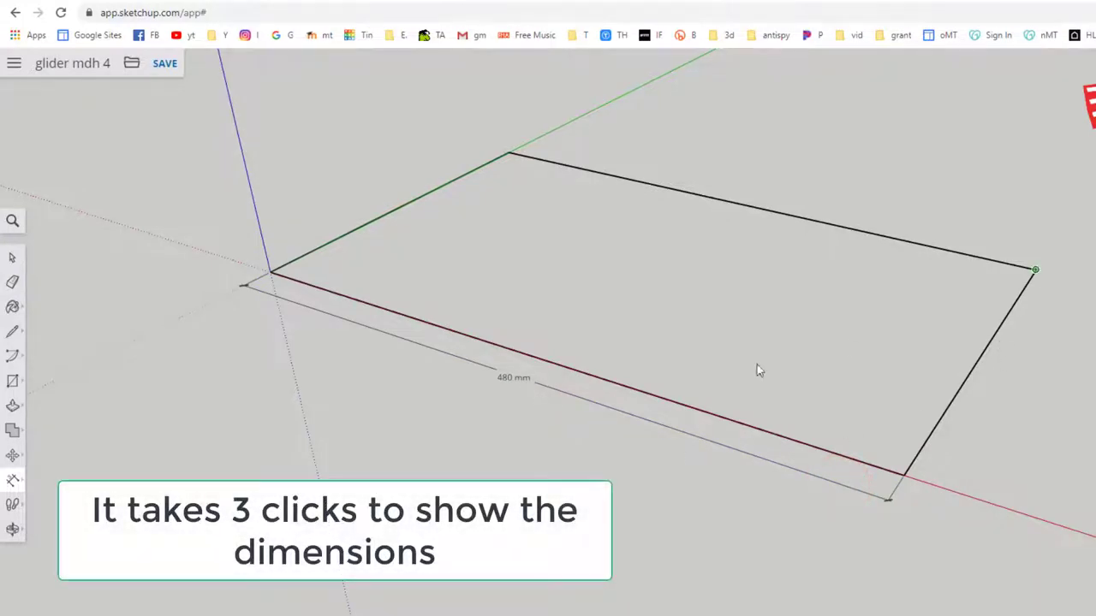
pyautogui.moveTo(1036, 271)
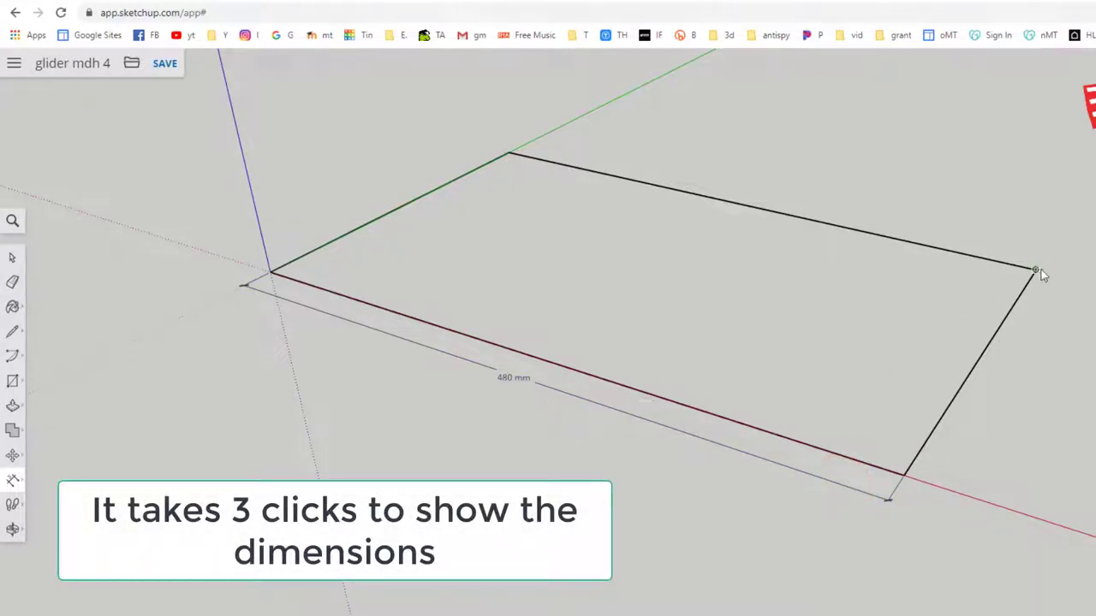
pyautogui.moveTo(912, 479)
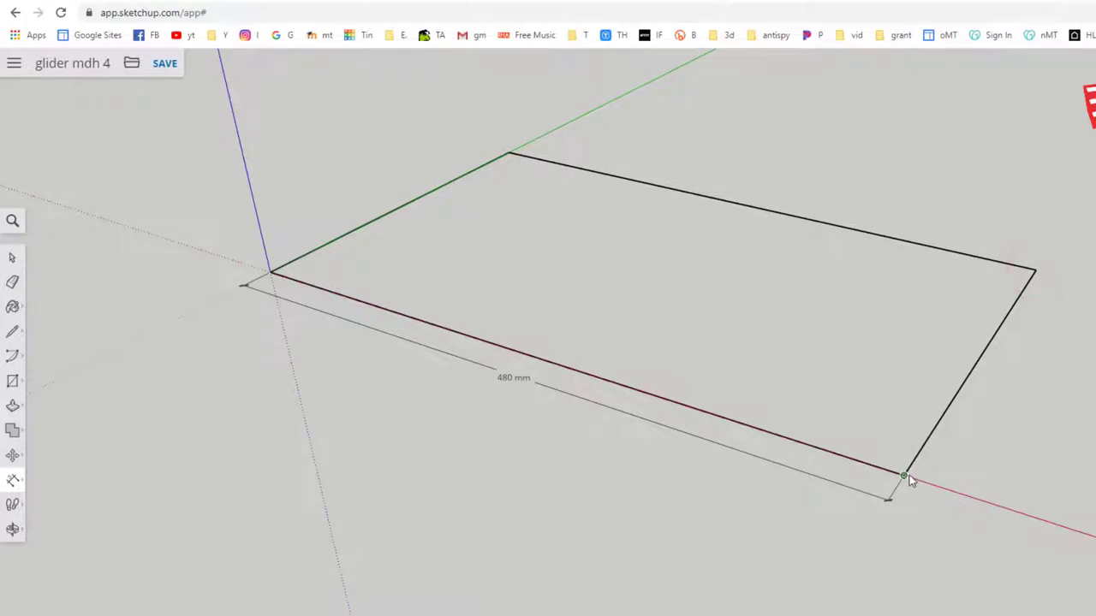
pyautogui.moveTo(1036, 274)
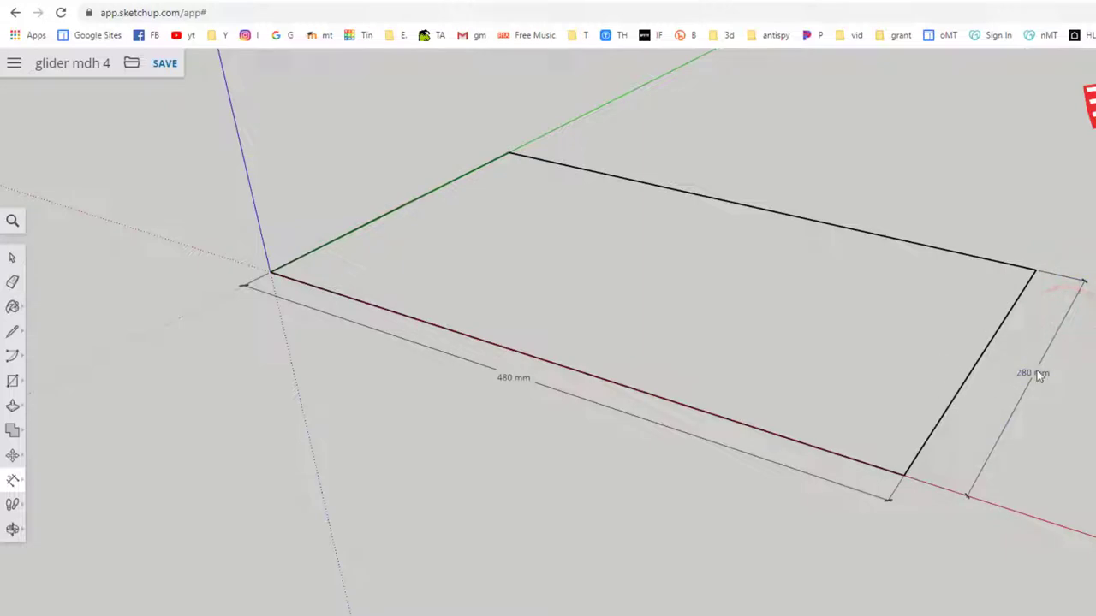
pyautogui.moveTo(878, 481)
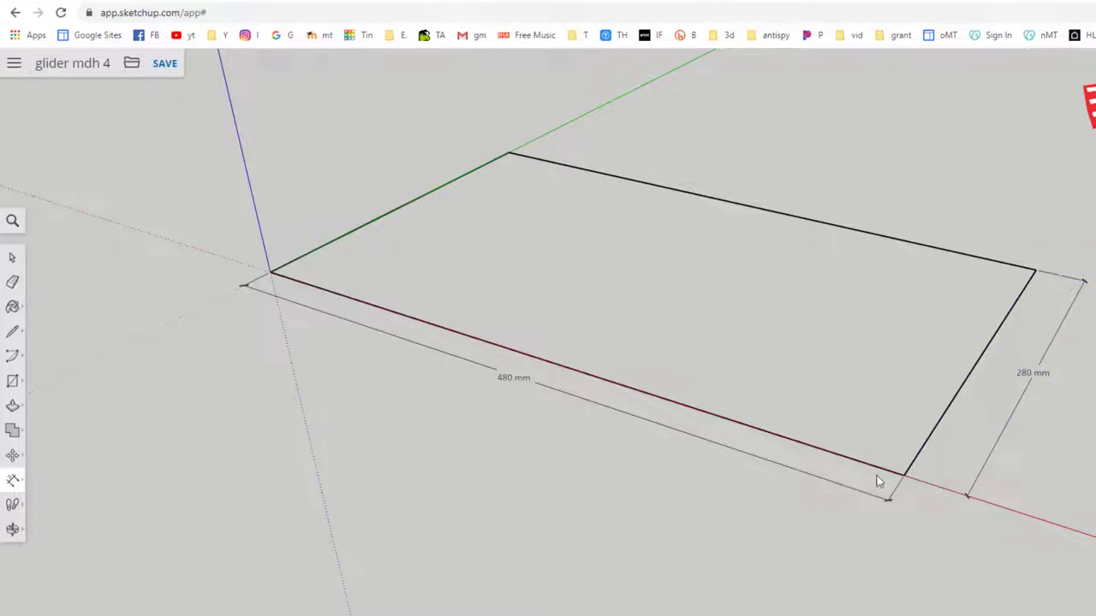
pyautogui.moveTo(698, 361)
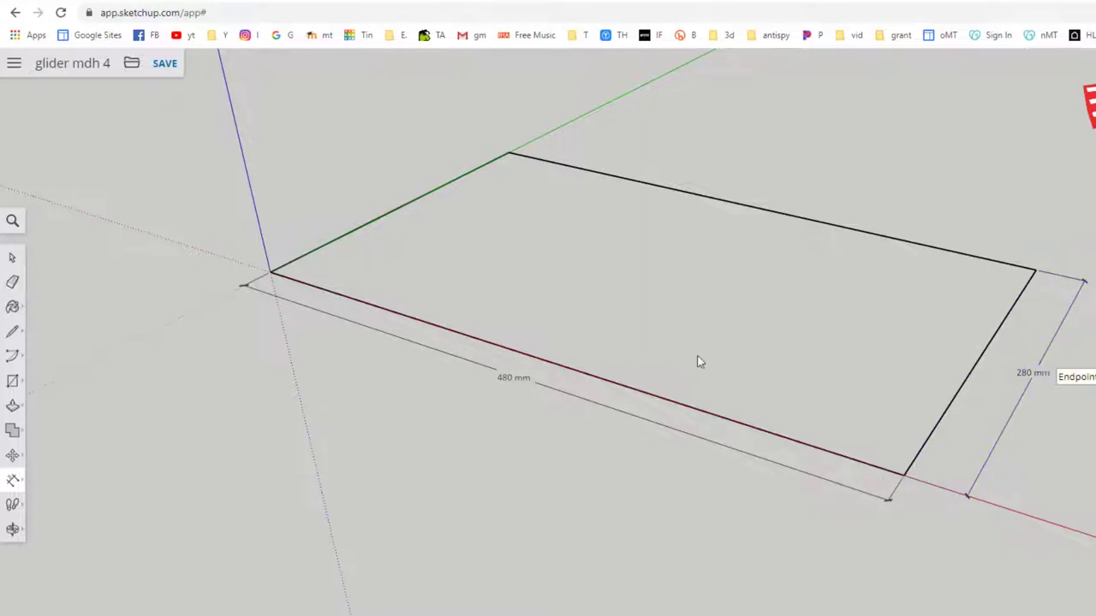
pyautogui.moveTo(435, 334)
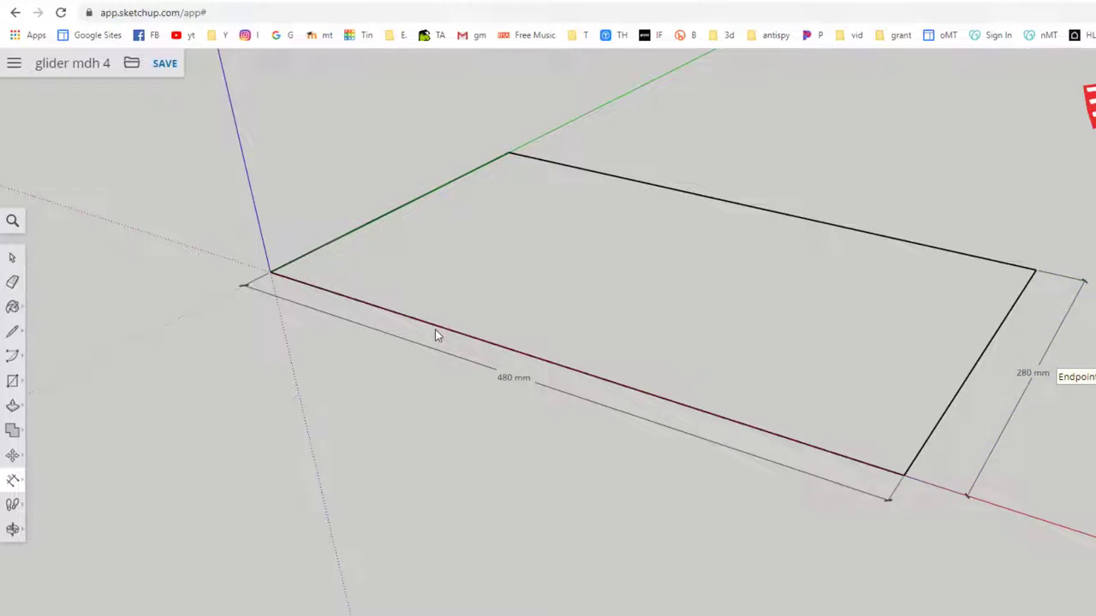
pyautogui.moveTo(13, 381)
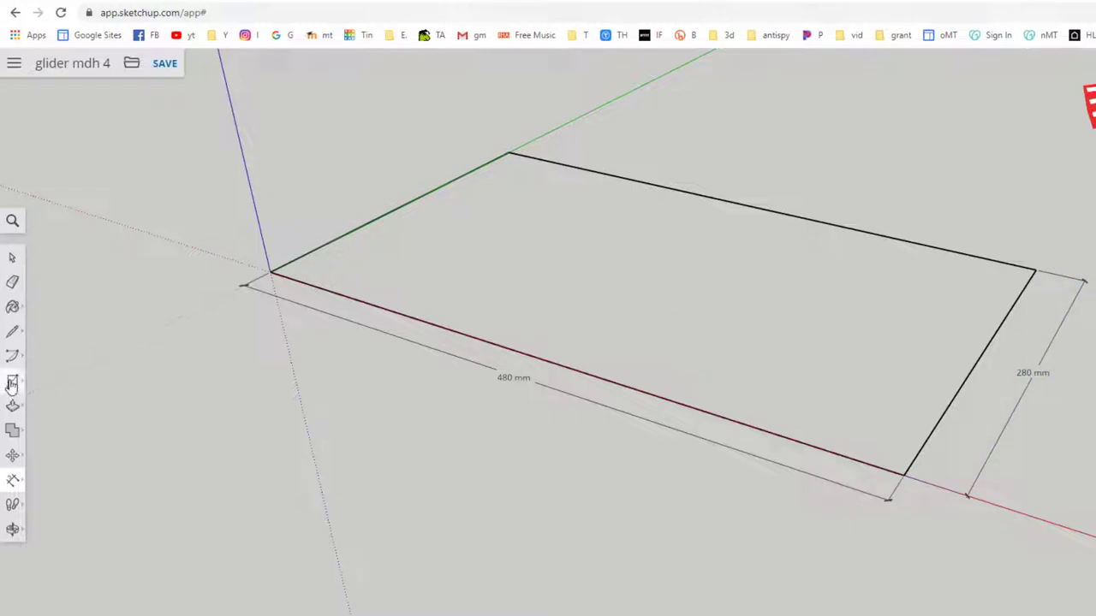
# - Choose the Rectangle tool for a small rectangle at the strip's left end
pyautogui.click(13, 380)
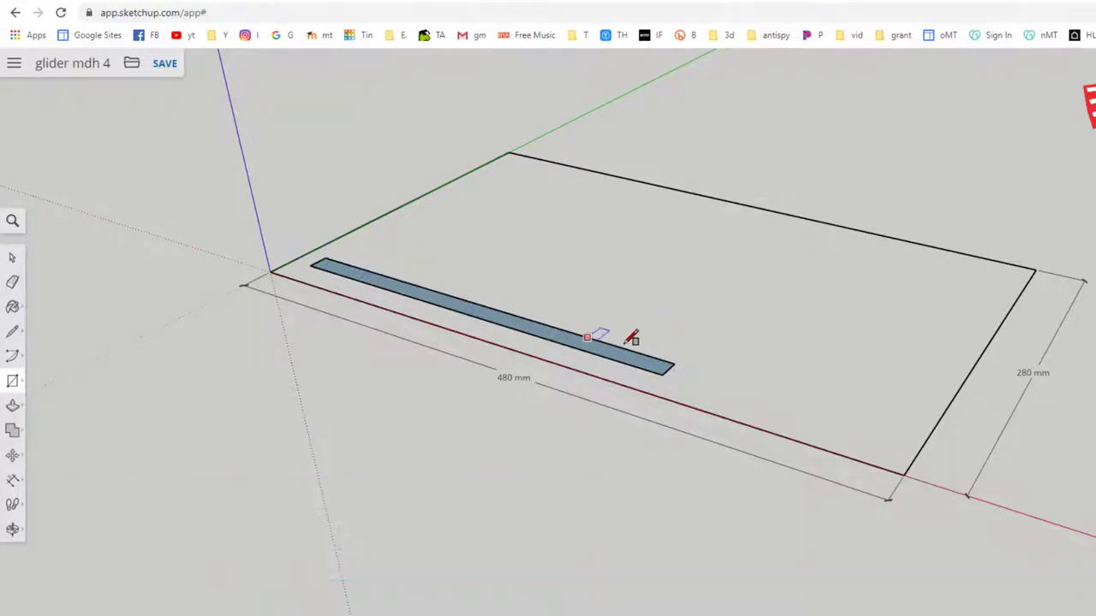
pyautogui.moveTo(479, 304)
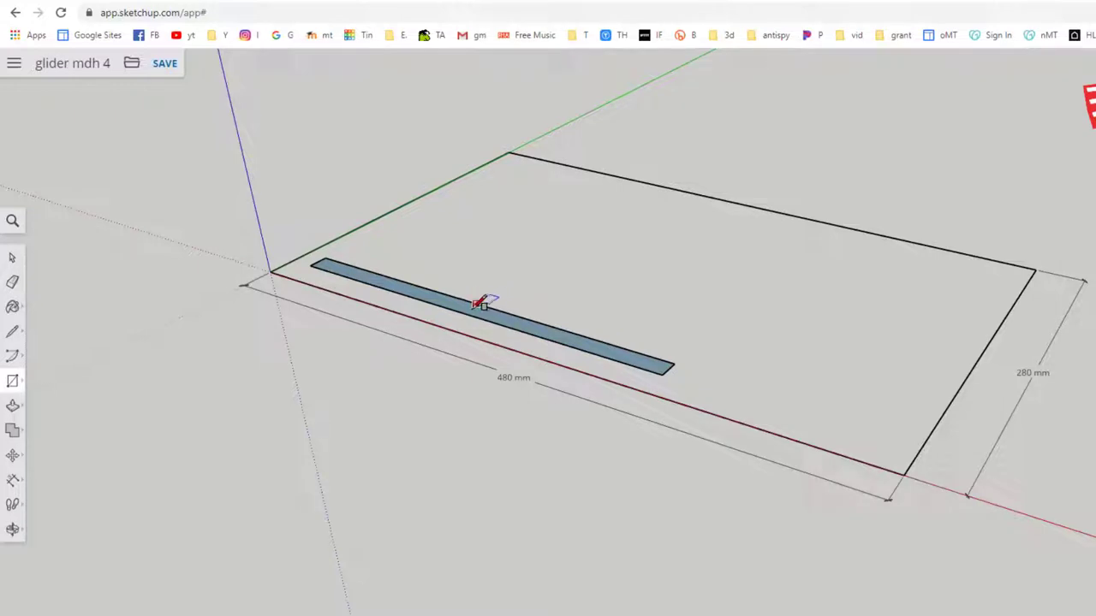
pyautogui.moveTo(347, 261)
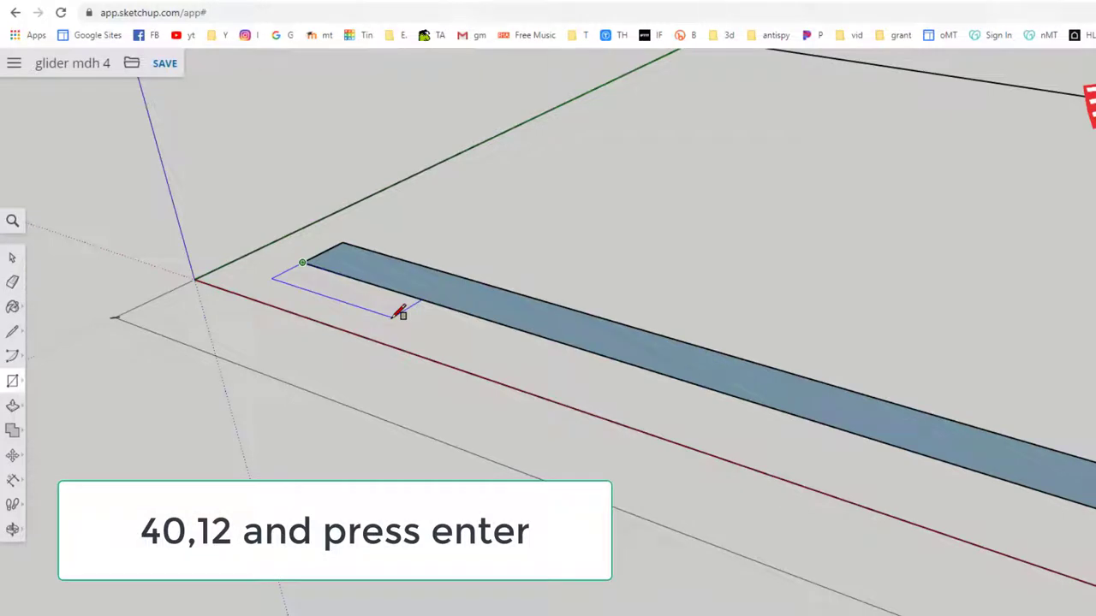
# - Add a 40 by 12 tab at the strip's left end and trim it diagonally
pyautogui.press('enter')
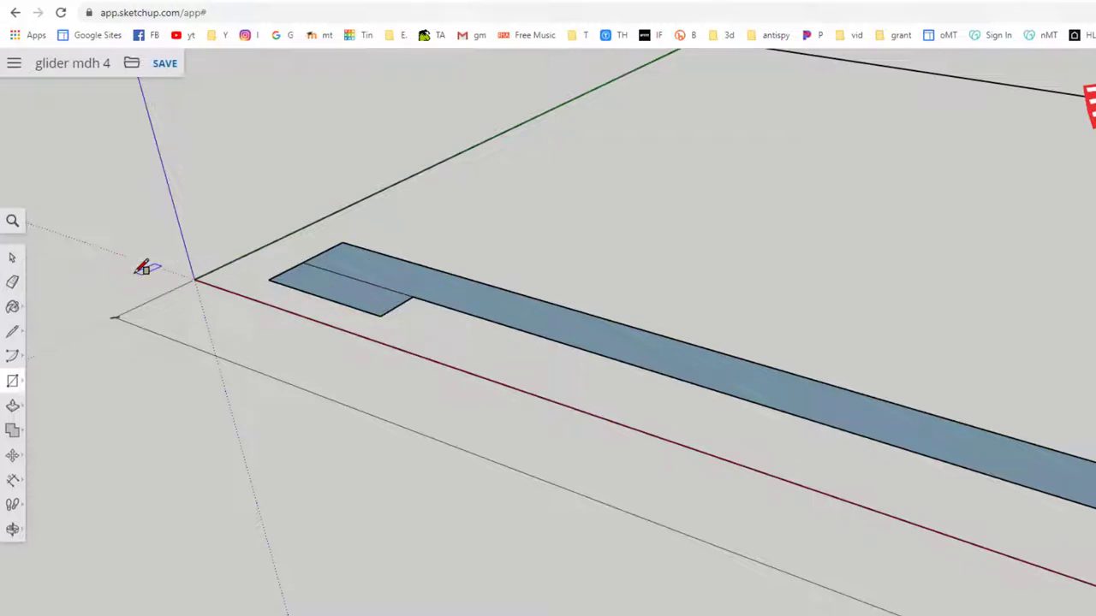
pyautogui.moveTo(381, 282)
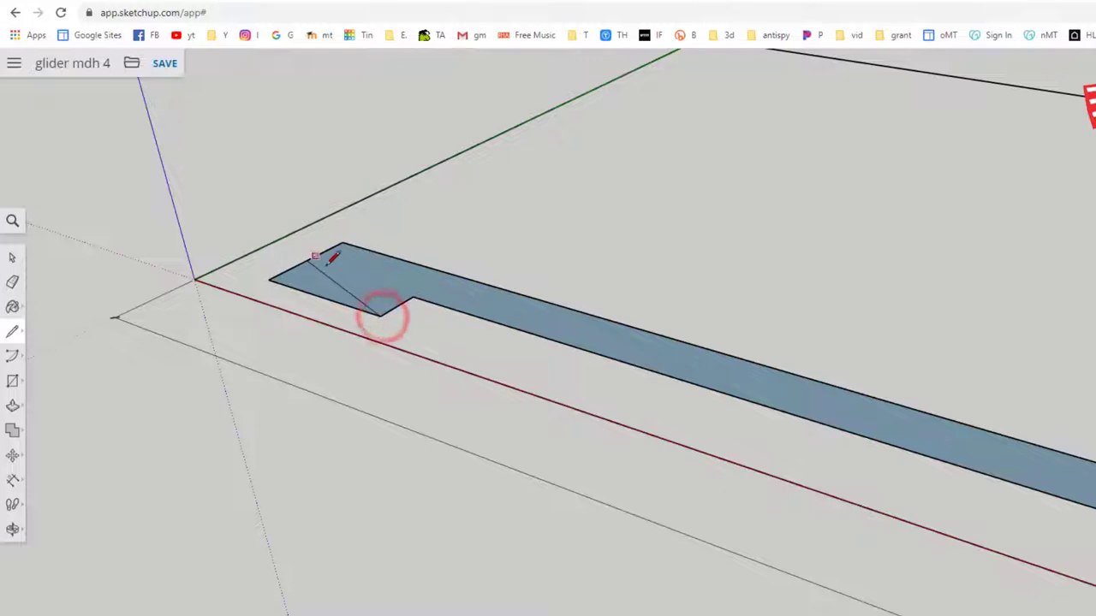
pyautogui.click(13, 258)
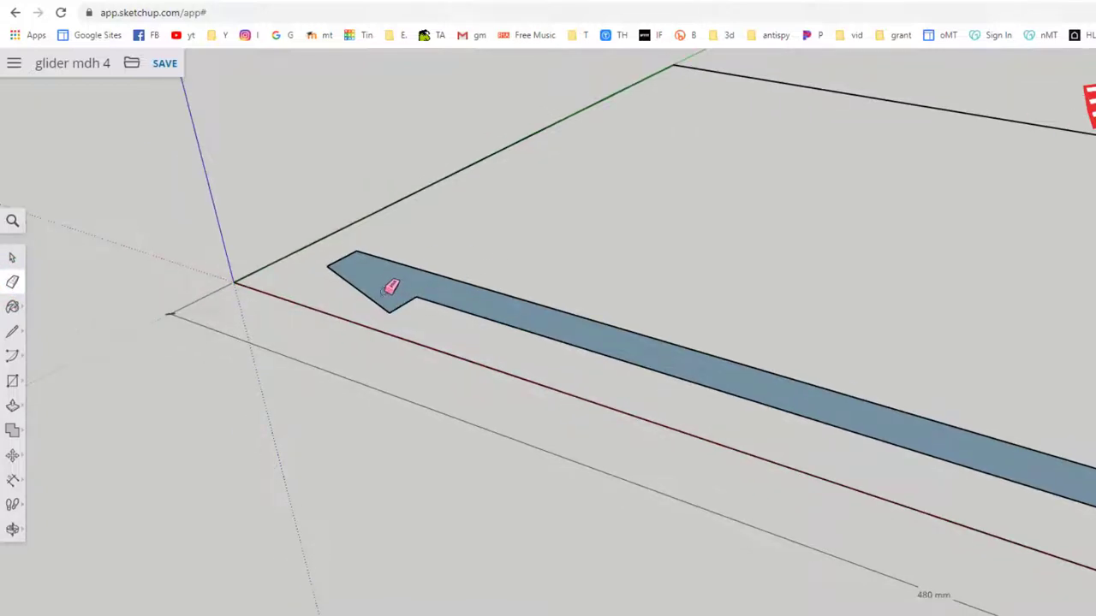
pyautogui.click(12, 331)
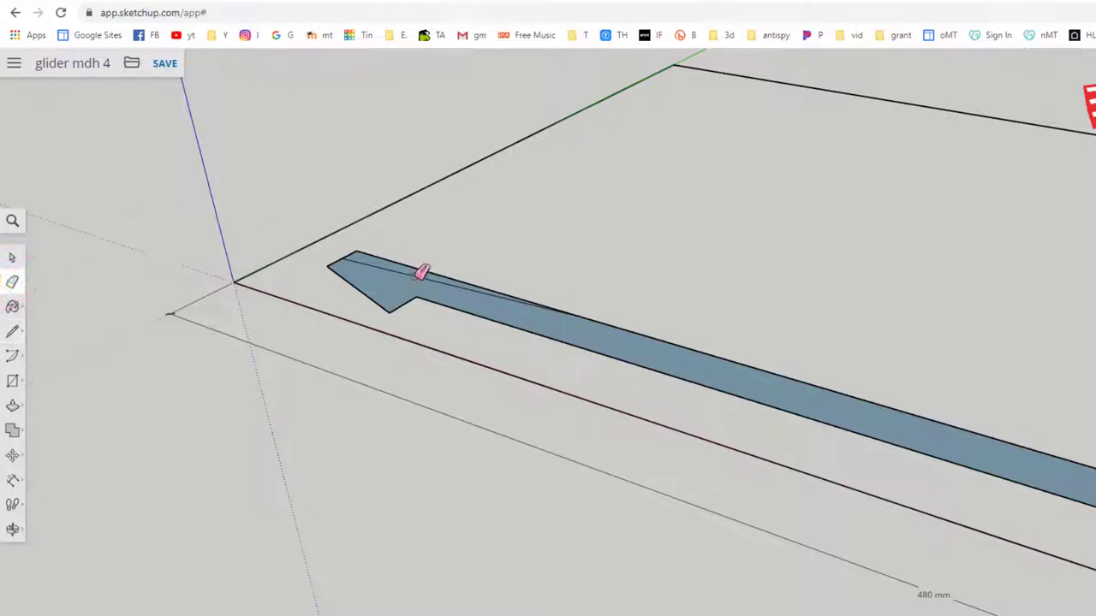
pyautogui.moveTo(214, 212)
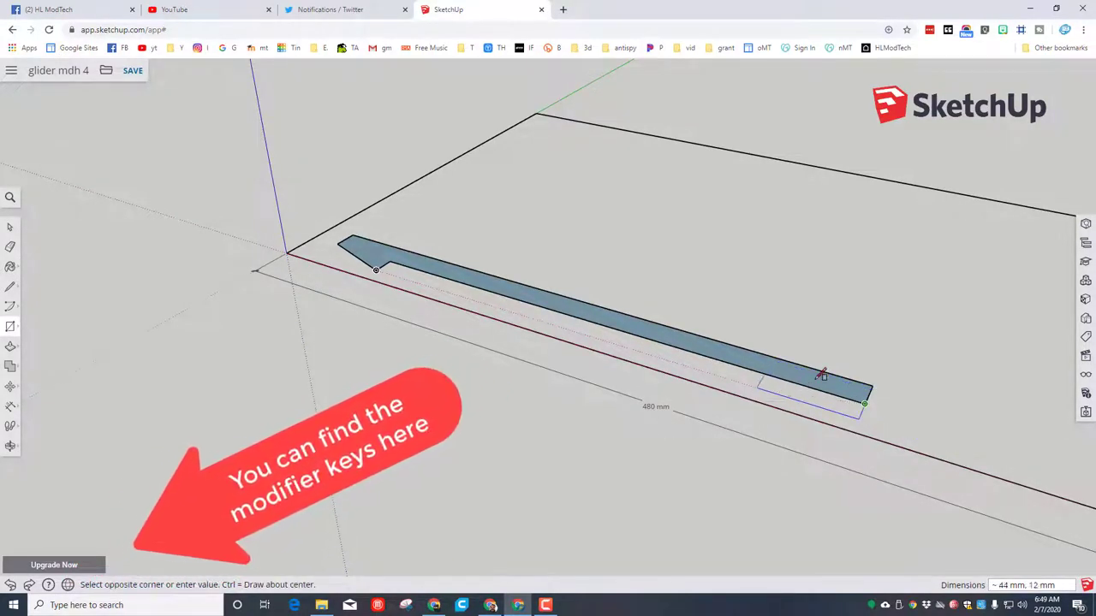
pyautogui.moveTo(745, 381)
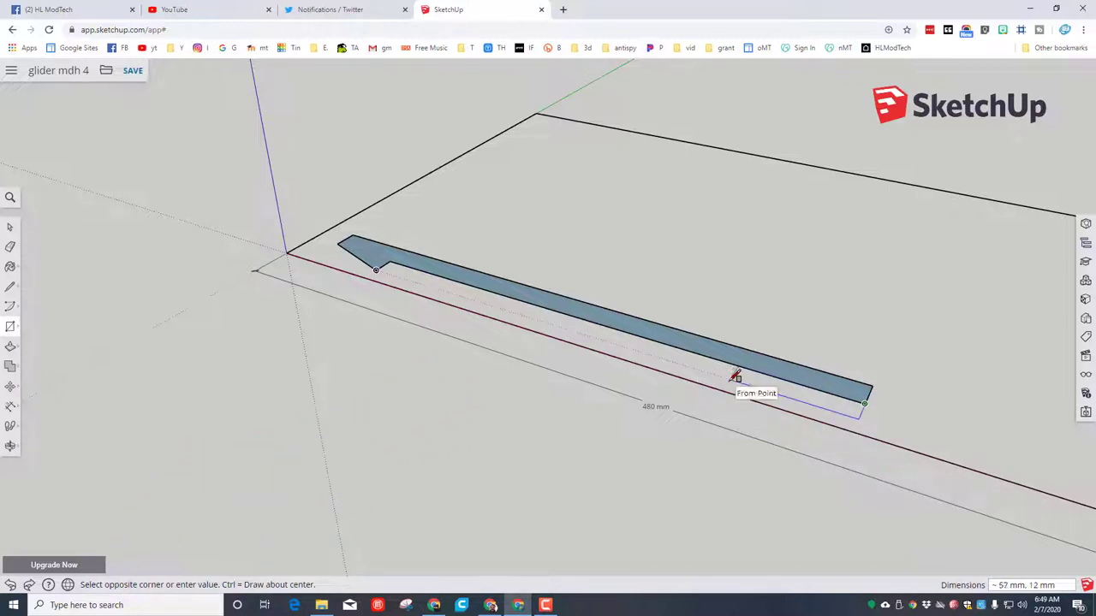
# - Add a 30 mm block at the strip's right end and cut its corner at an angle
pyautogui.write('30,10')
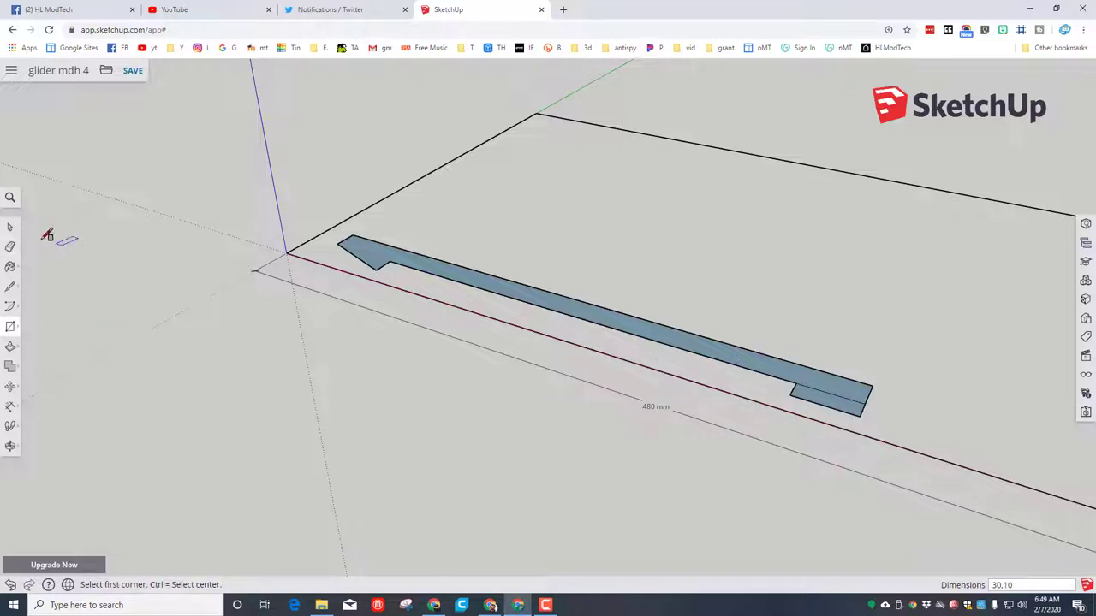
pyautogui.click(12, 284)
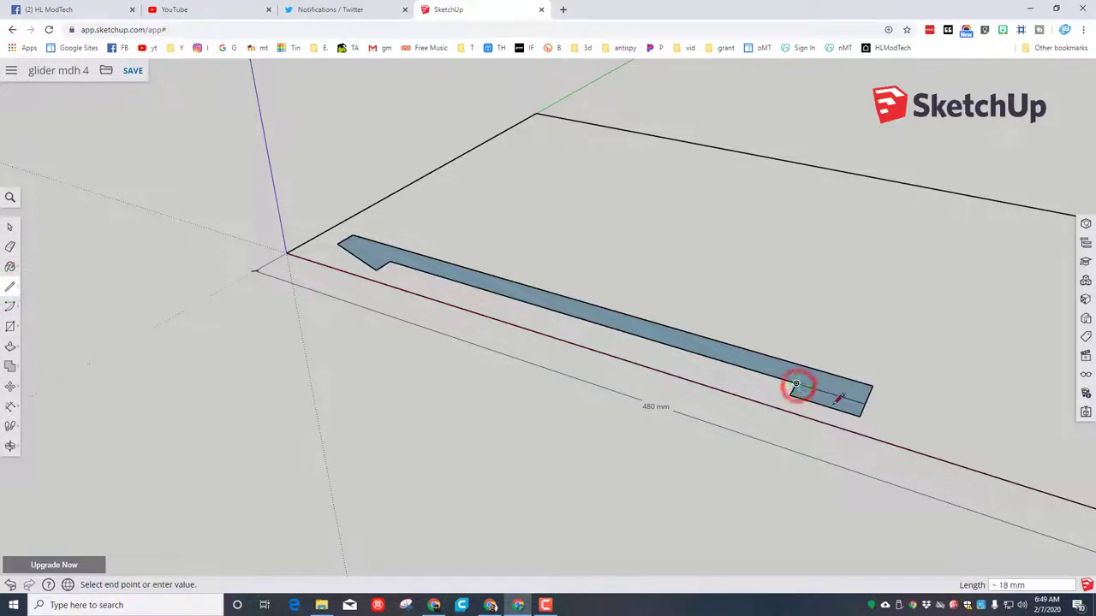
pyautogui.click(795, 383)
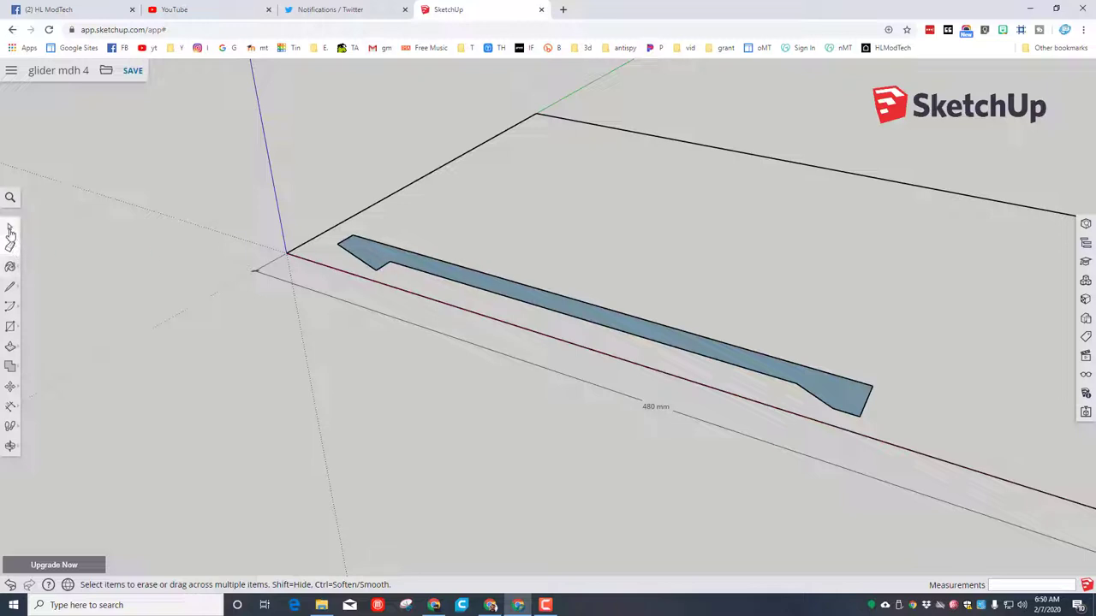
# - Select the fuselage strip and place a copy beside the original
pyautogui.click(11, 227)
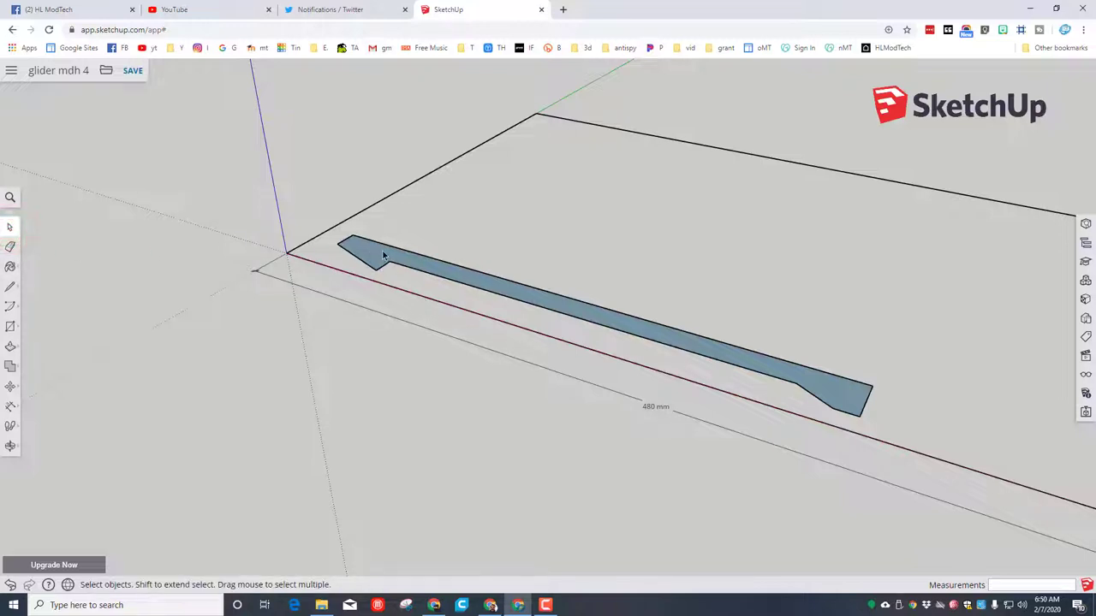
pyautogui.click(383, 256)
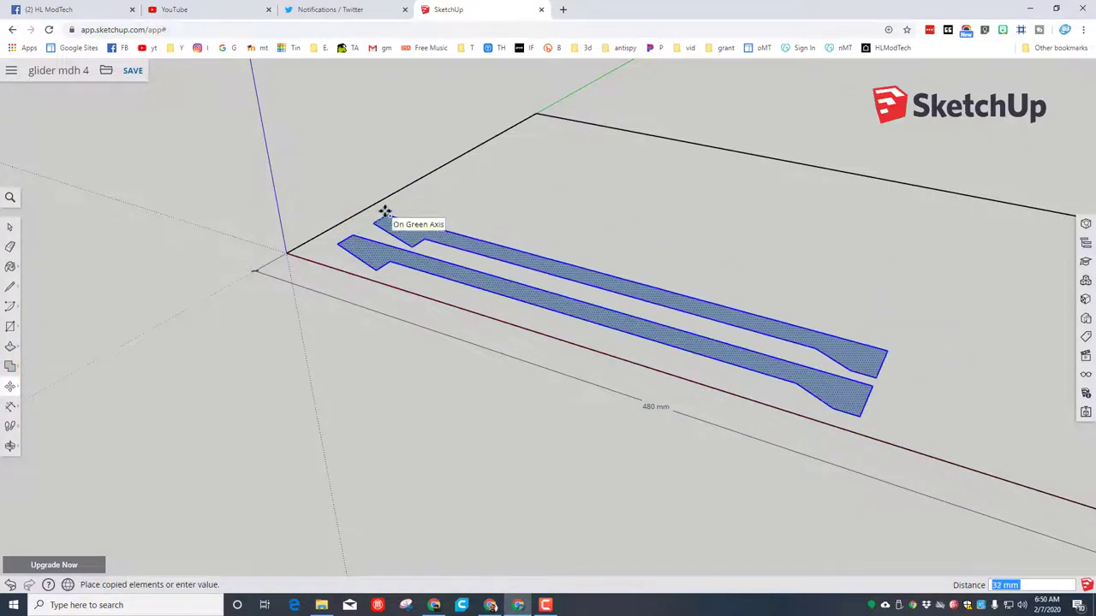
pyautogui.click(385, 214)
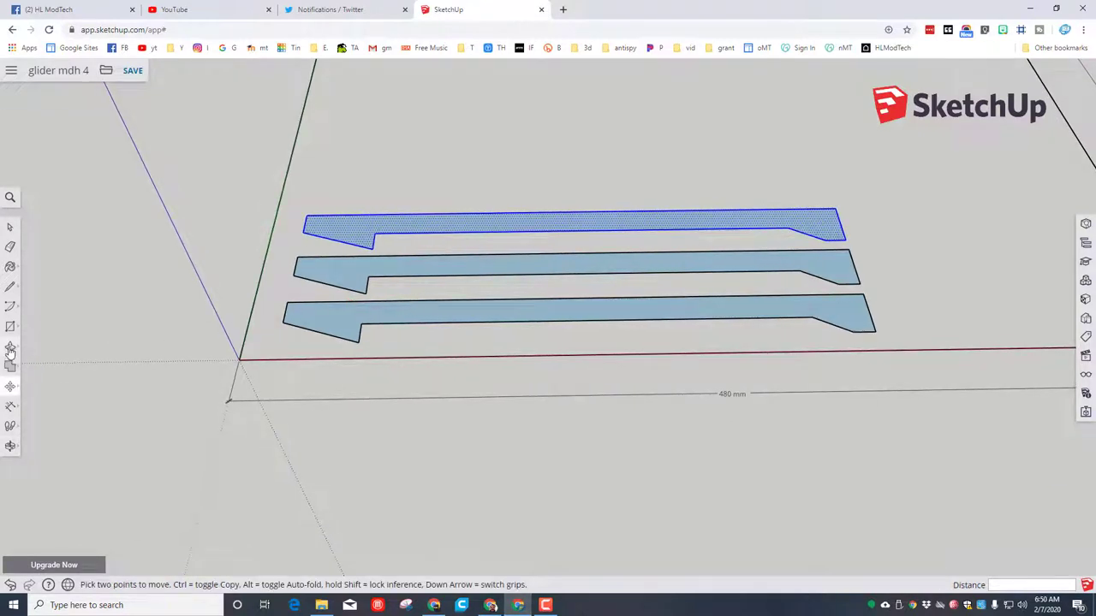
# - Draw a 180 mm wing rectangle and cut two taper lines toward its tip
pyautogui.click(12, 326)
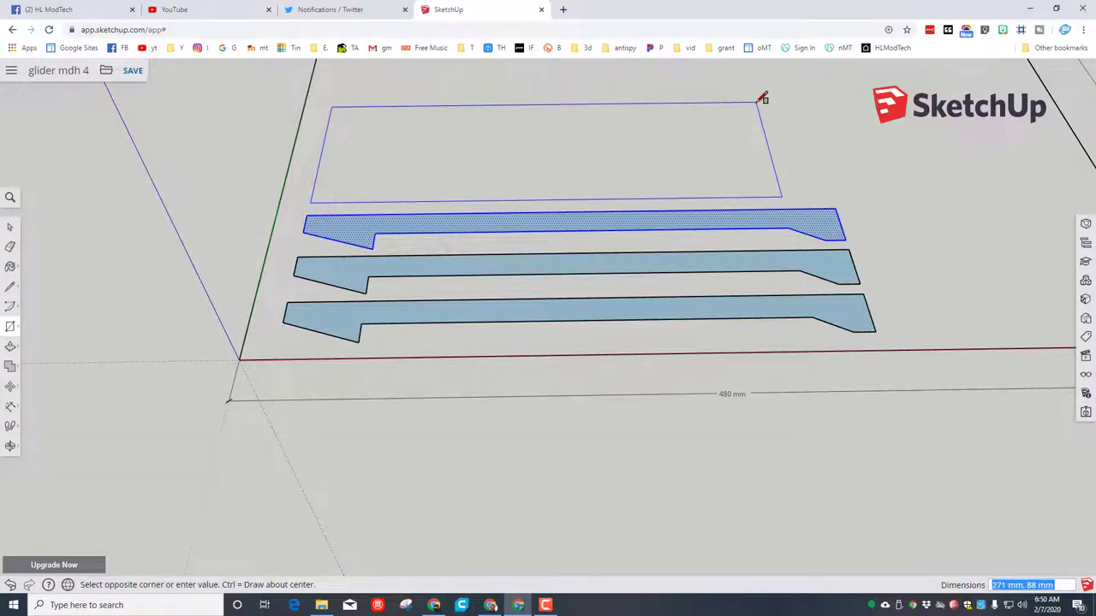
pyautogui.write('180')
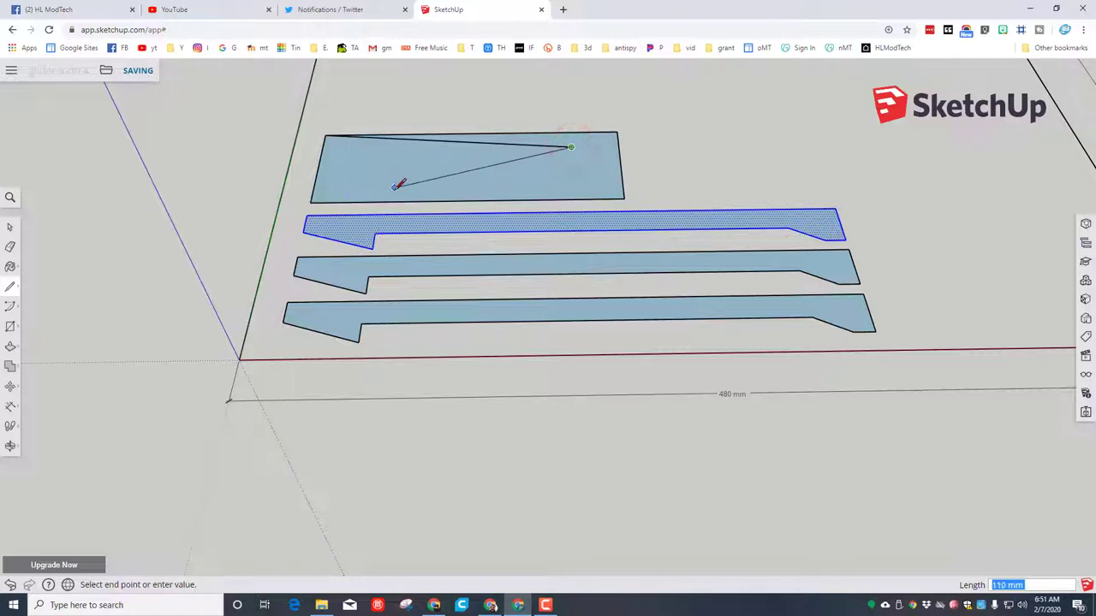
pyautogui.click(571, 148)
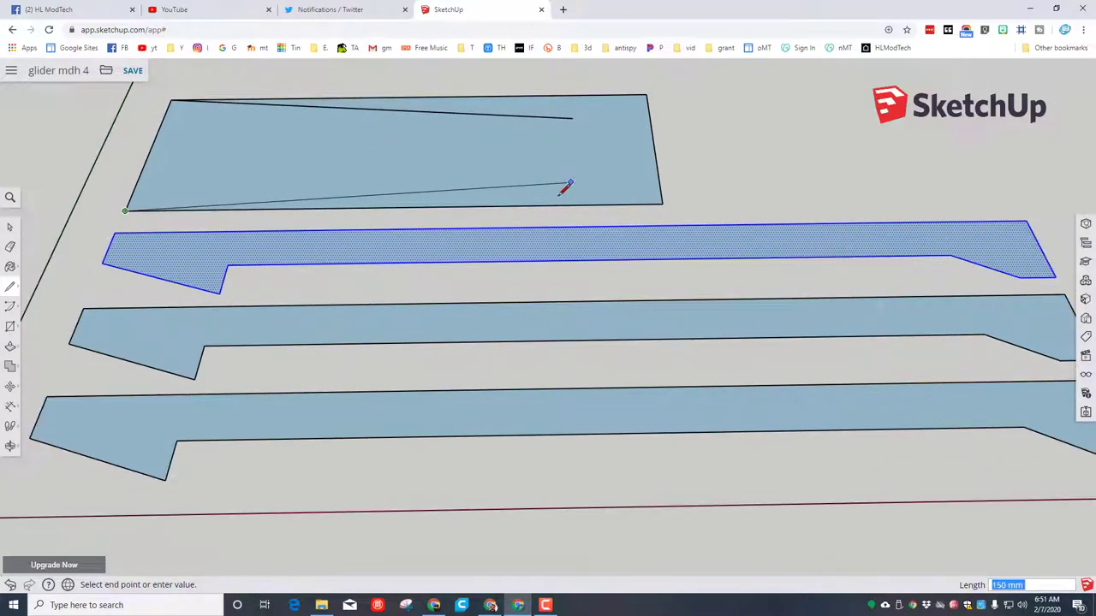
pyautogui.click(574, 189)
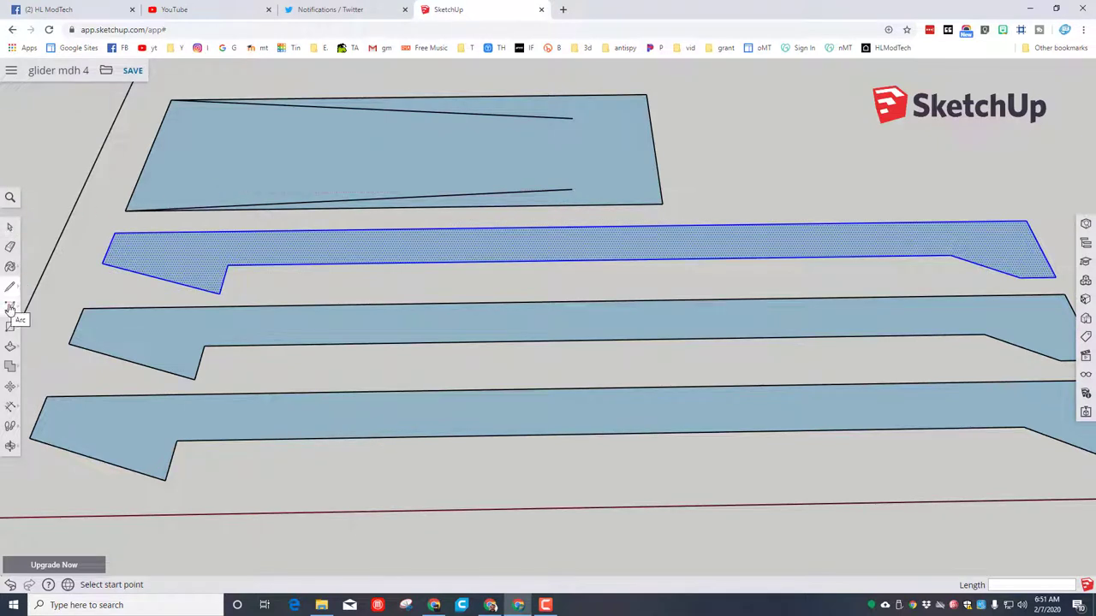
pyautogui.click(11, 306)
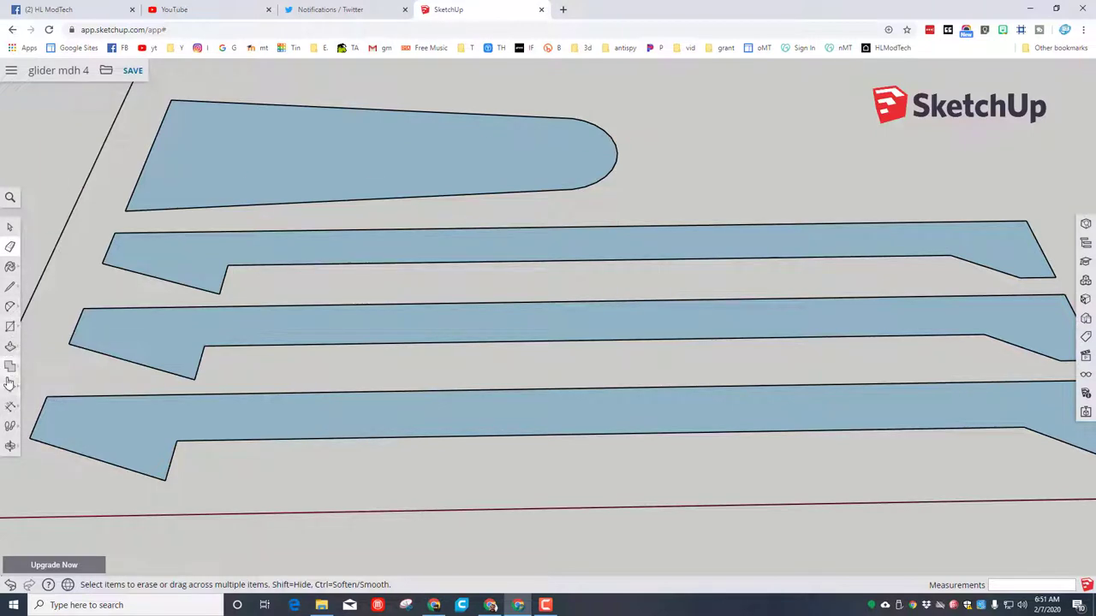
# - Select the wing shape and place a copy beside the original
pyautogui.click(11, 386)
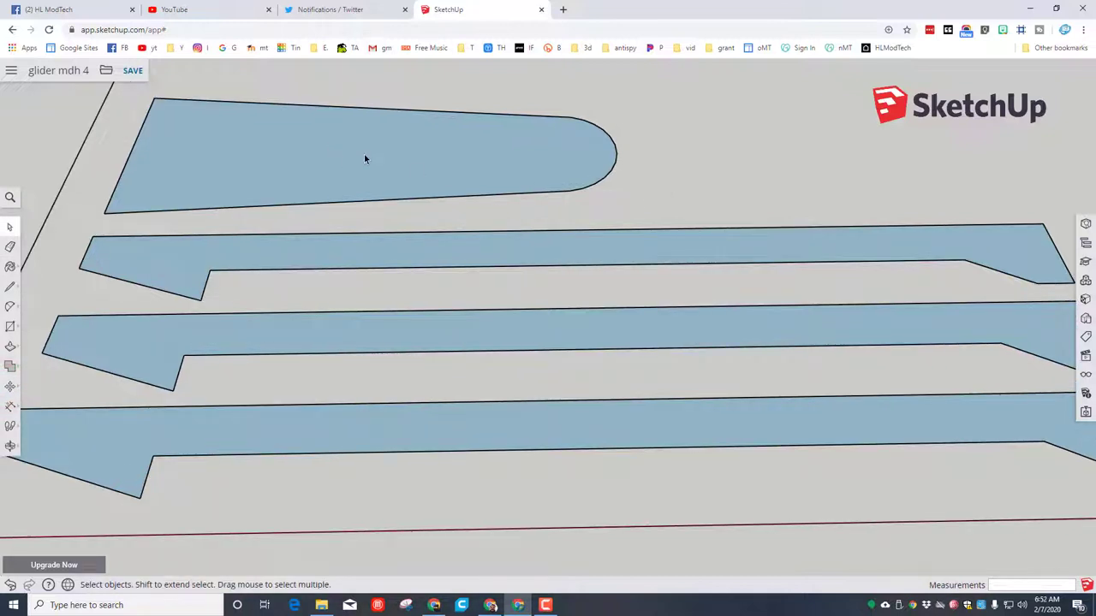
pyautogui.click(369, 152)
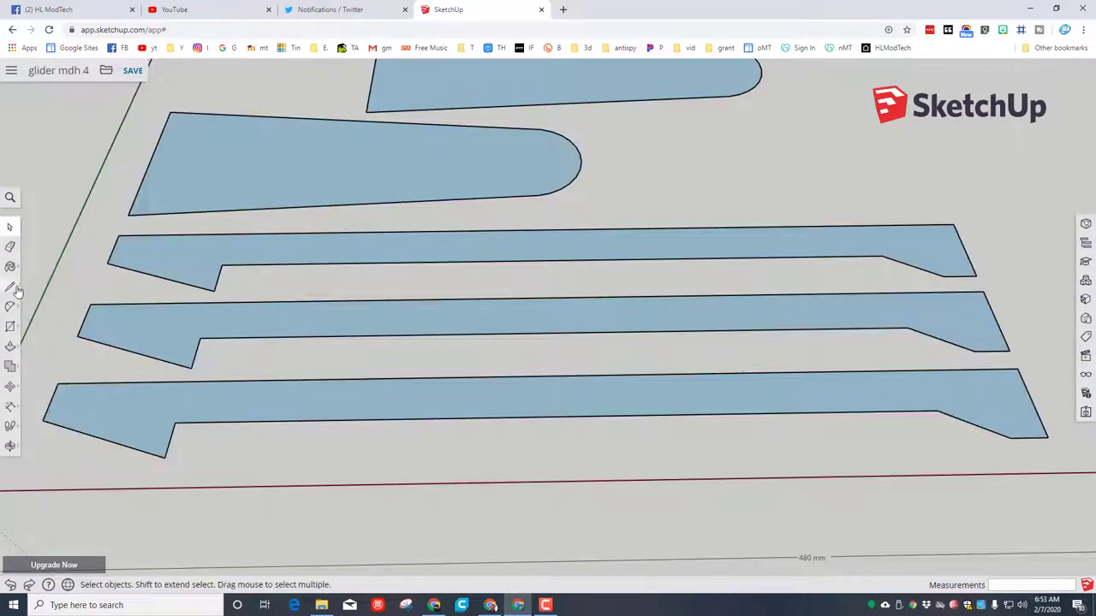
pyautogui.click(479, 94)
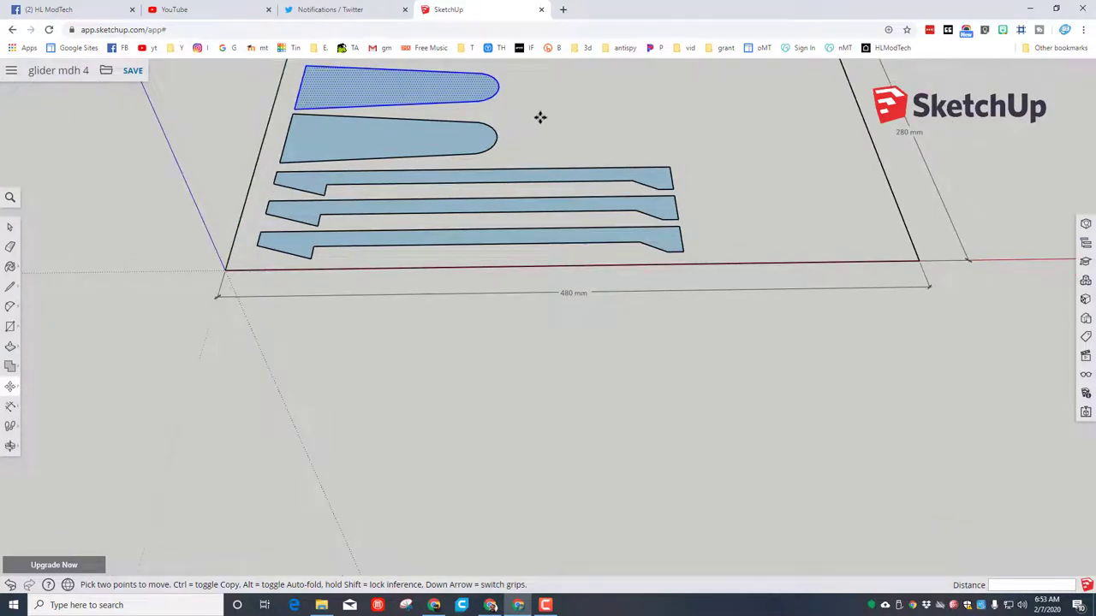
pyautogui.moveTo(80, 243)
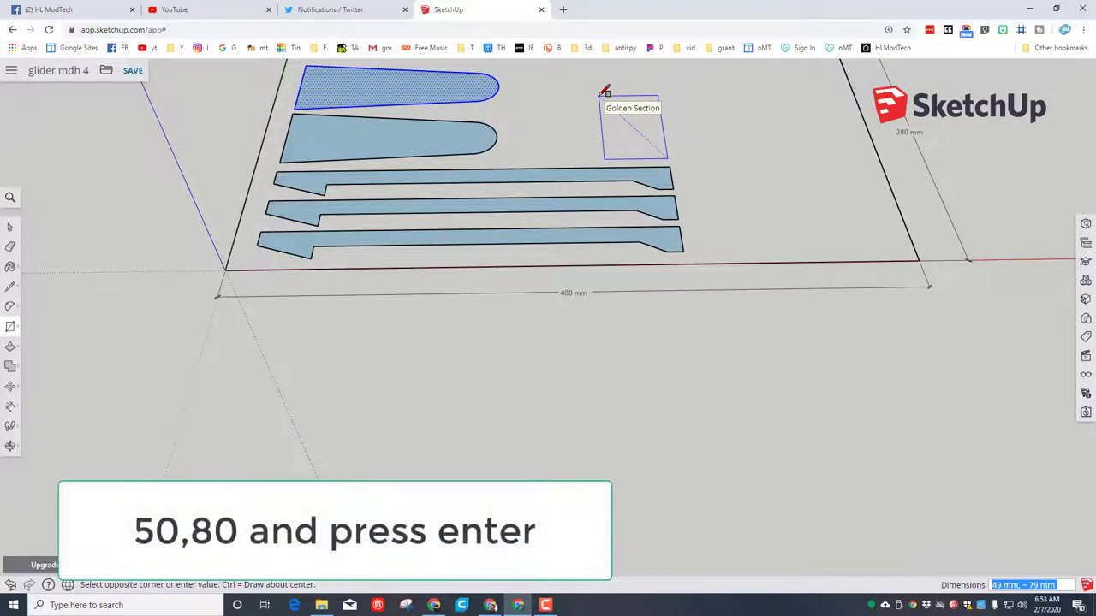
# - Draw an angled line down from the small rectangle's top edge to shape the tail fin
pyautogui.write('50,80')
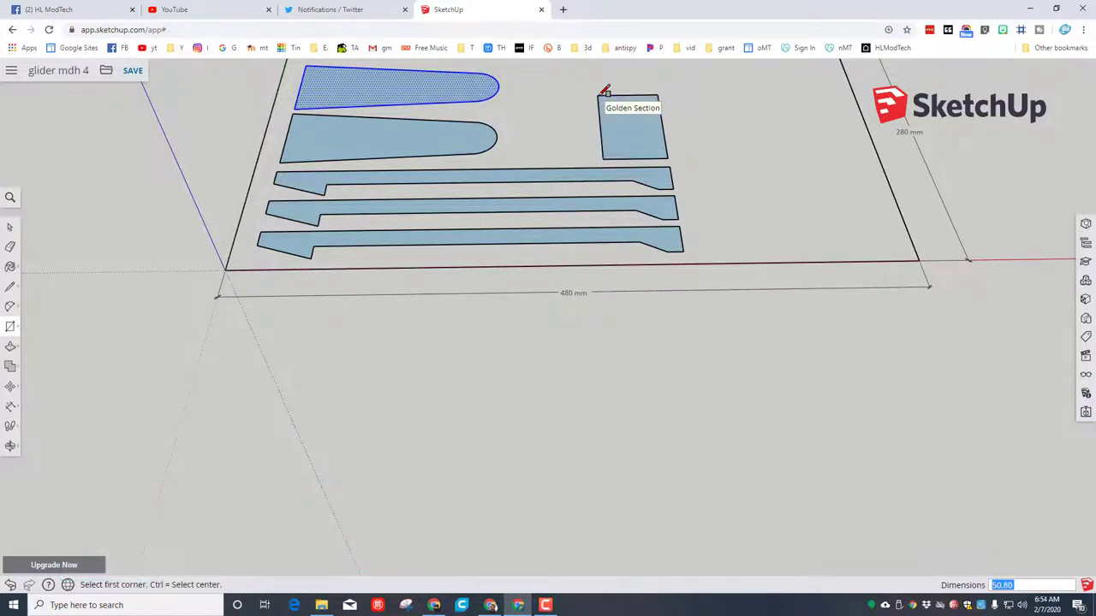
pyautogui.moveTo(13, 289)
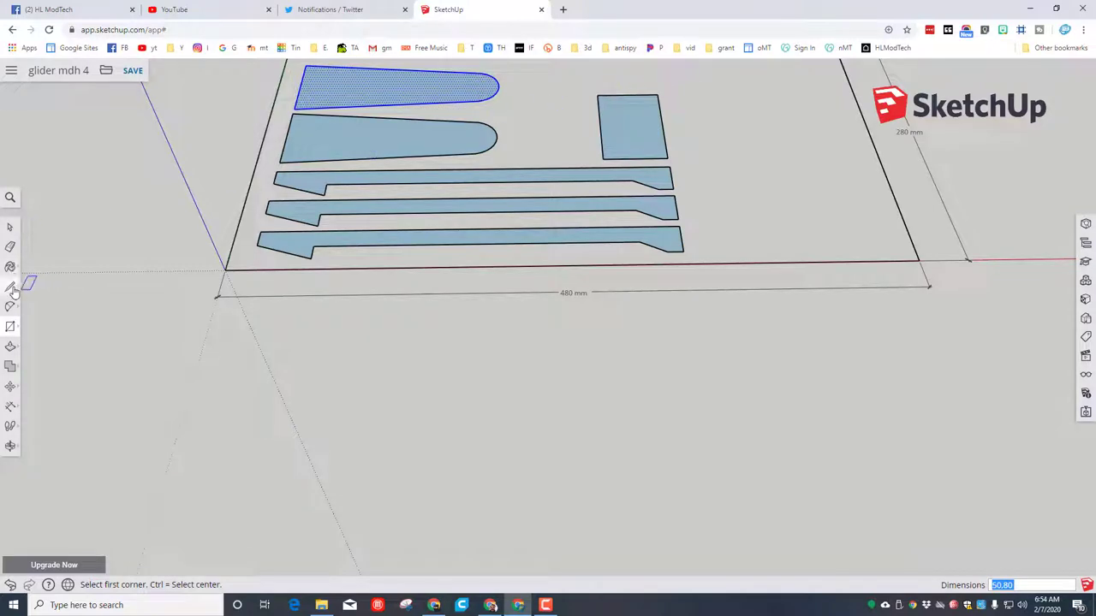
pyautogui.scroll(3)
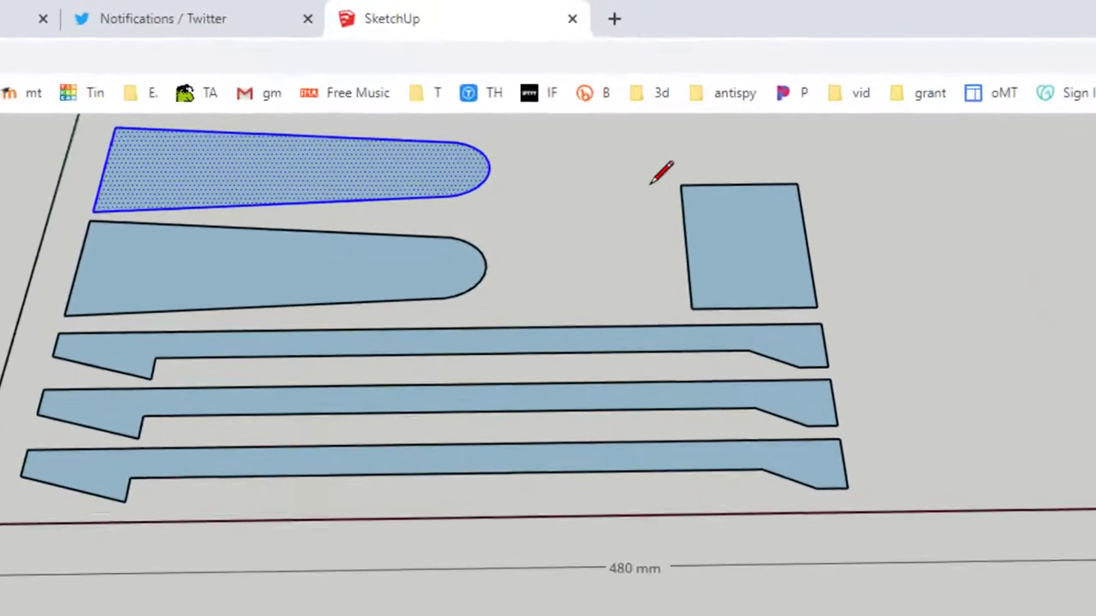
pyautogui.click(739, 184)
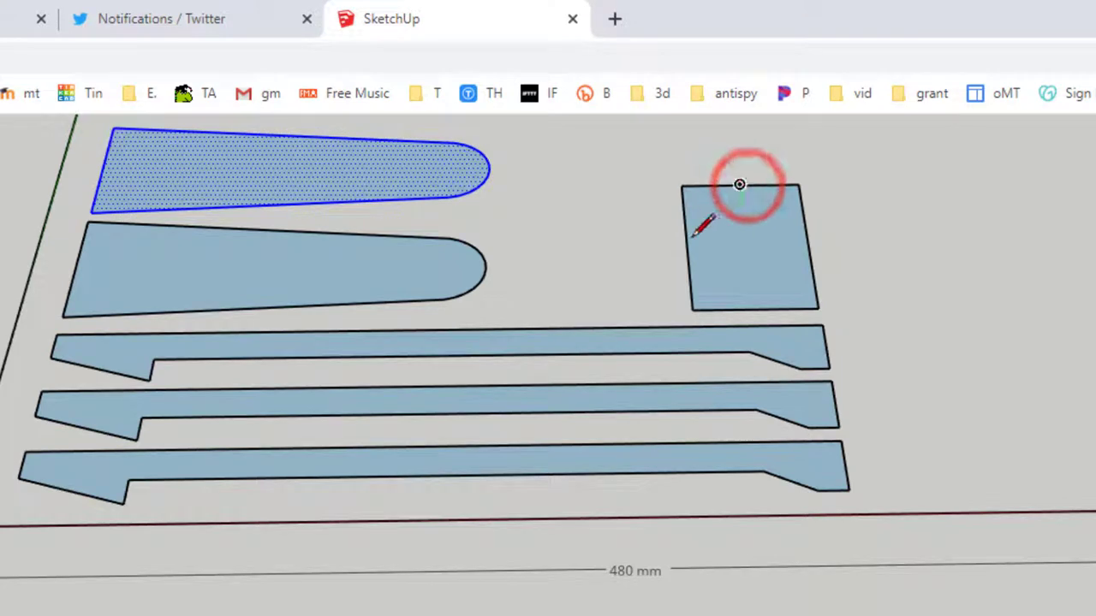
pyautogui.moveTo(739, 184); pyautogui.dragTo(754, 309)
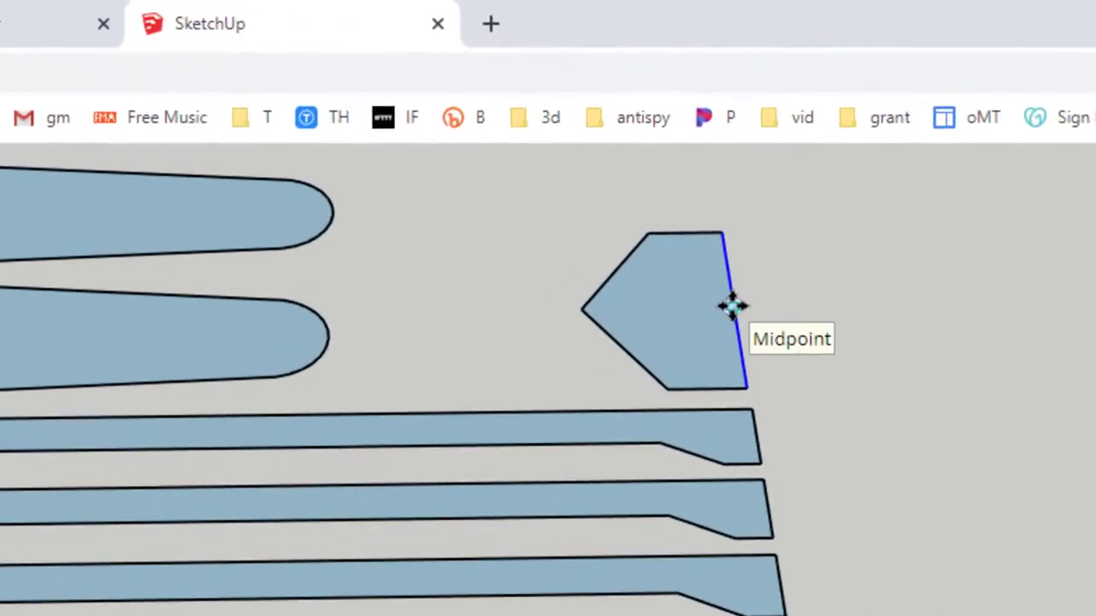
pyautogui.moveTo(738, 301)
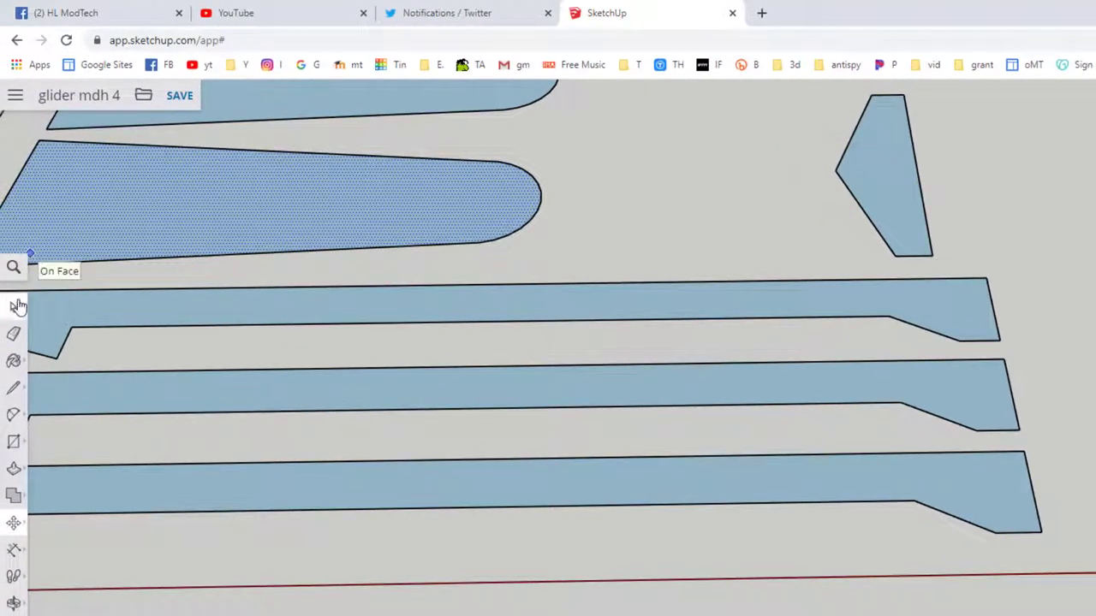
pyautogui.click(878, 176)
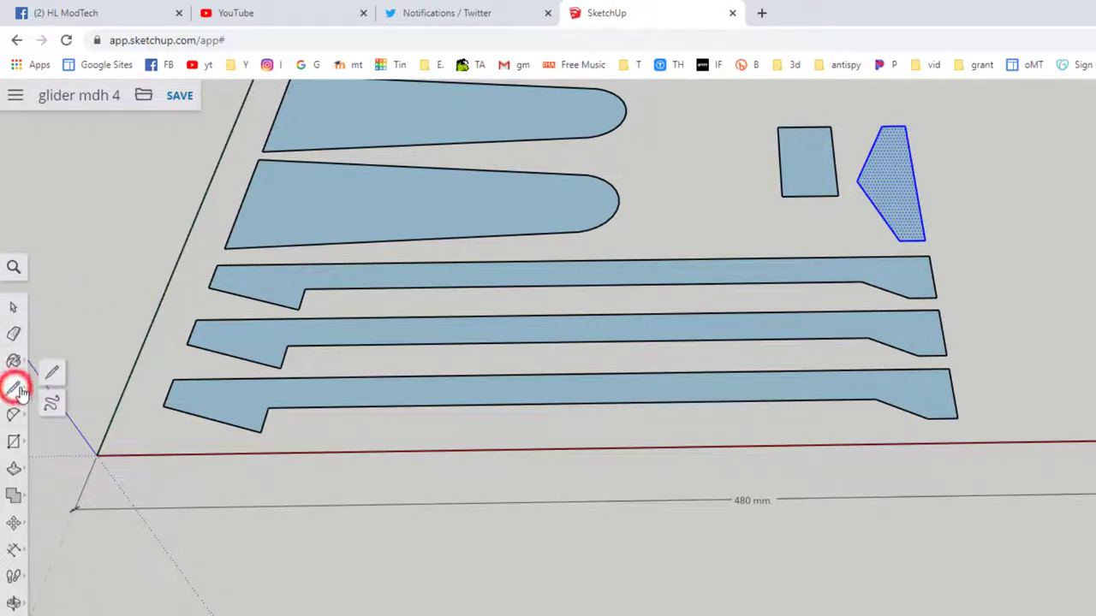
# - Cut the second small rectangle's top-left corner off with a diagonal line
pyautogui.click(14, 387)
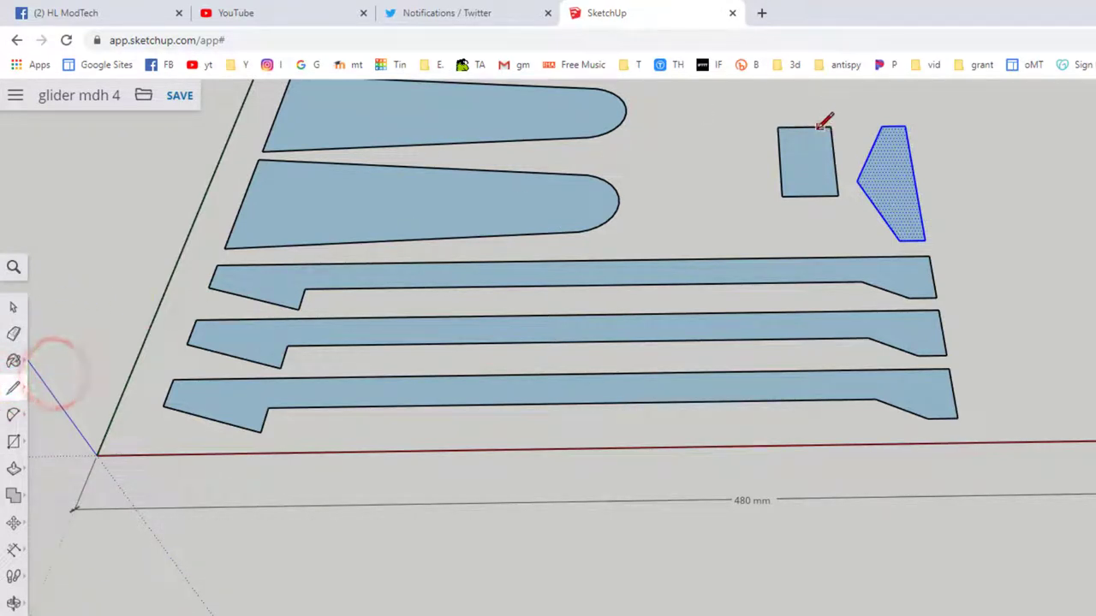
pyautogui.moveTo(822, 128); pyautogui.dragTo(780, 162)
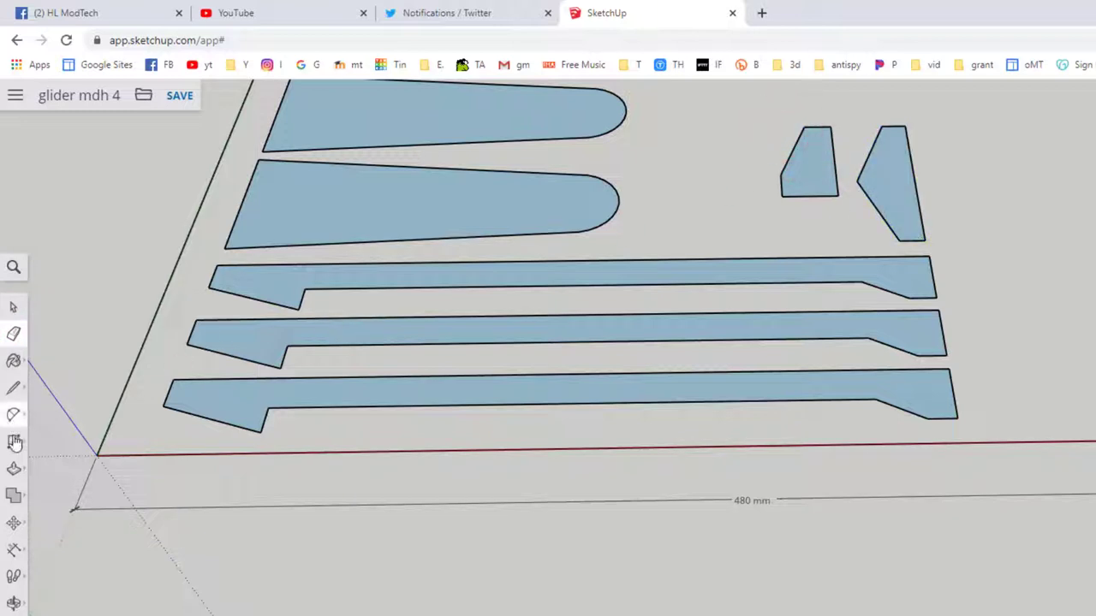
pyautogui.click(14, 522)
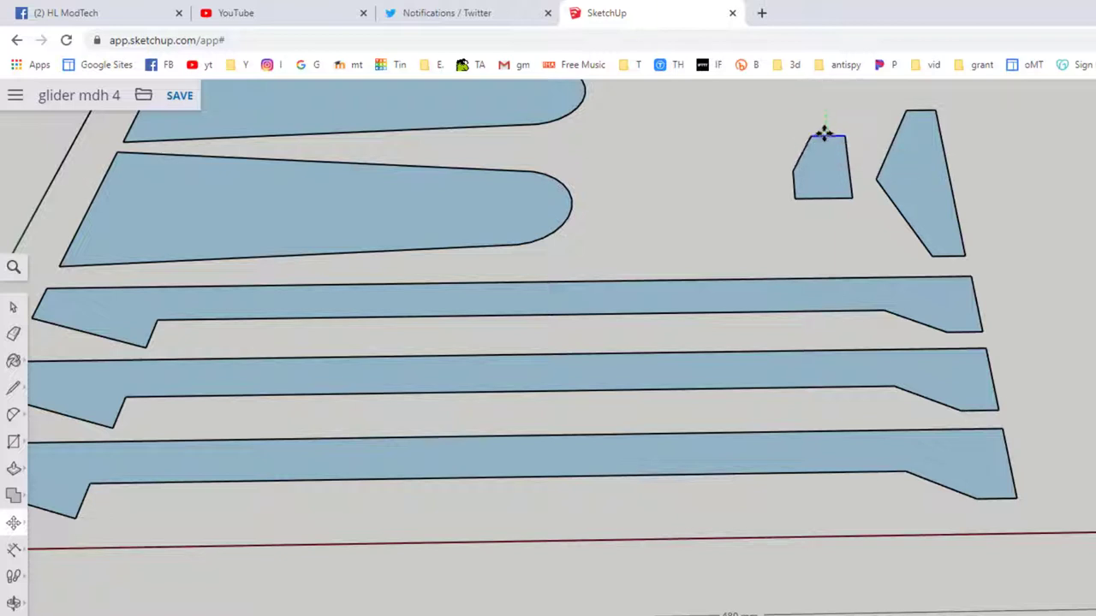
pyautogui.moveTo(726, 165)
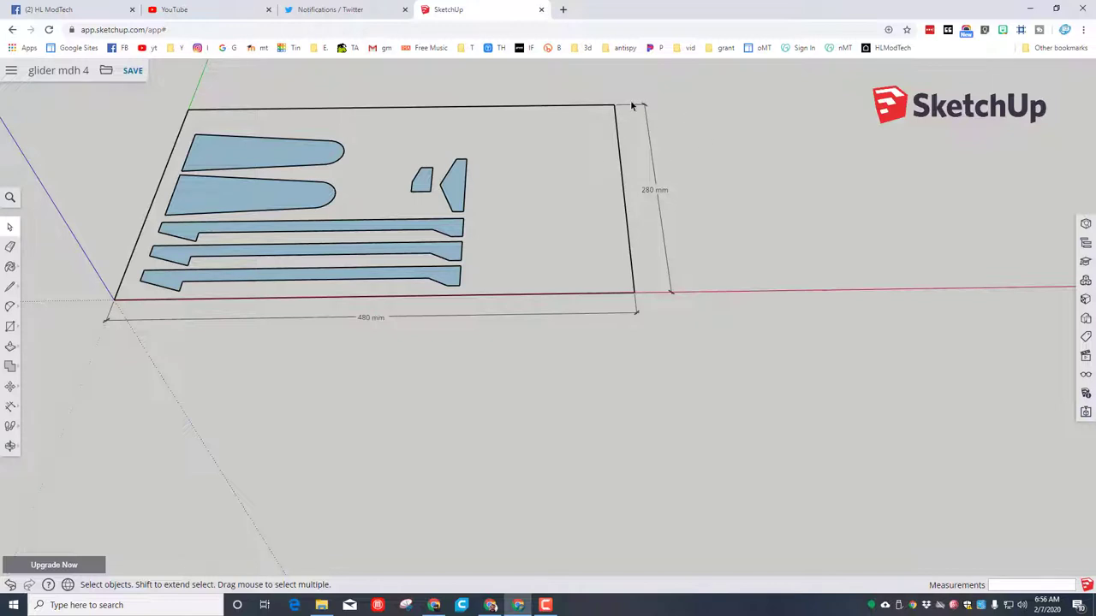
# - Erase the 480 by 280 mm board outline and its dimension labels
pyautogui.moveTo(634, 106); pyautogui.dragTo(557, 368)
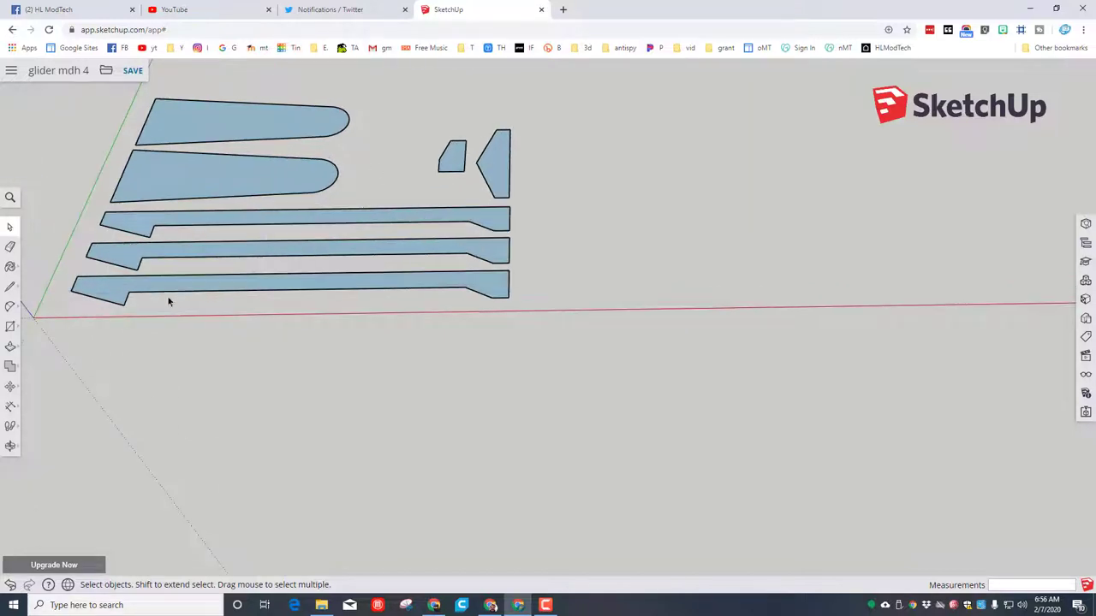
pyautogui.moveTo(12, 358)
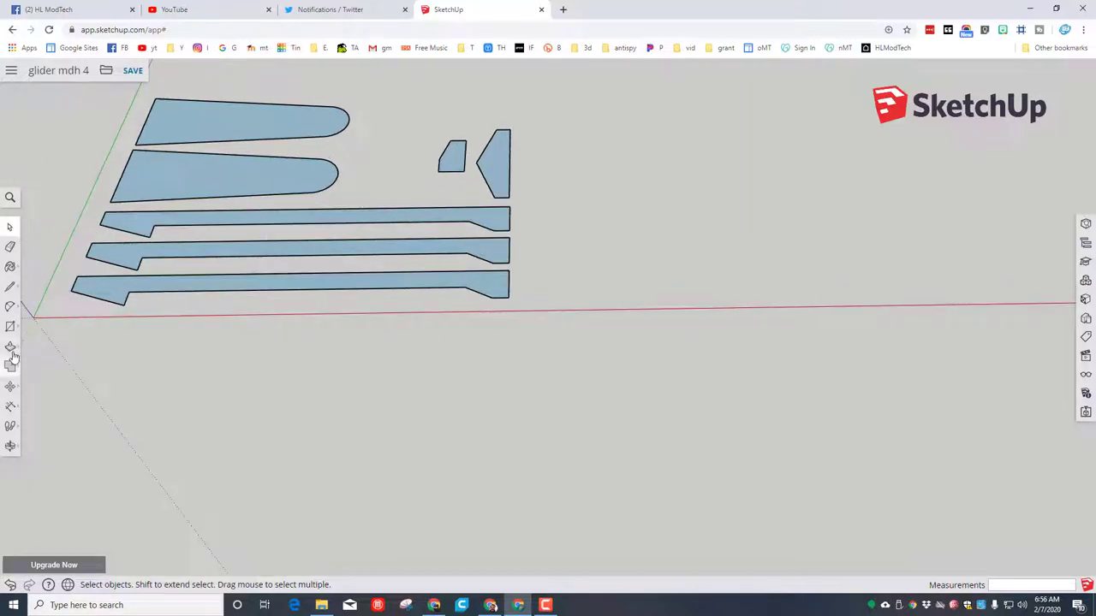
pyautogui.click(11, 347)
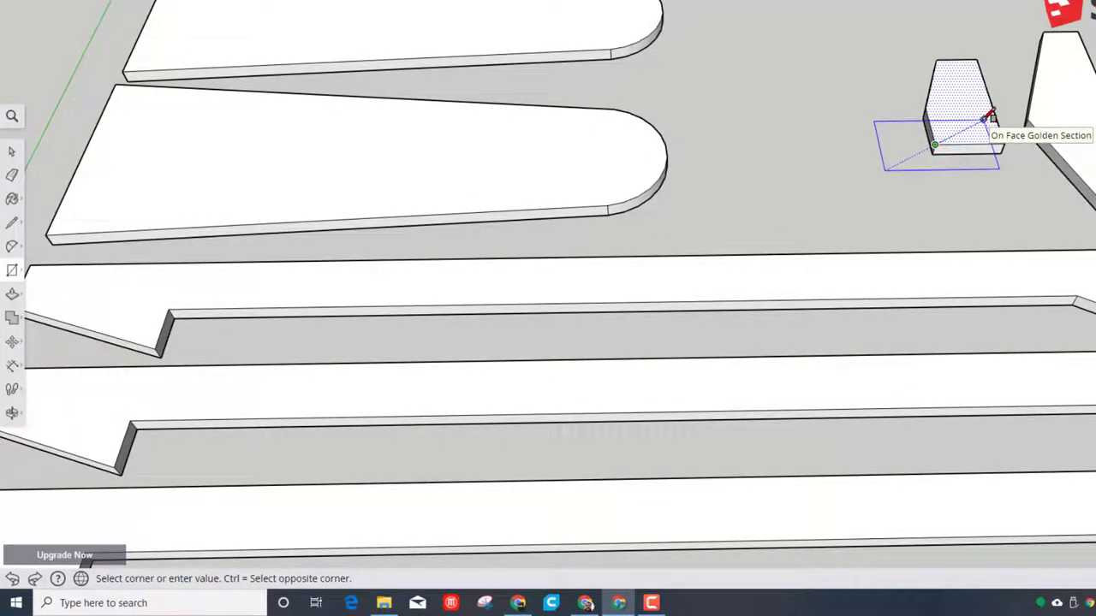
# - Push a notch out of the small fin piece and draw a 4 by 20 mm slot on the tail fin
pyautogui.click(936, 146)
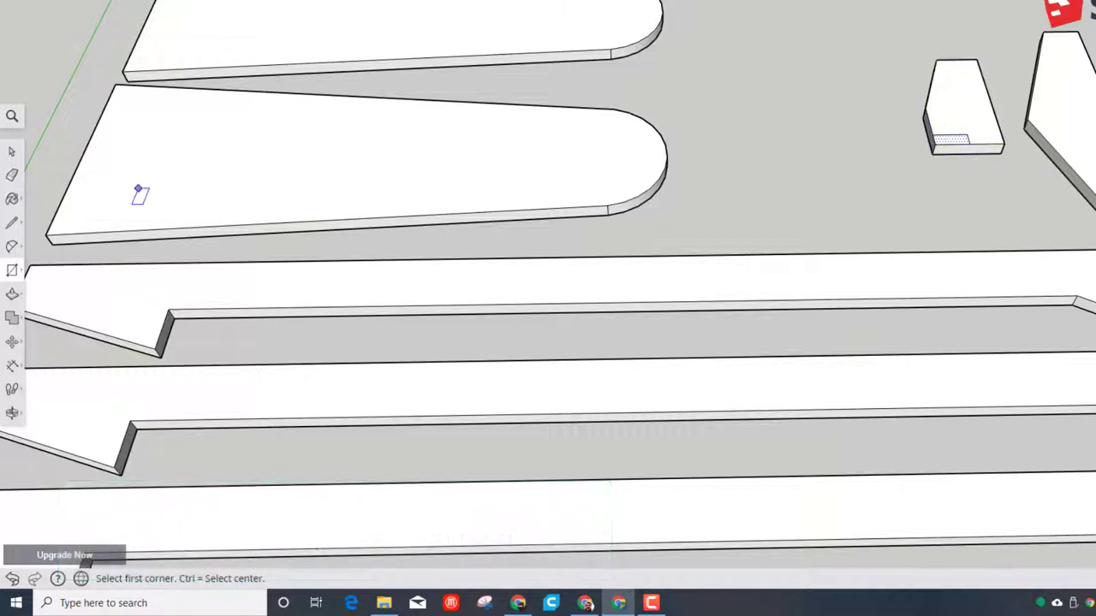
pyautogui.click(12, 294)
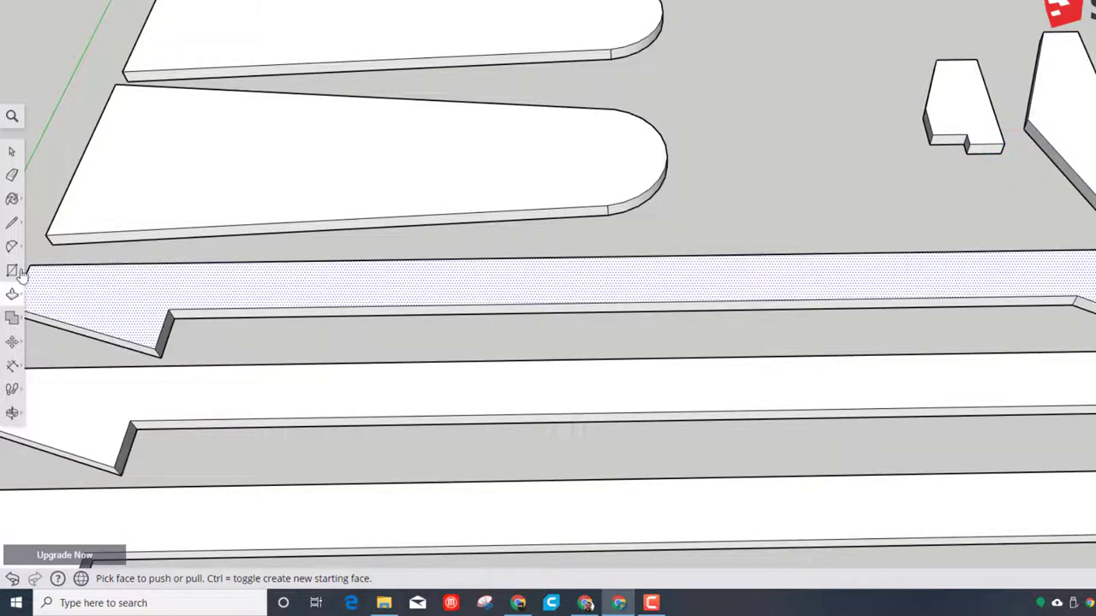
pyautogui.click(12, 270)
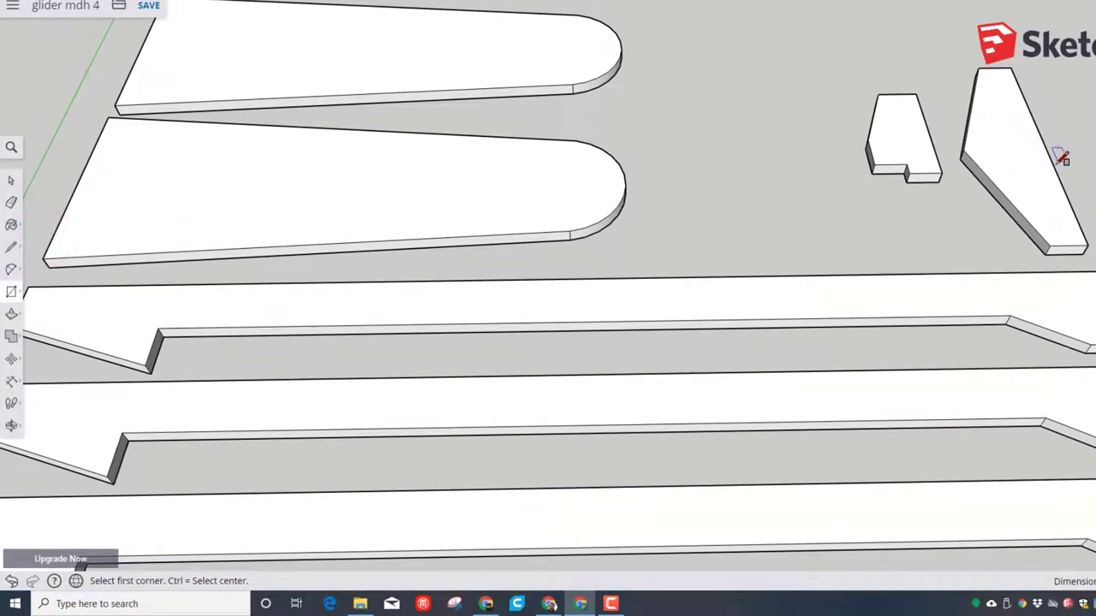
pyautogui.moveTo(1051, 147)
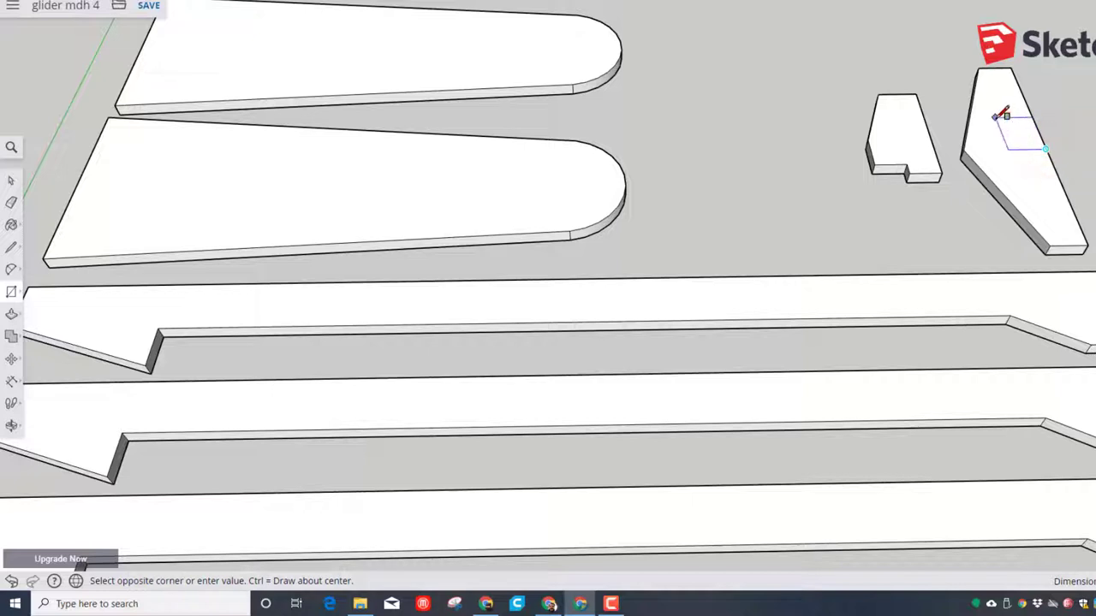
pyautogui.moveTo(1001, 116)
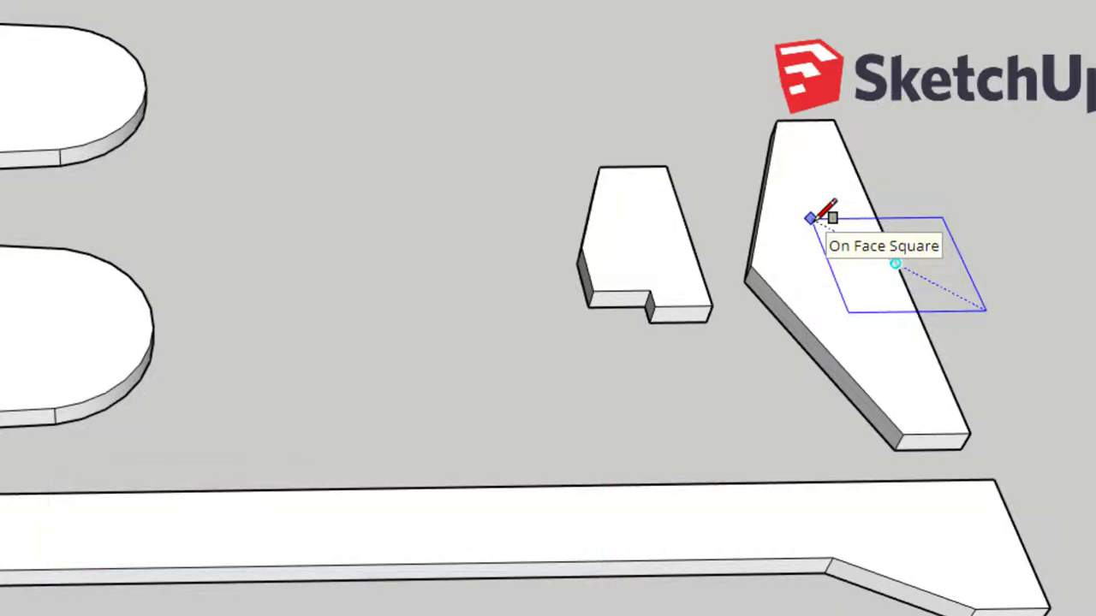
pyautogui.write('4,20')
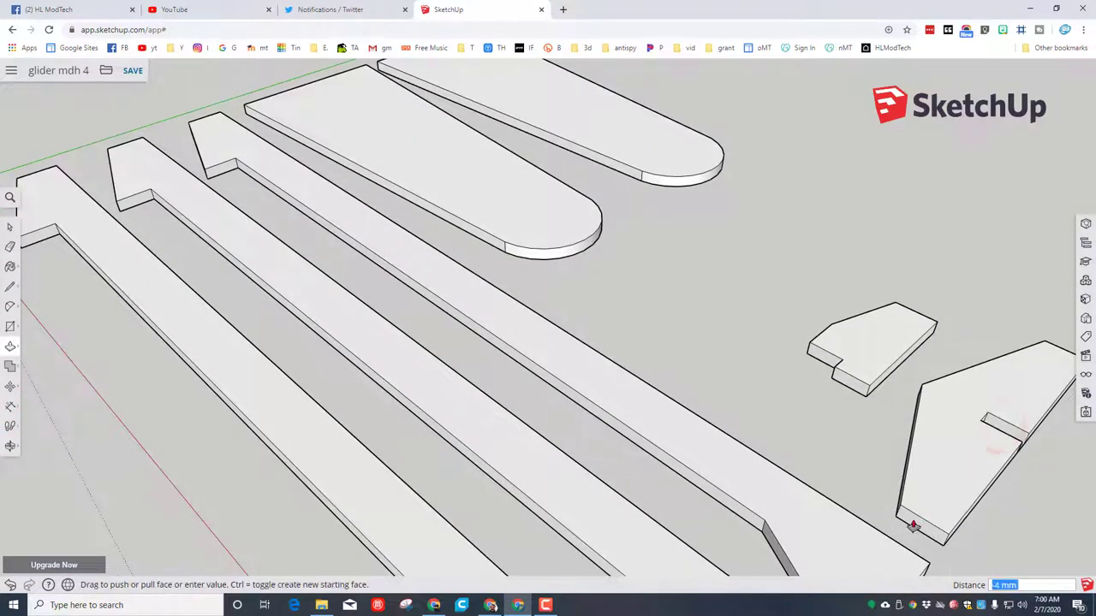
pyautogui.moveTo(897, 520)
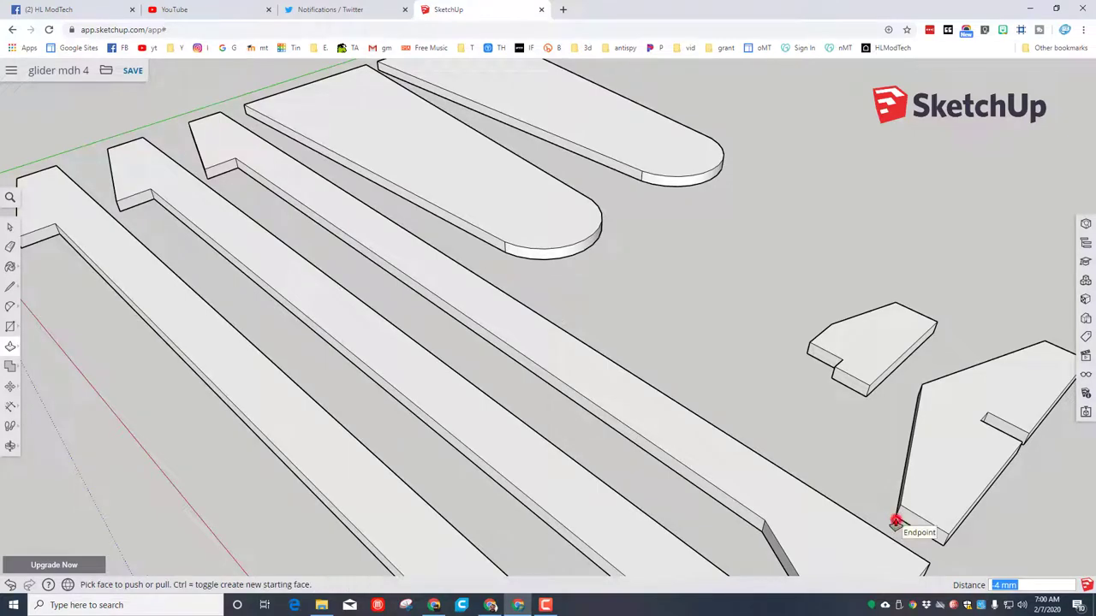
pyautogui.moveTo(1025, 486)
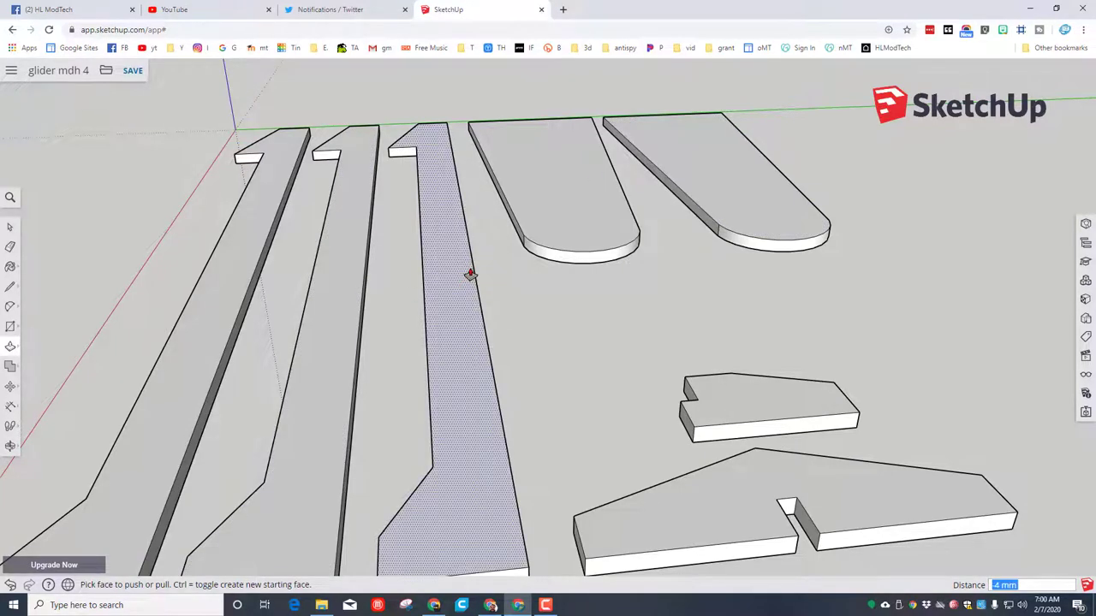
# - Orbit the model to inspect the cut pieces from other angles
pyautogui.moveTo(469, 274); pyautogui.dragTo(480, 304)
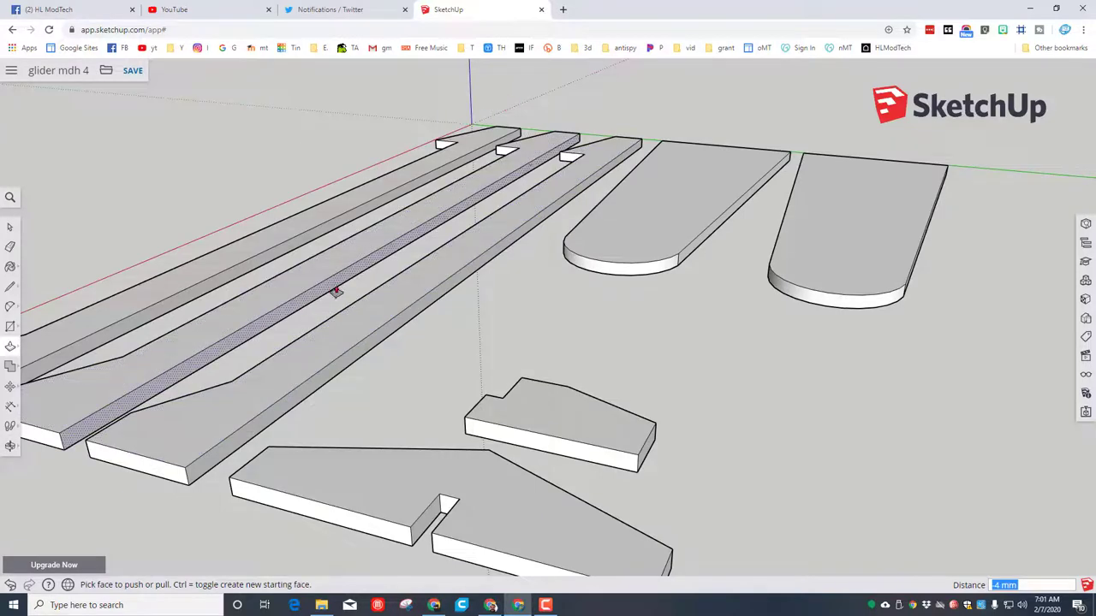
pyautogui.moveTo(334, 291); pyautogui.dragTo(581, 345)
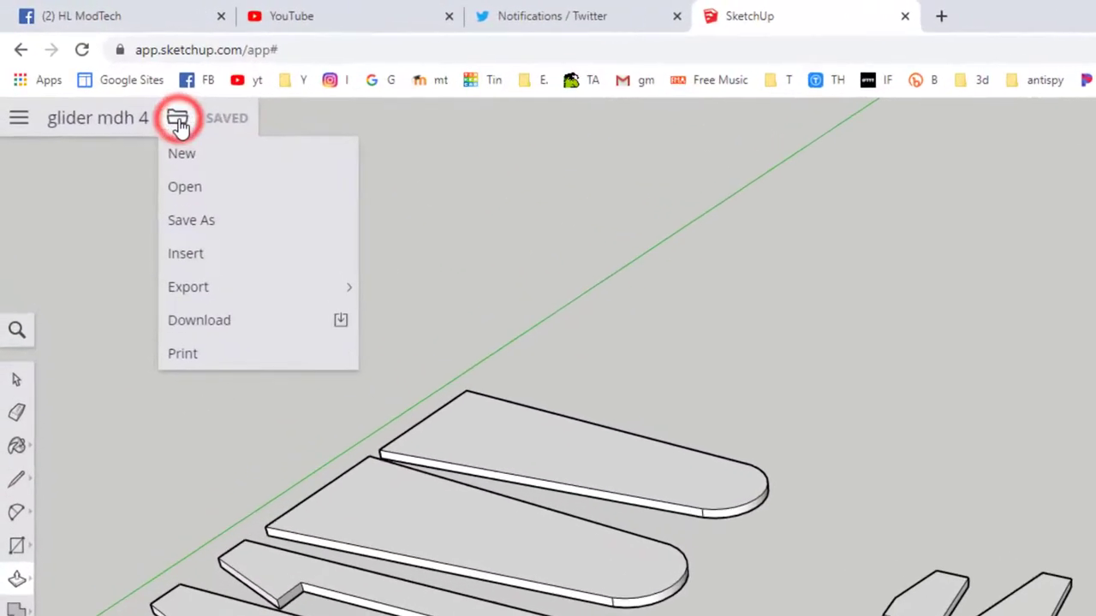
pyautogui.moveTo(214, 298)
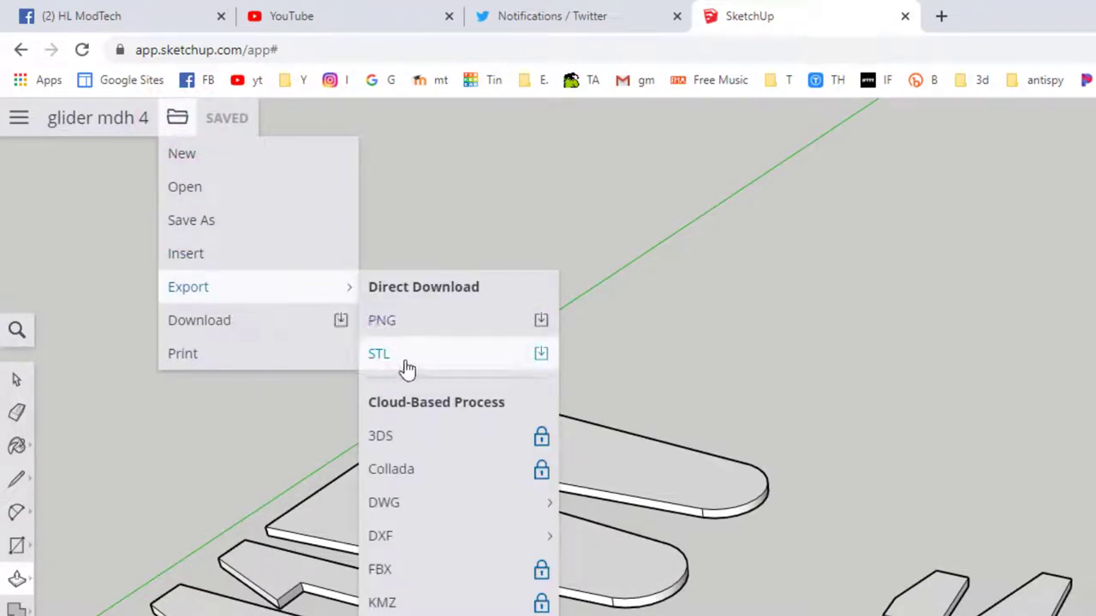
# - Export the model as 'glider mdh 4.stl' to the H: drive
pyautogui.click(378, 354)
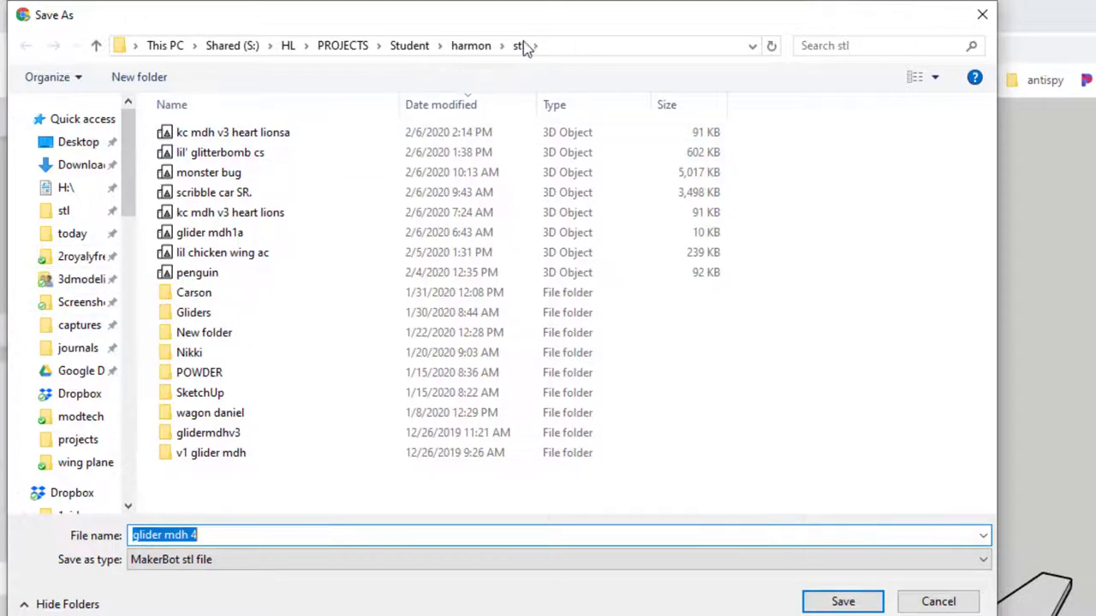
pyautogui.scroll(-3)
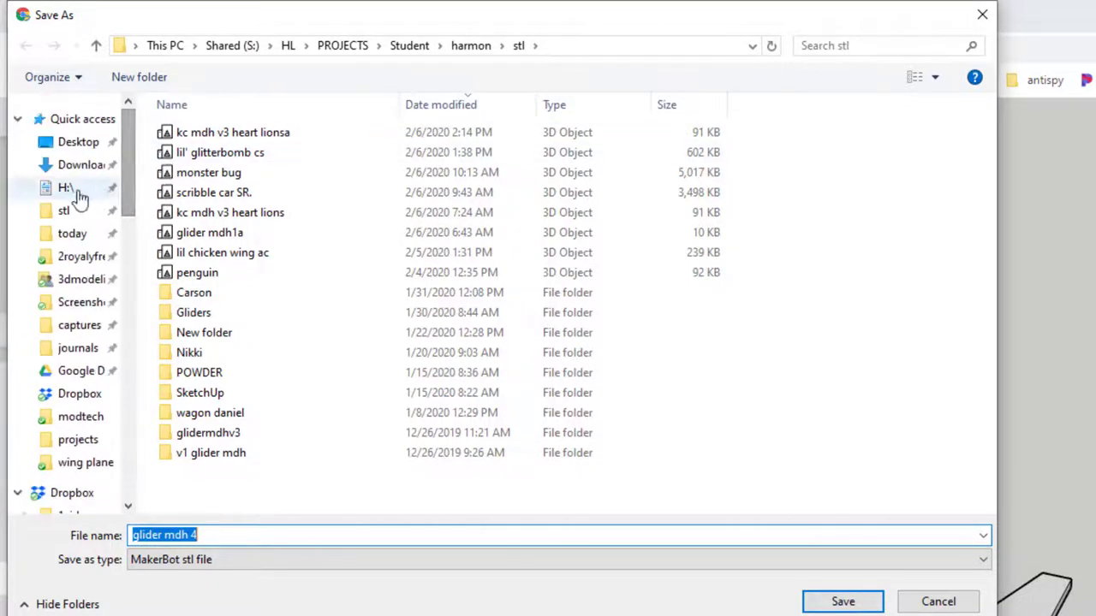
pyautogui.click(66, 188)
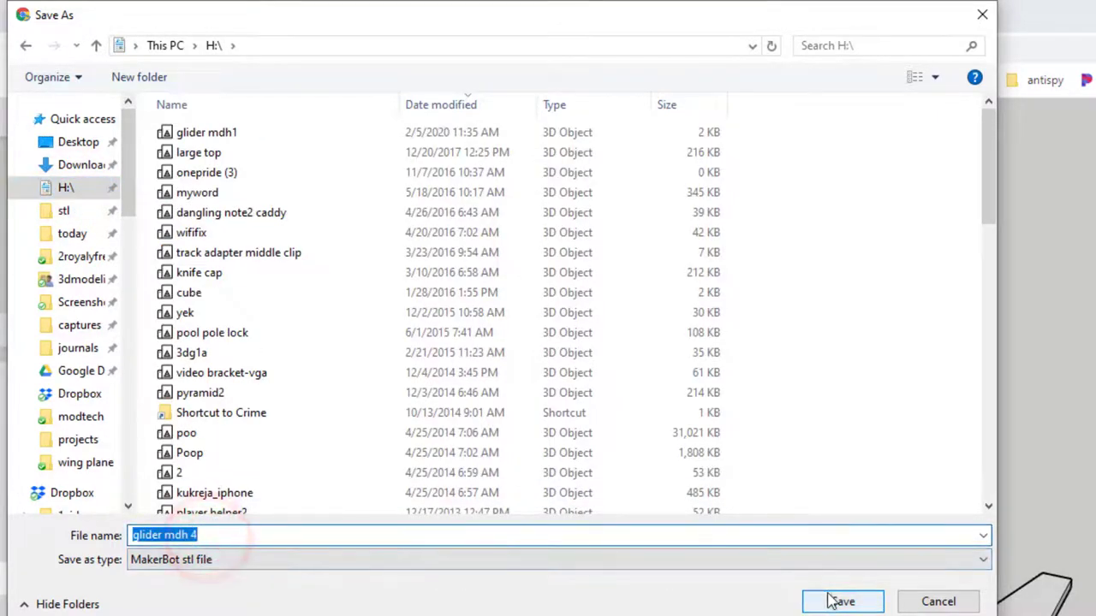
pyautogui.click(842, 601)
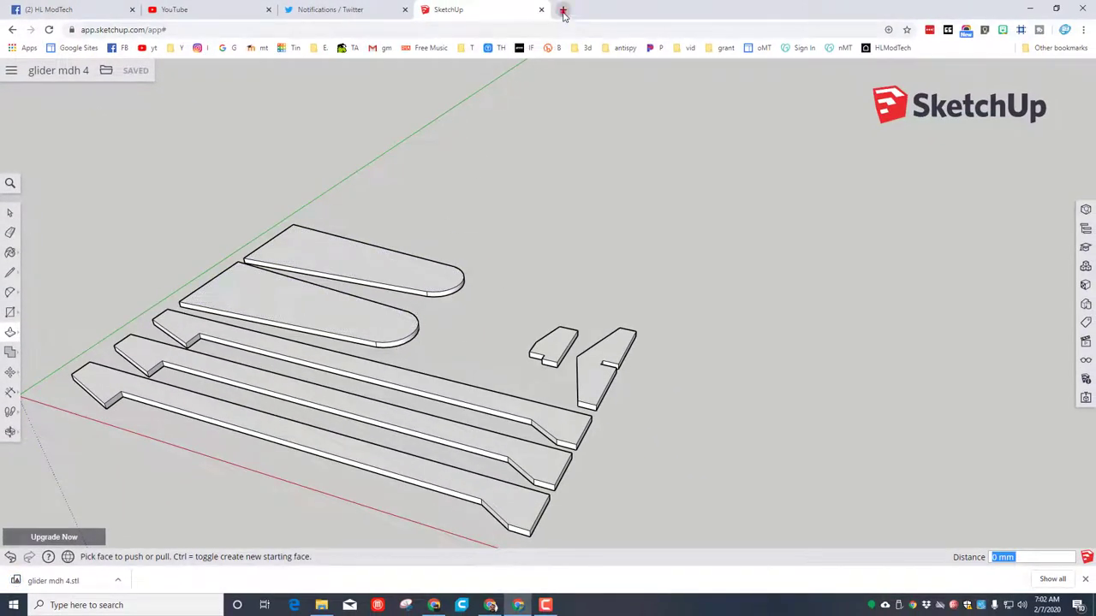
# - Open the Tinkercad site in a new browser tab
pyautogui.click(563, 9)
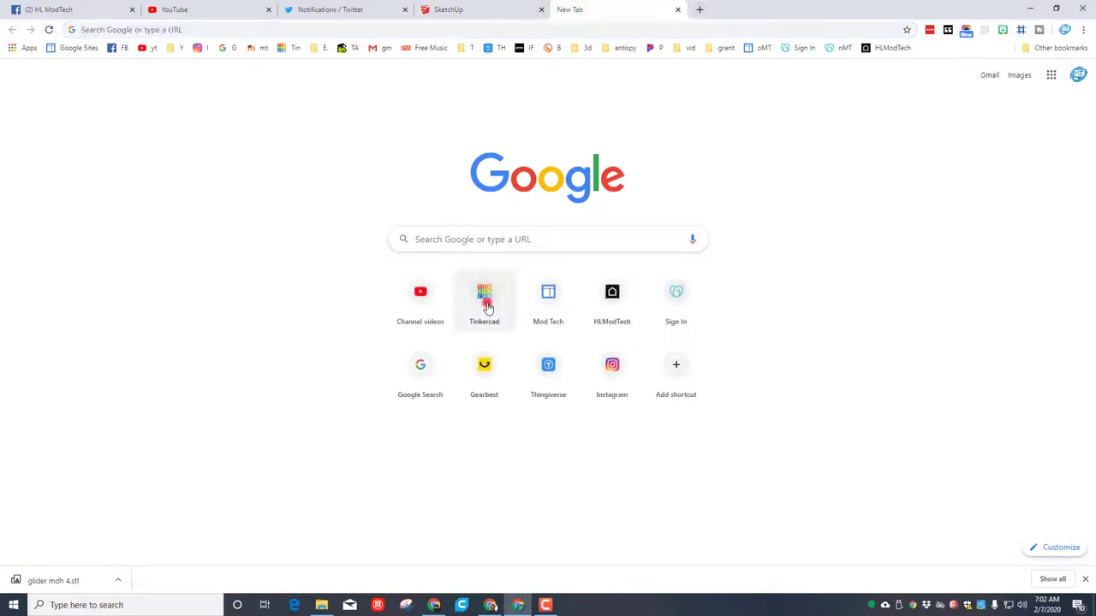
pyautogui.click(483, 292)
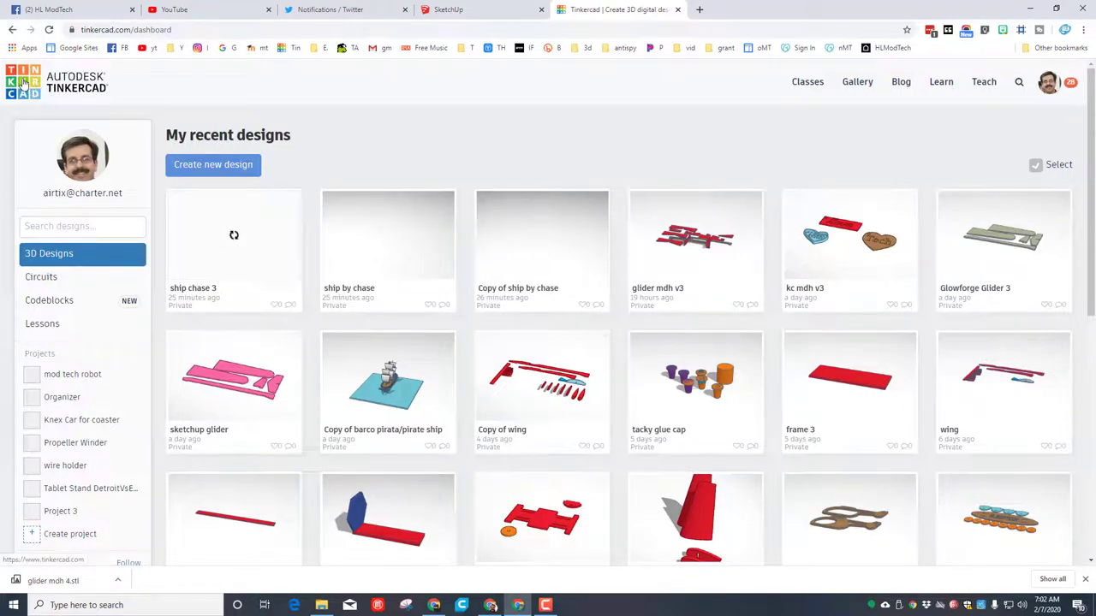
pyautogui.moveTo(264, 174)
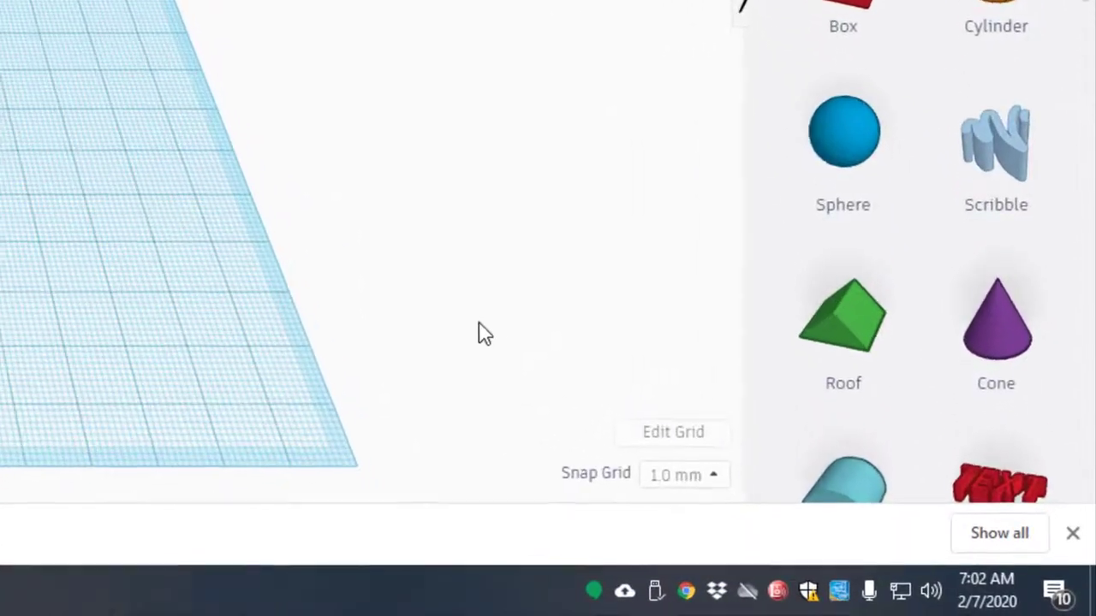
# - Set the grid properties to width 480 and length 280, then update the grid
pyautogui.click(673, 432)
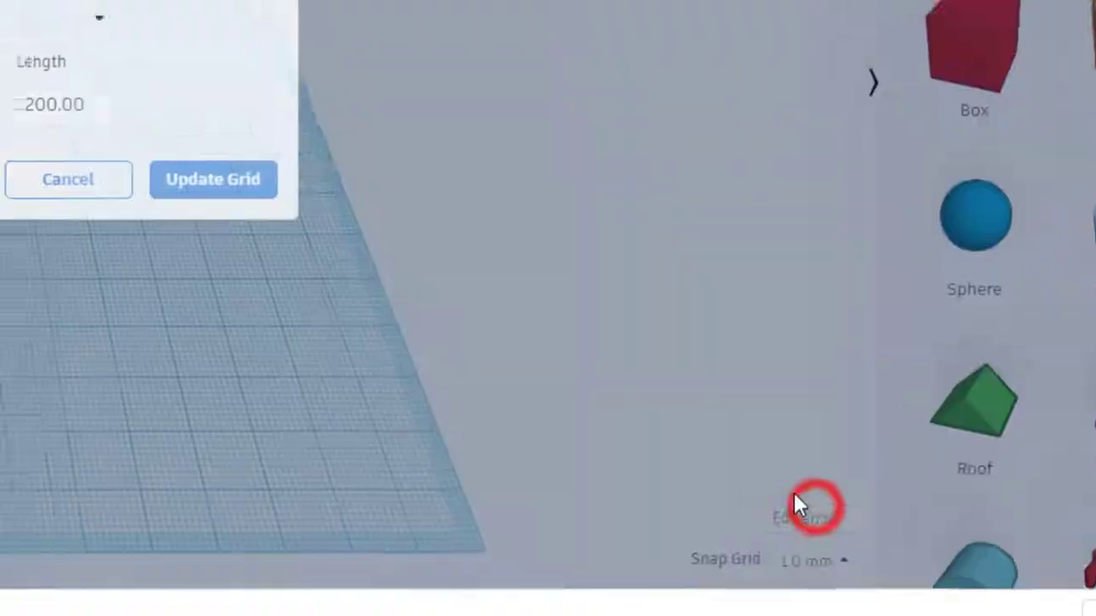
pyautogui.click(801, 514)
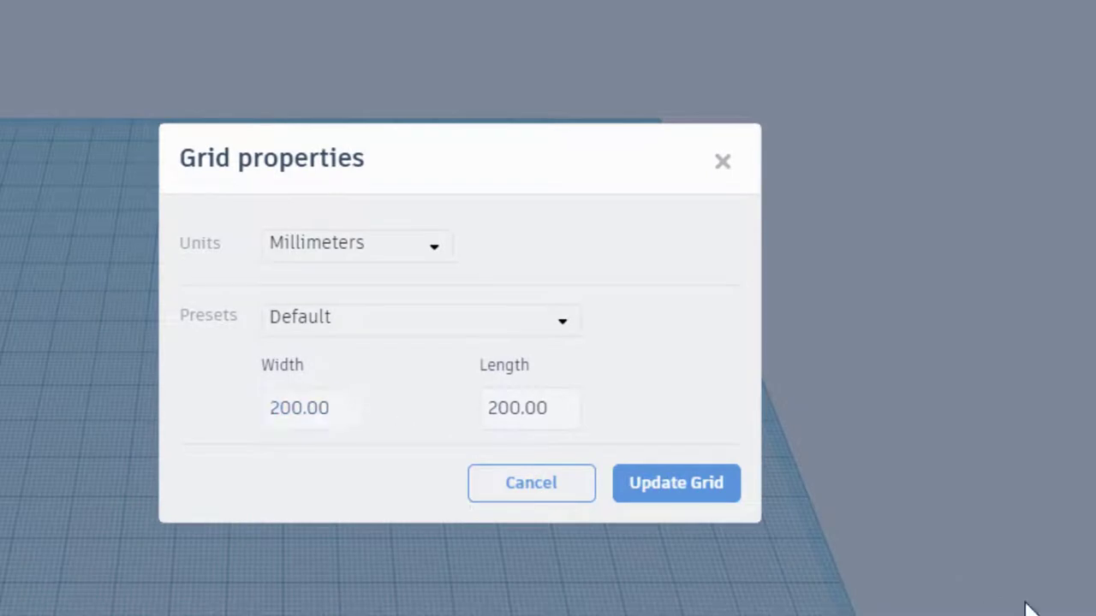
pyautogui.click(300, 408)
pyautogui.write('480')
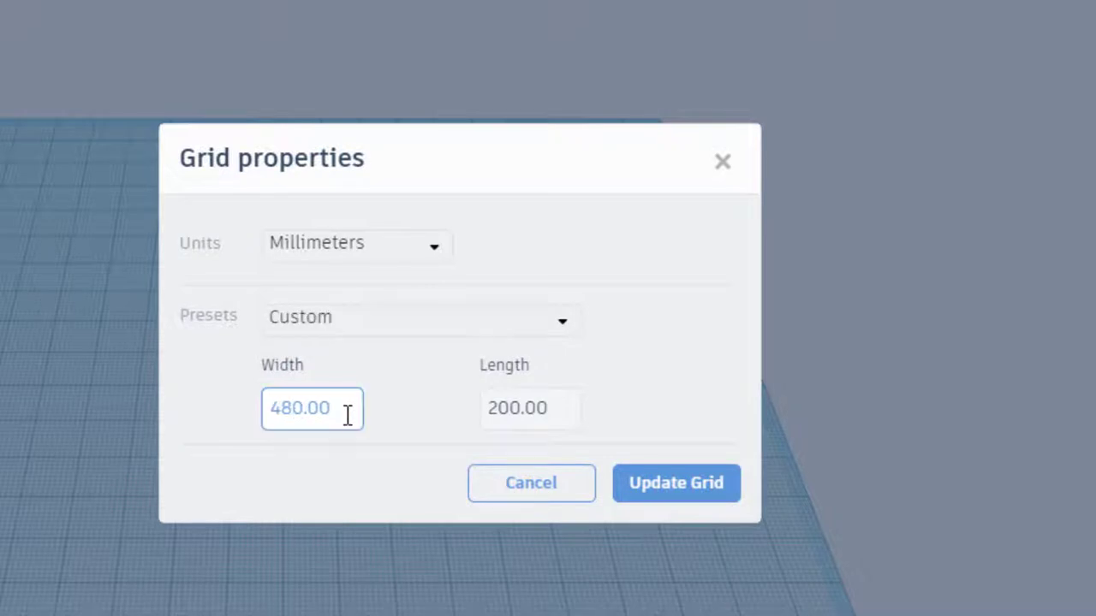
pyautogui.click(529, 407)
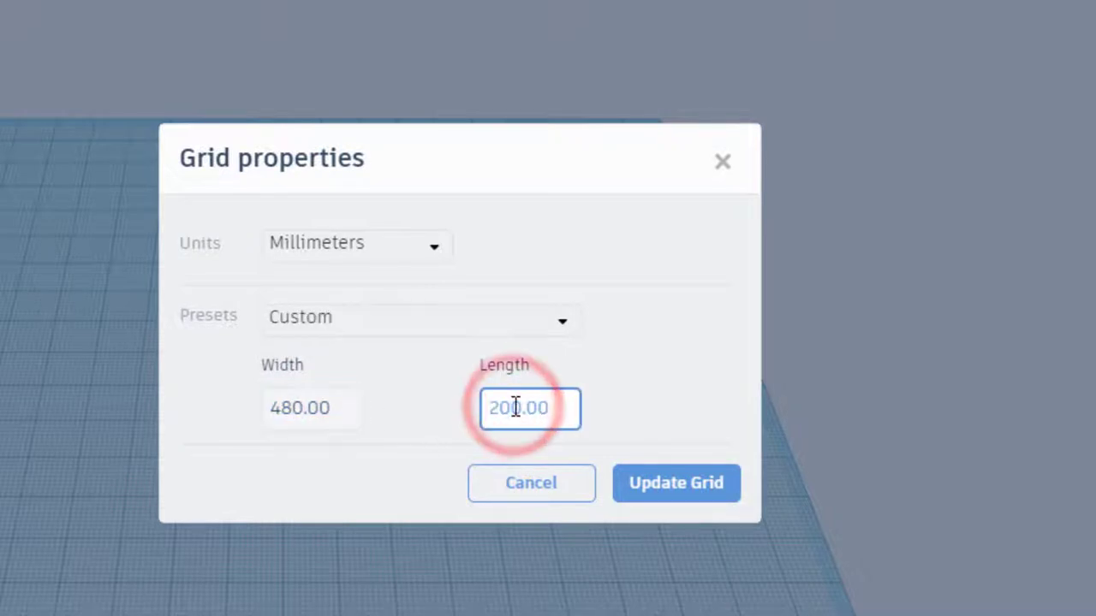
pyautogui.write('280.00')
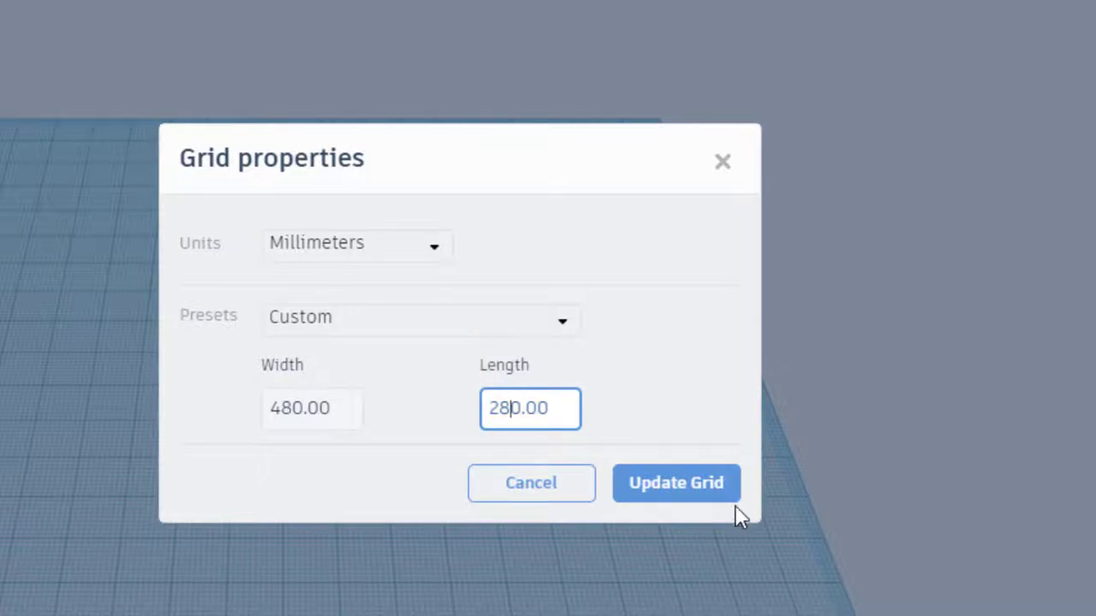
pyautogui.click(675, 483)
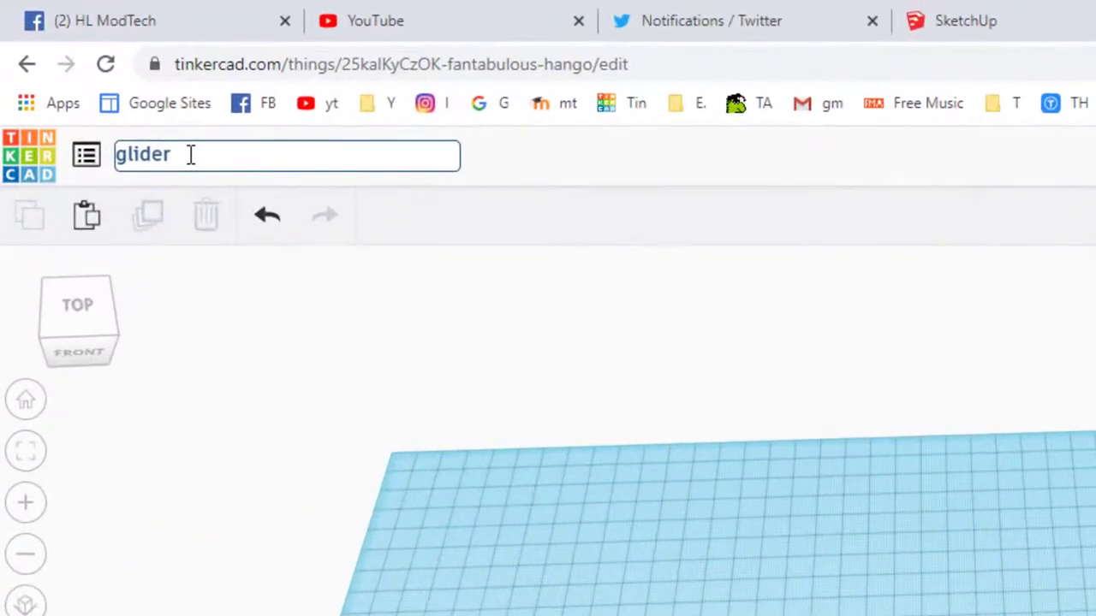
# - Name the Tinkercad design 'glider mdh 4 sketchup'
pyautogui.write('mdh 4')
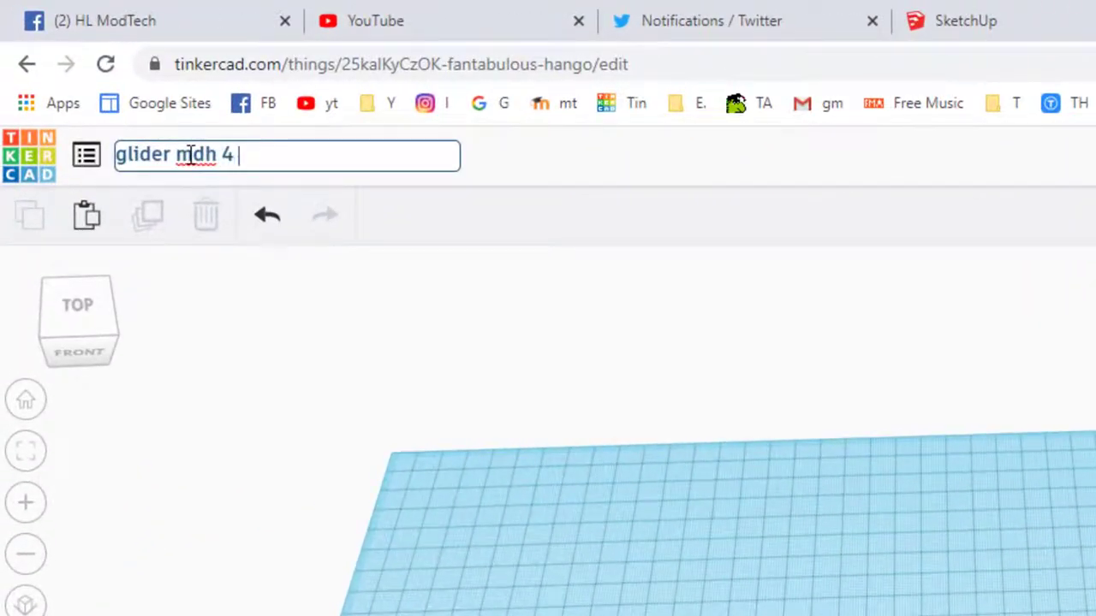
pyautogui.write('sketchup')
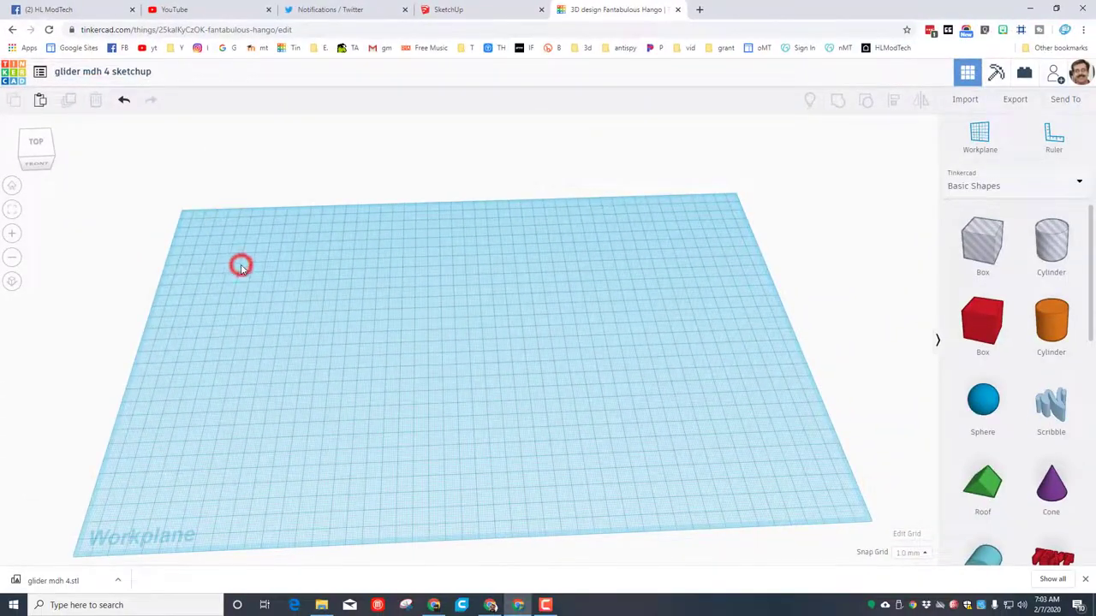
pyautogui.click(965, 99)
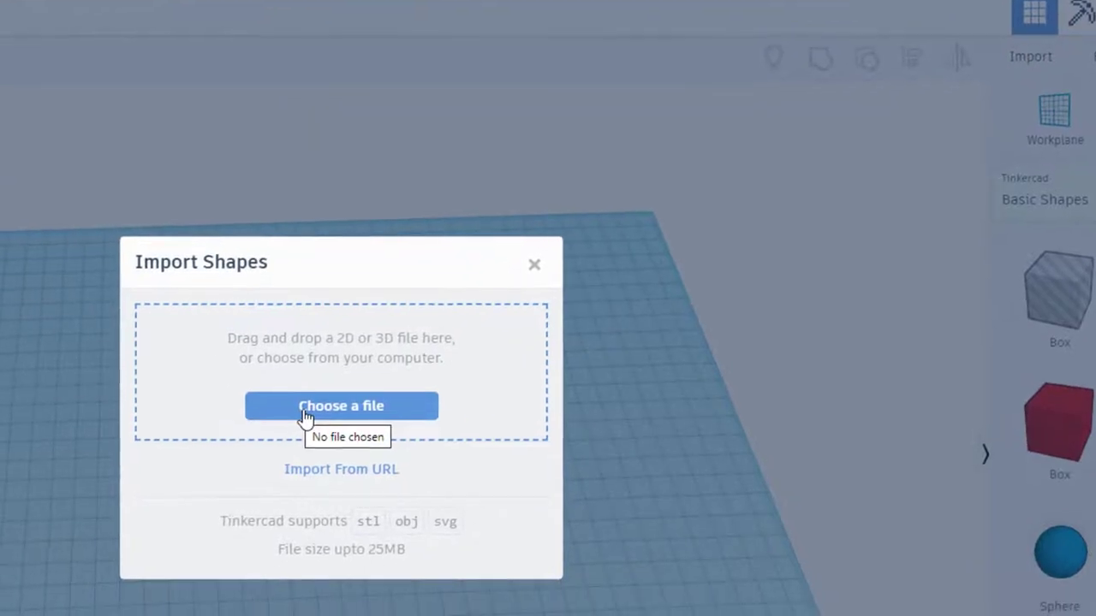
# - Import glider mdh 4.stl at full scale and bring up the download options
pyautogui.click(341, 406)
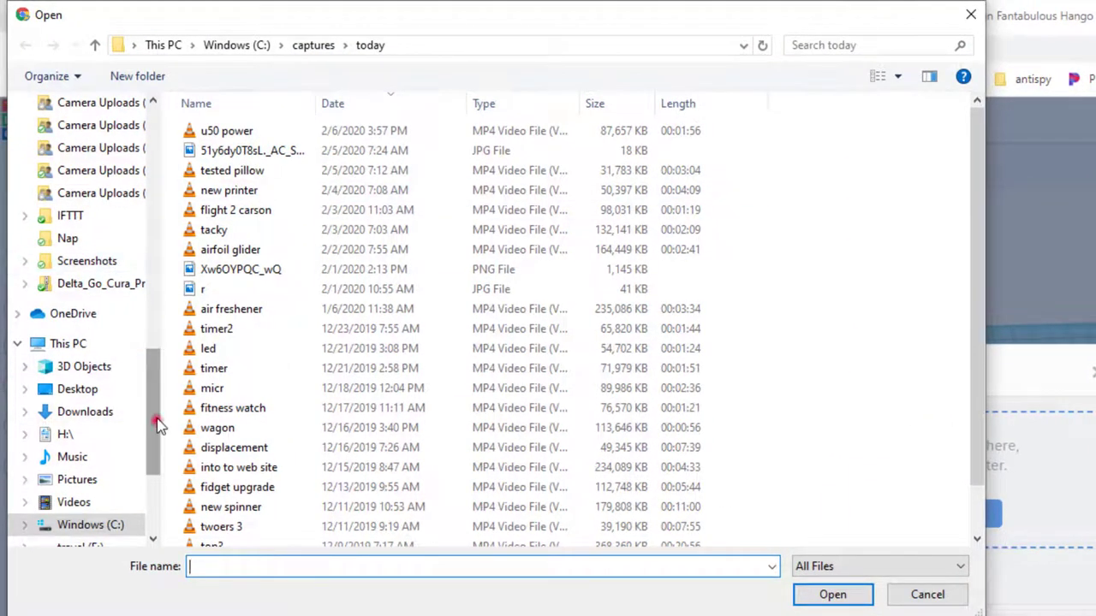
pyautogui.click(65, 185)
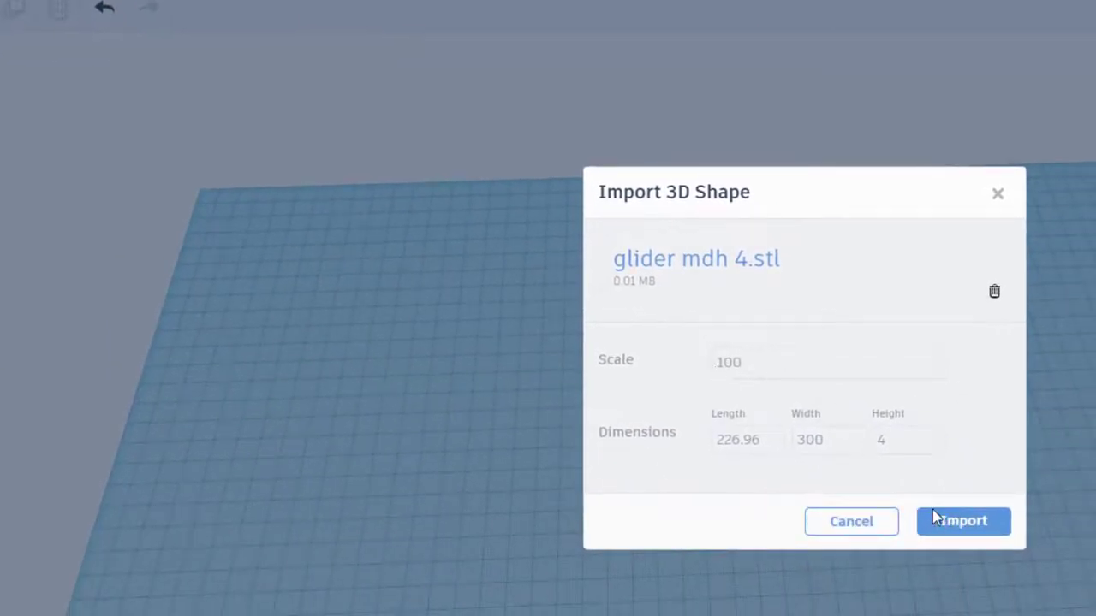
pyautogui.click(962, 520)
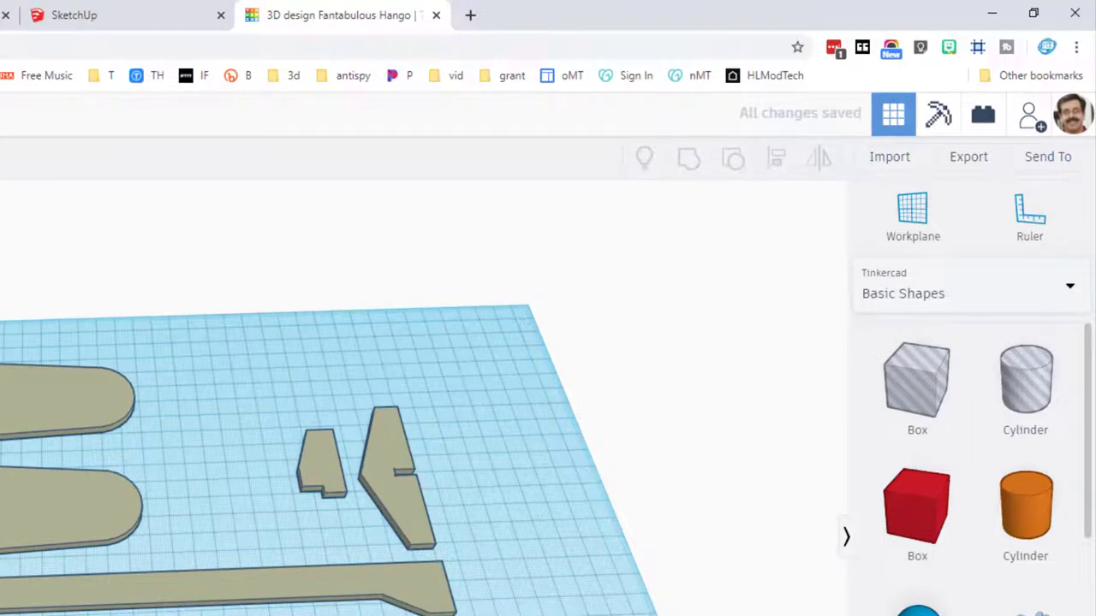
pyautogui.click(969, 156)
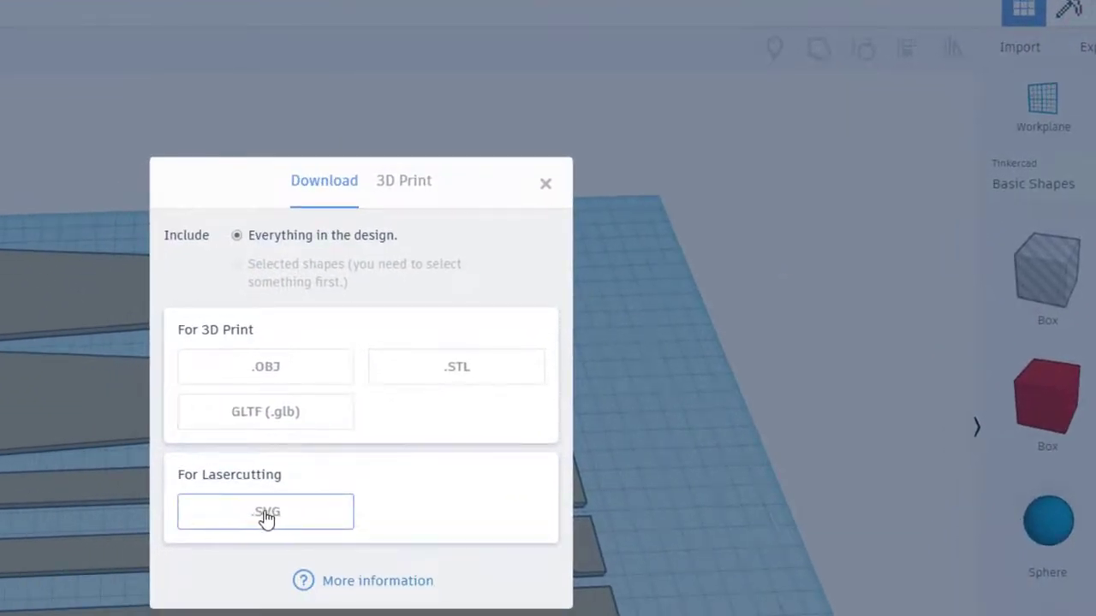
# - Export the Tinkercad glider design as an SVG named 'glider mdh 4 sketchup'
pyautogui.click(265, 511)
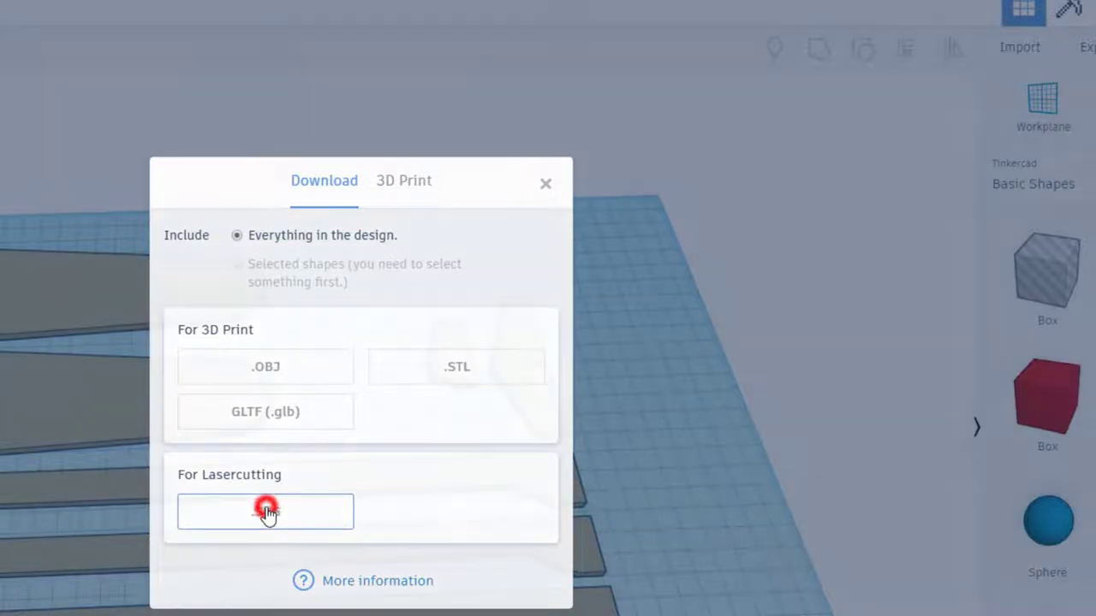
pyautogui.click(265, 512)
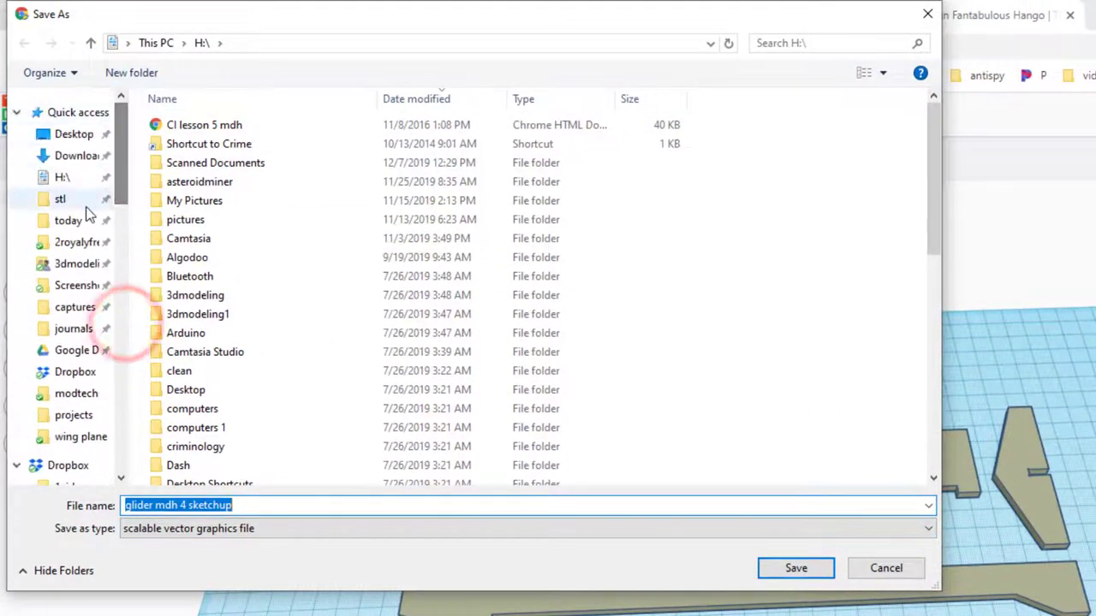
pyautogui.doubleClick(60, 198)
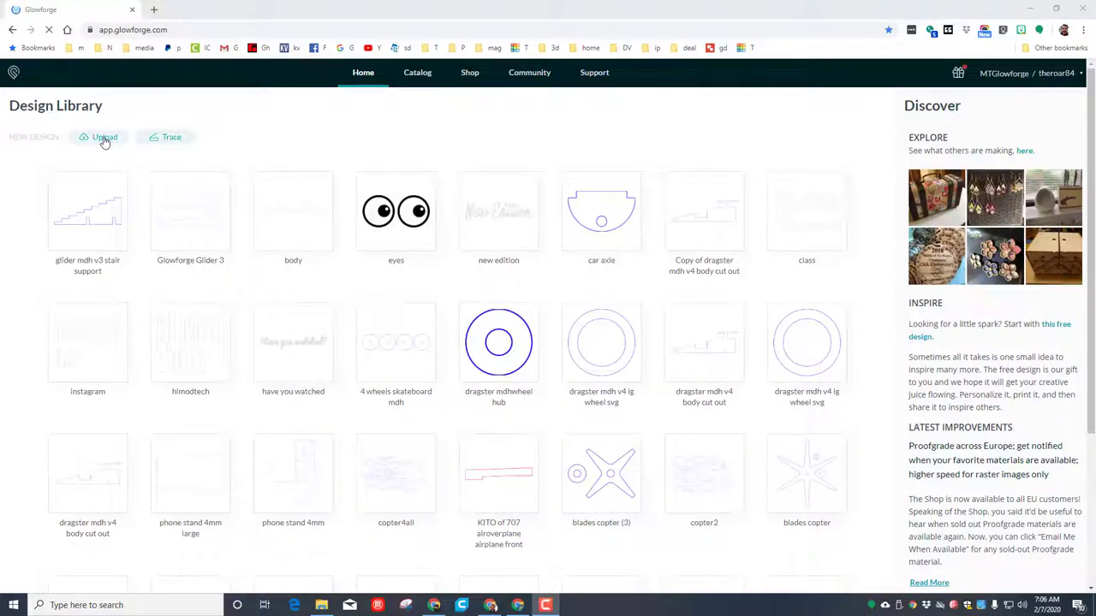
# - Upload the glider SVG file into the Glowforge design library
pyautogui.click(105, 137)
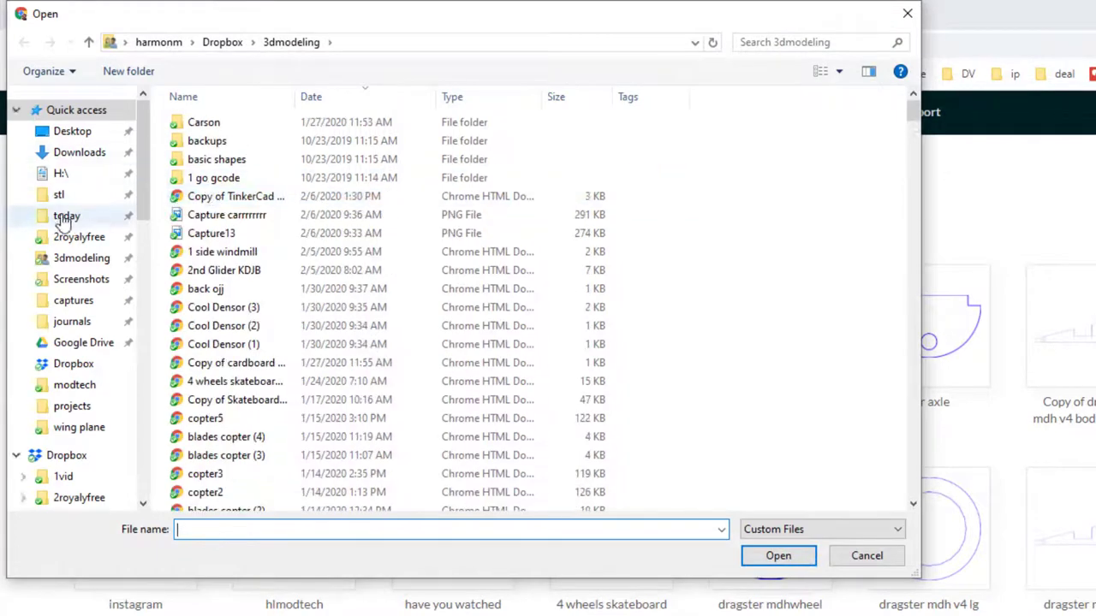
pyautogui.click(60, 195)
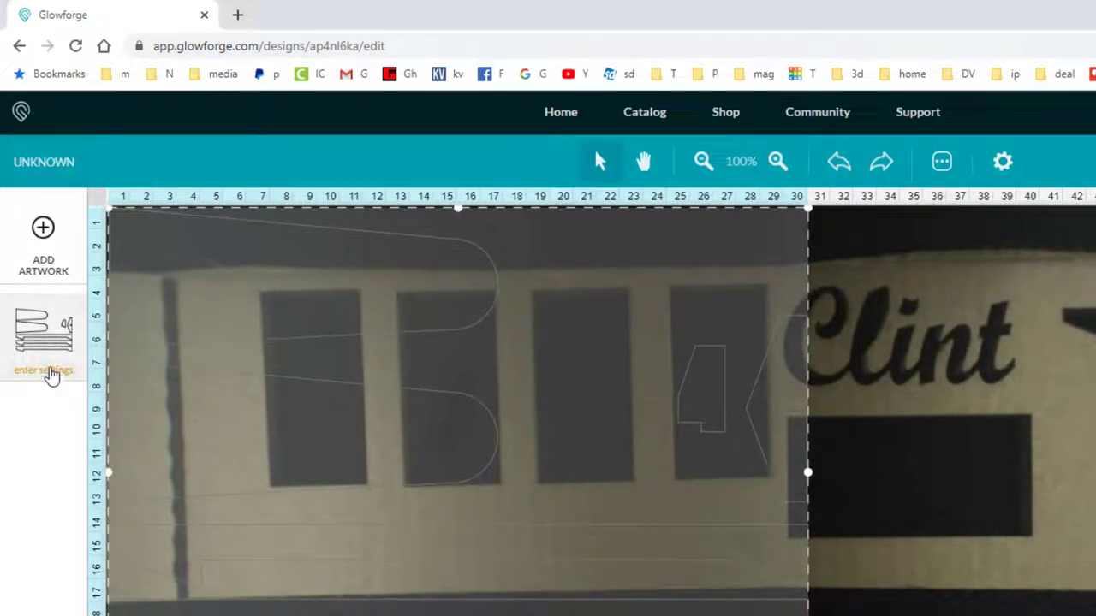
# - Apply the custom '01.200.100 4mm' cut setting to the glider artwork
pyautogui.click(43, 370)
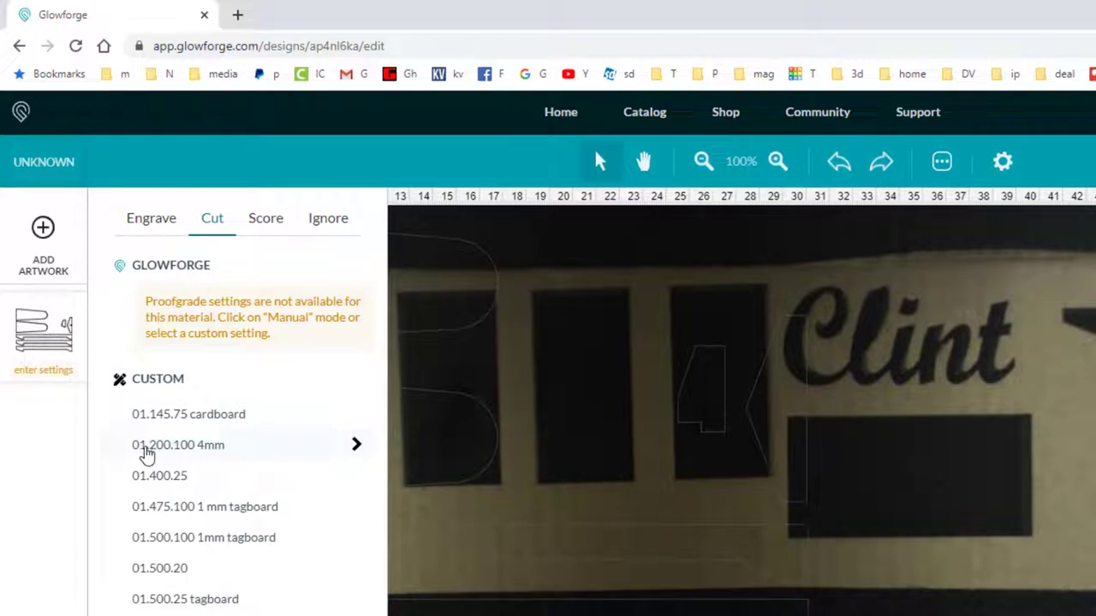
pyautogui.moveTo(187, 452)
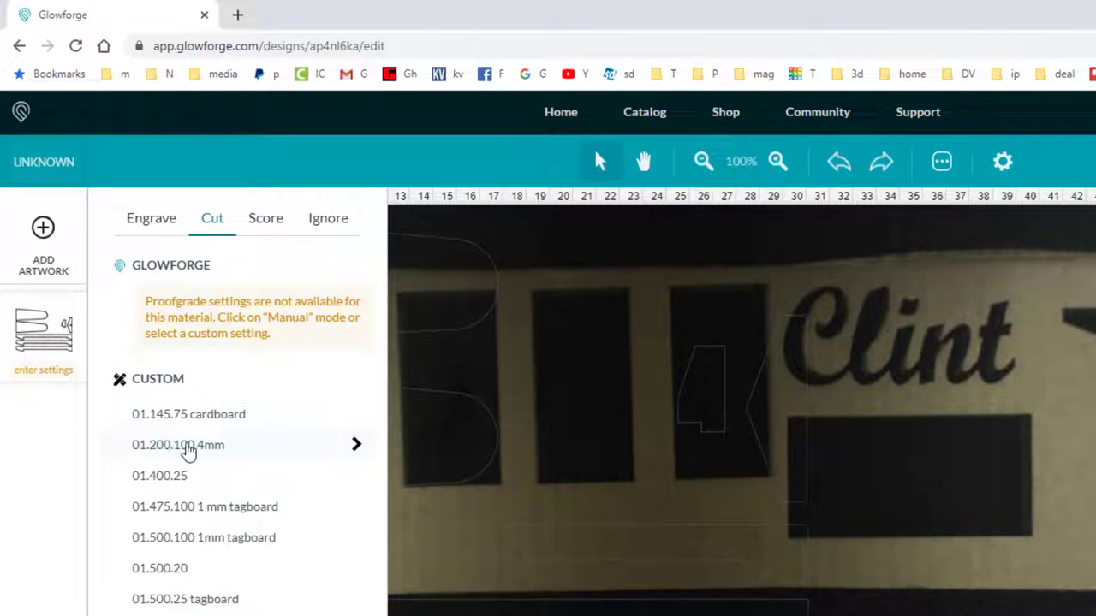
pyautogui.click(178, 444)
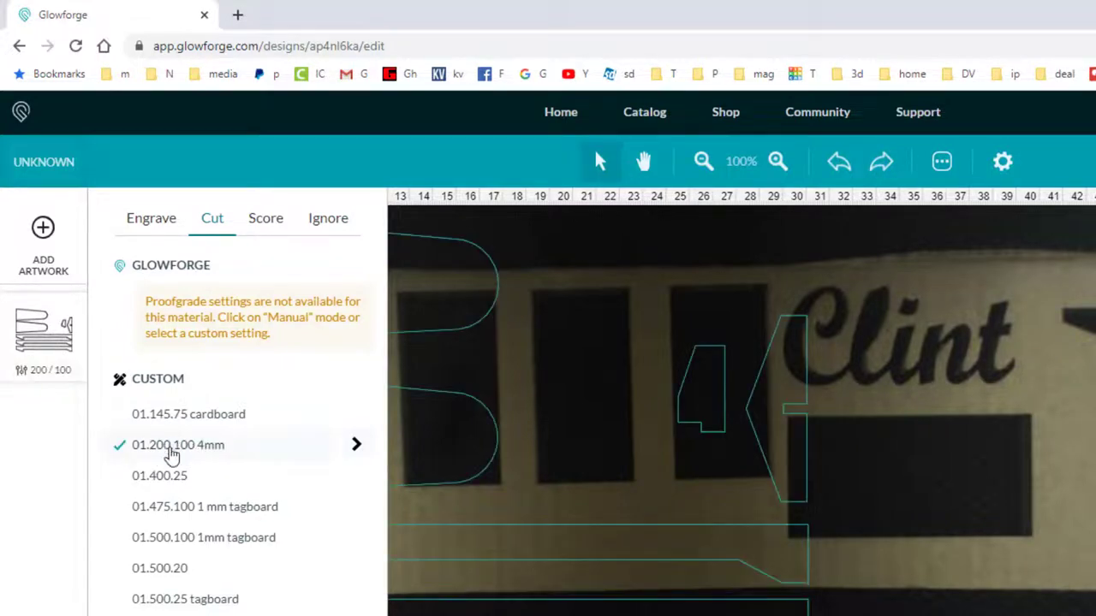
pyautogui.moveTo(201, 449)
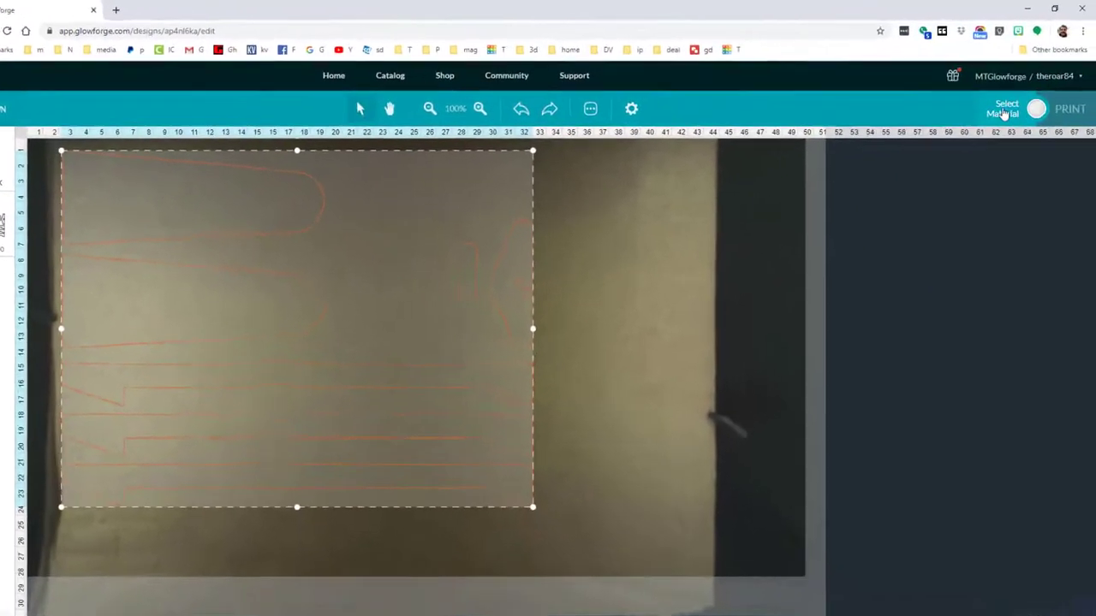
# - Submit a 4 mm uncertified material thickness and print the glider parts
pyautogui.click(1001, 108)
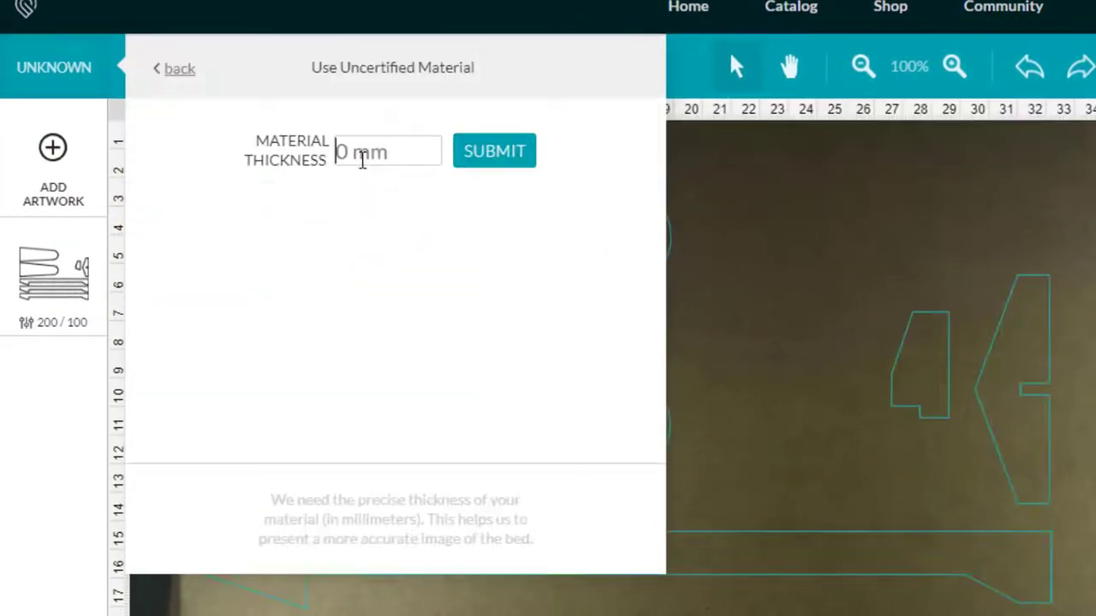
pyautogui.write('4')
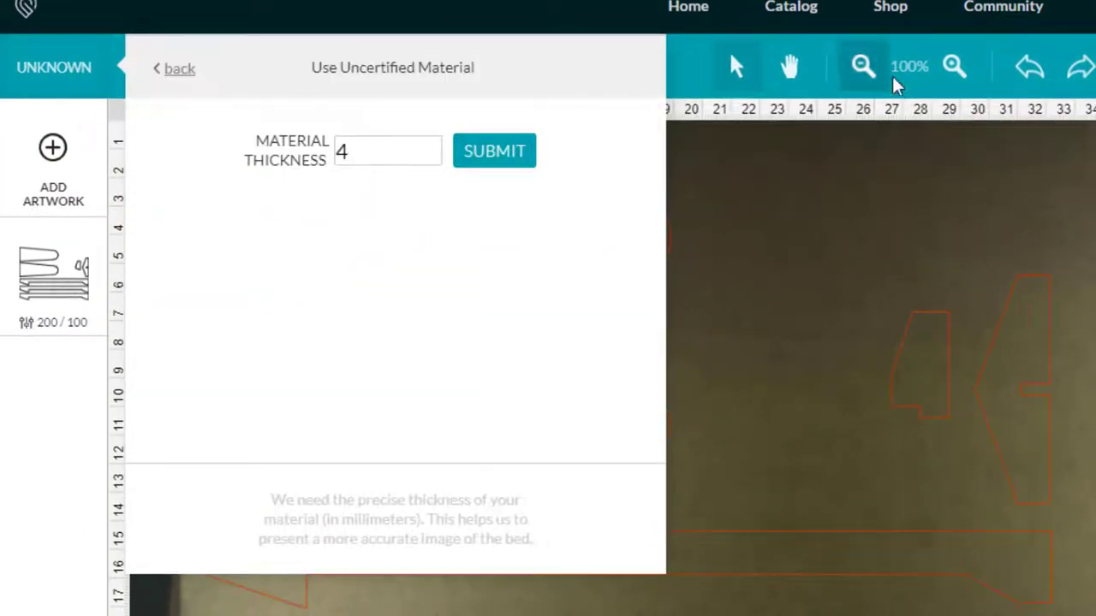
pyautogui.click(494, 151)
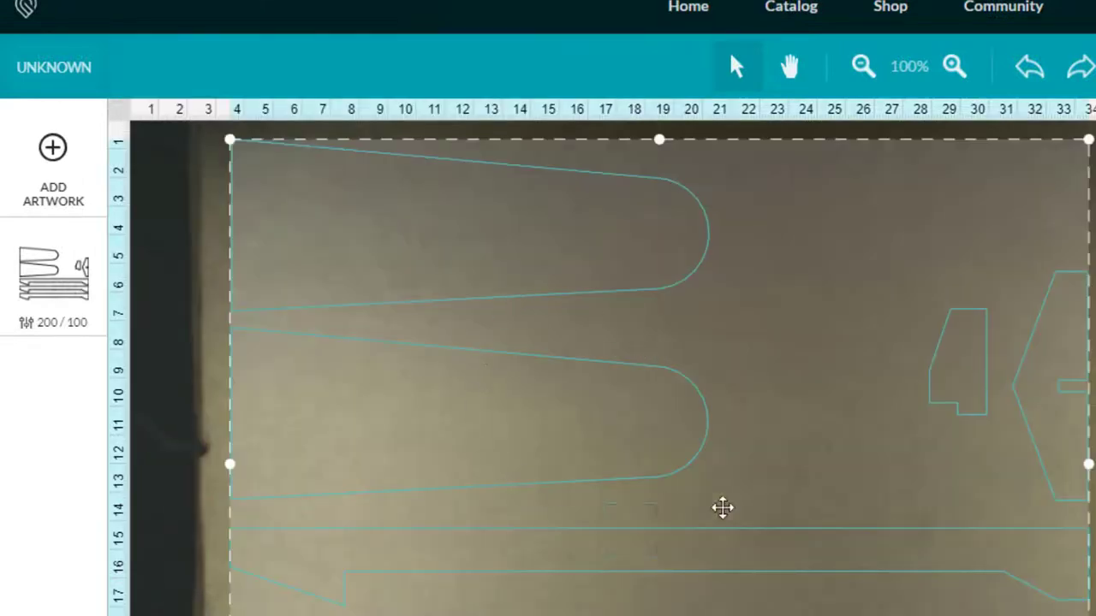
pyautogui.click(1071, 104)
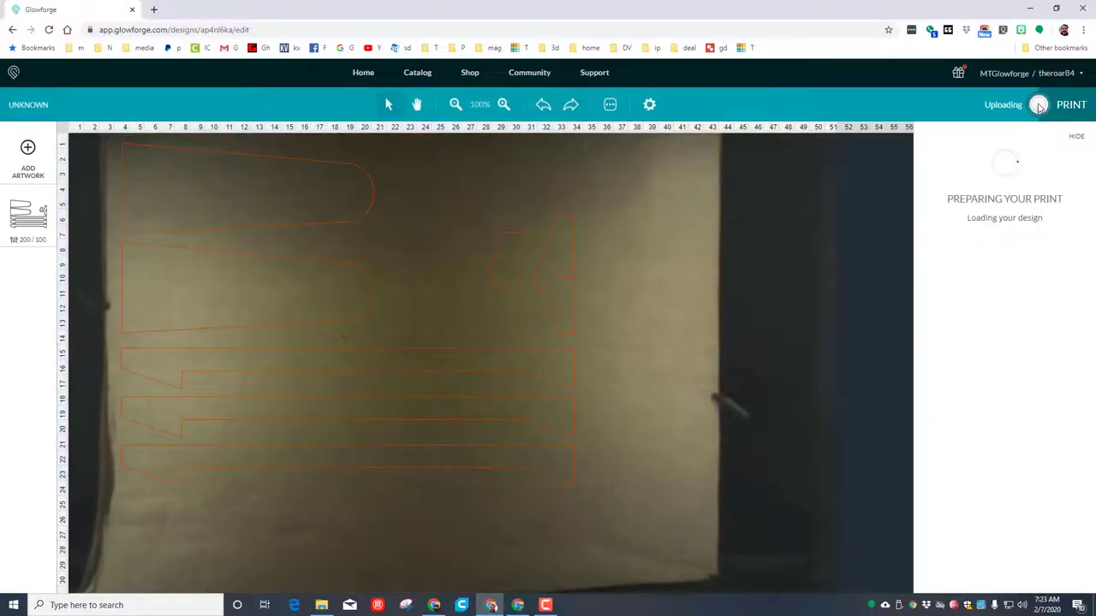